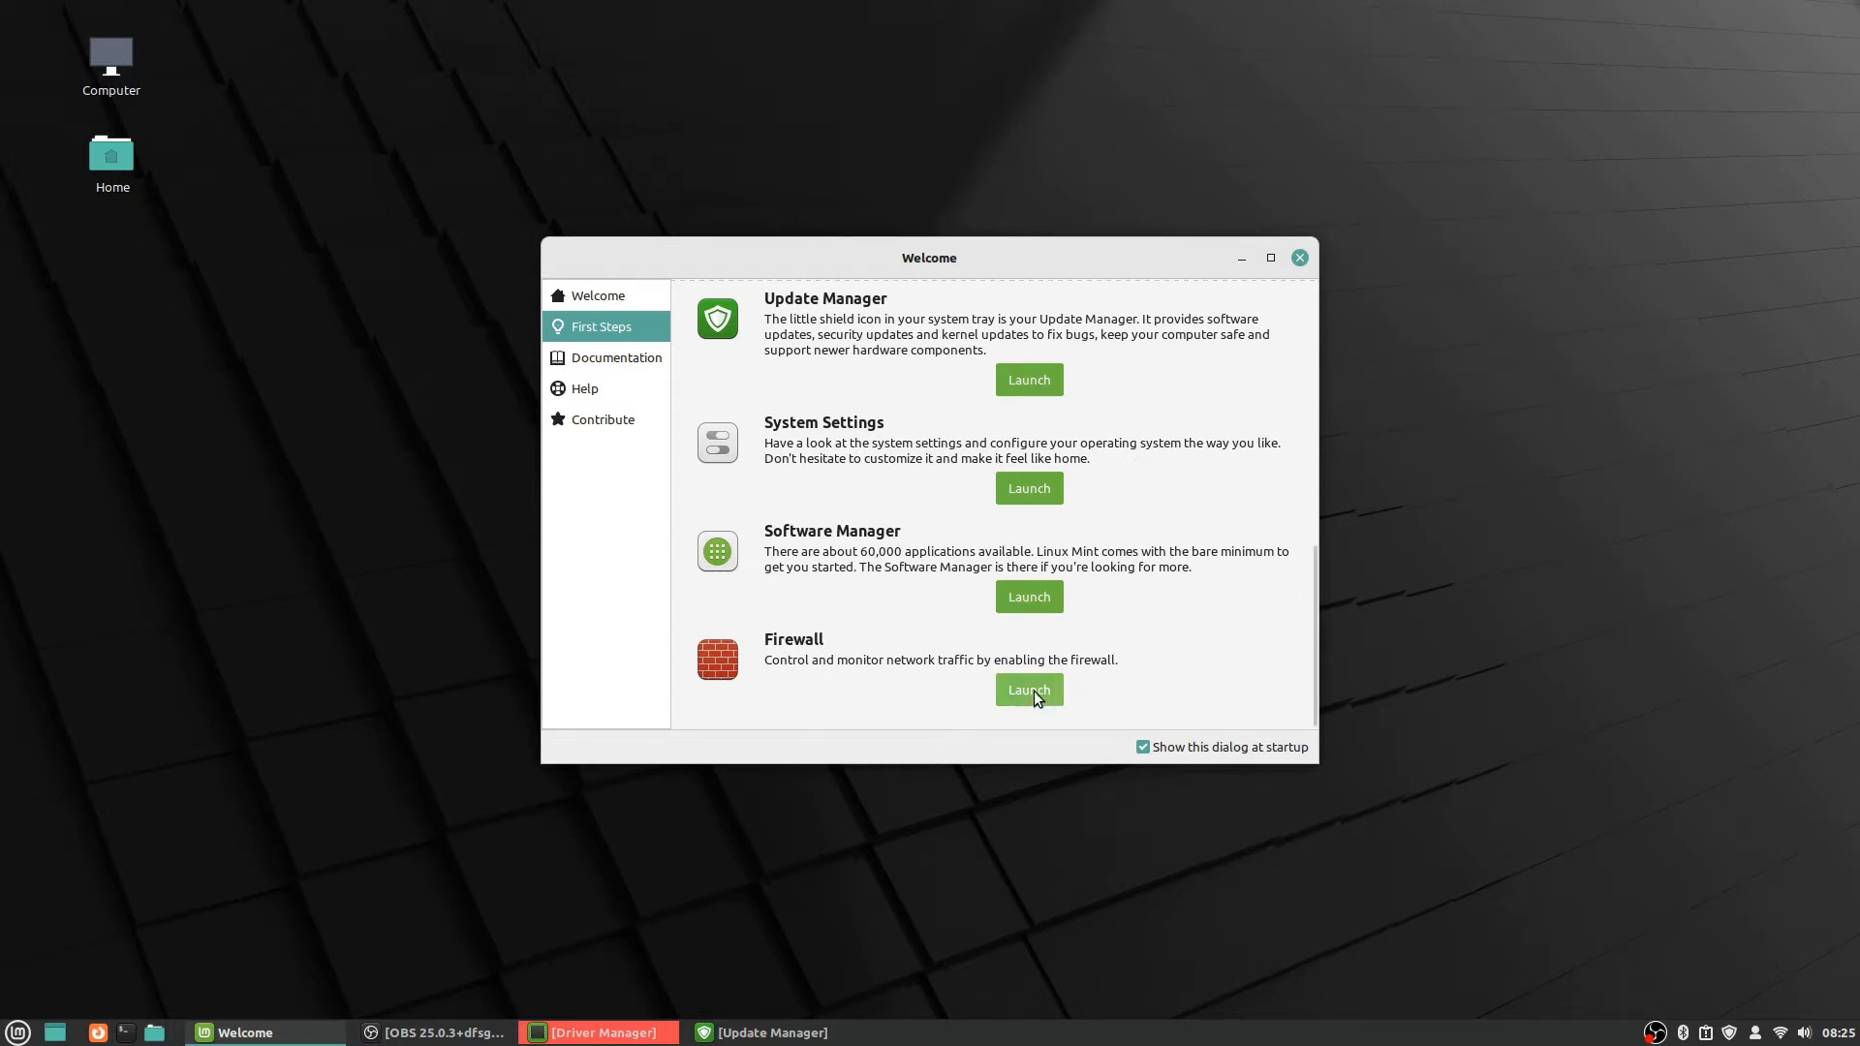
Launch the Firewall from First Steps and focus the Authenticate password field.
click(1027, 690)
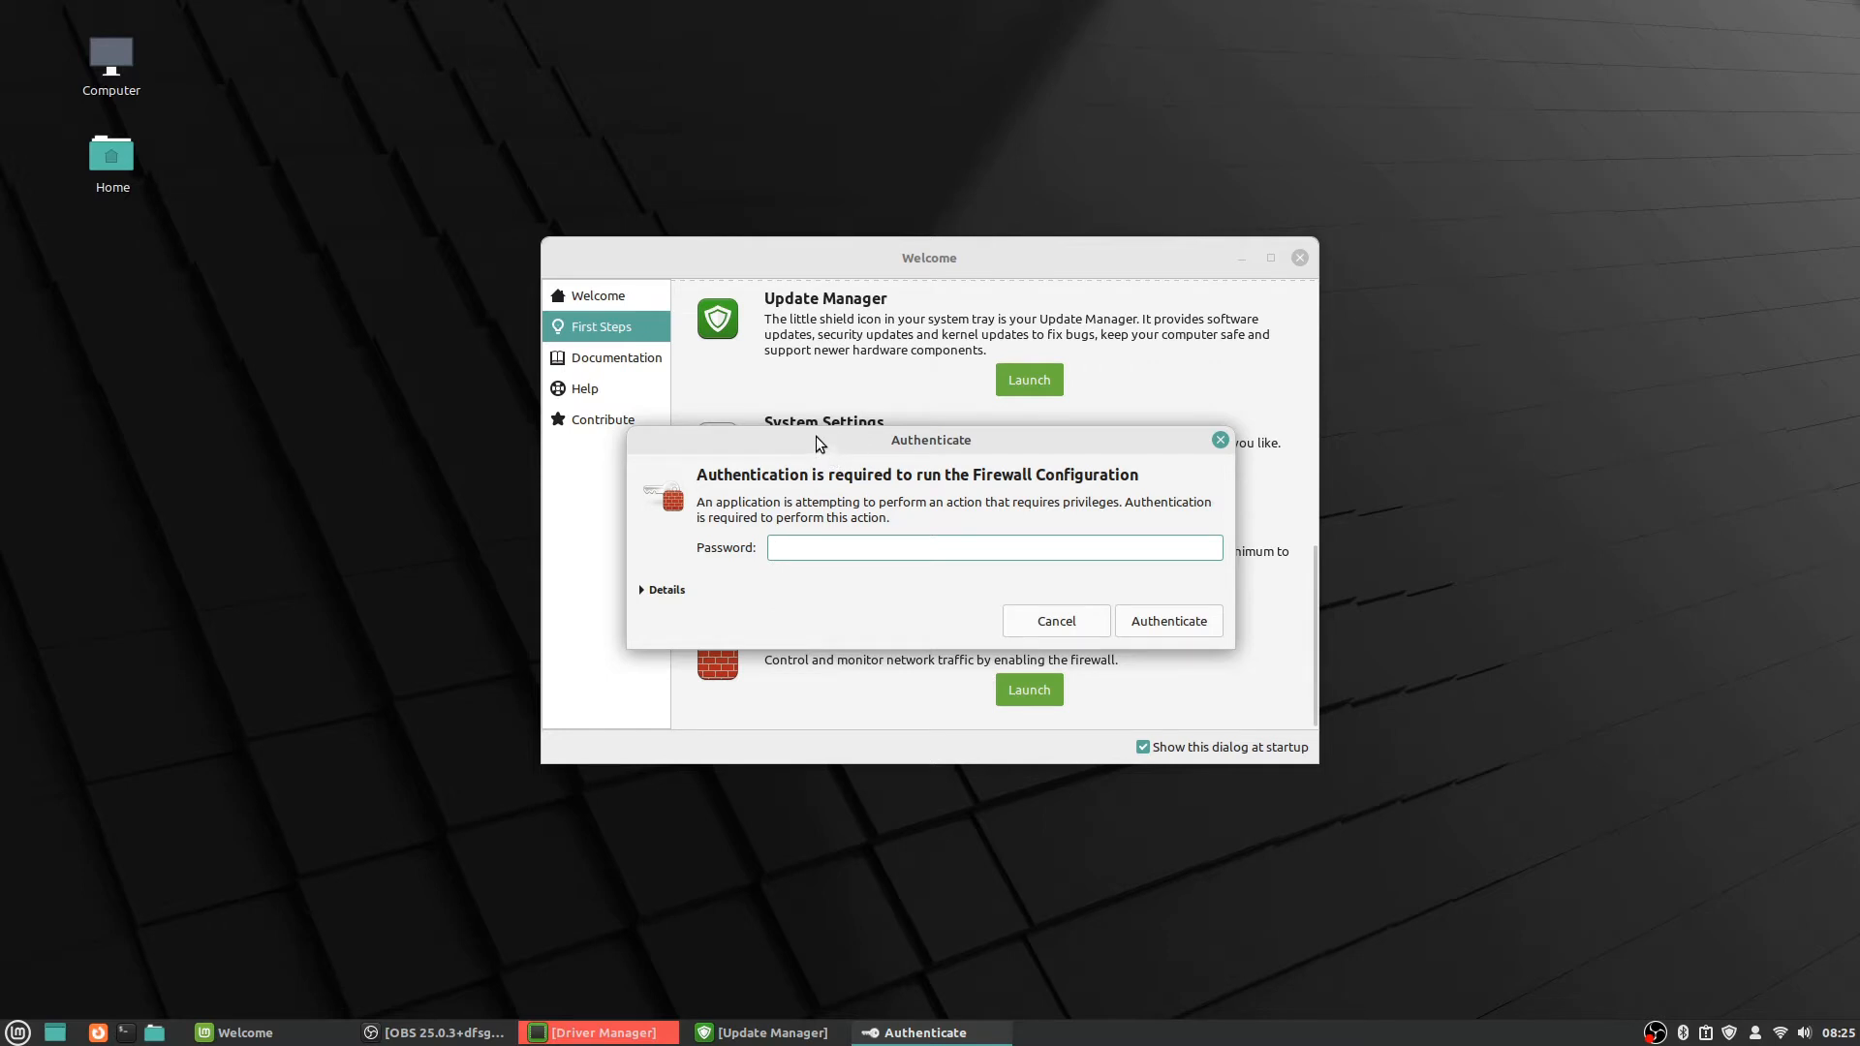
click(994, 546)
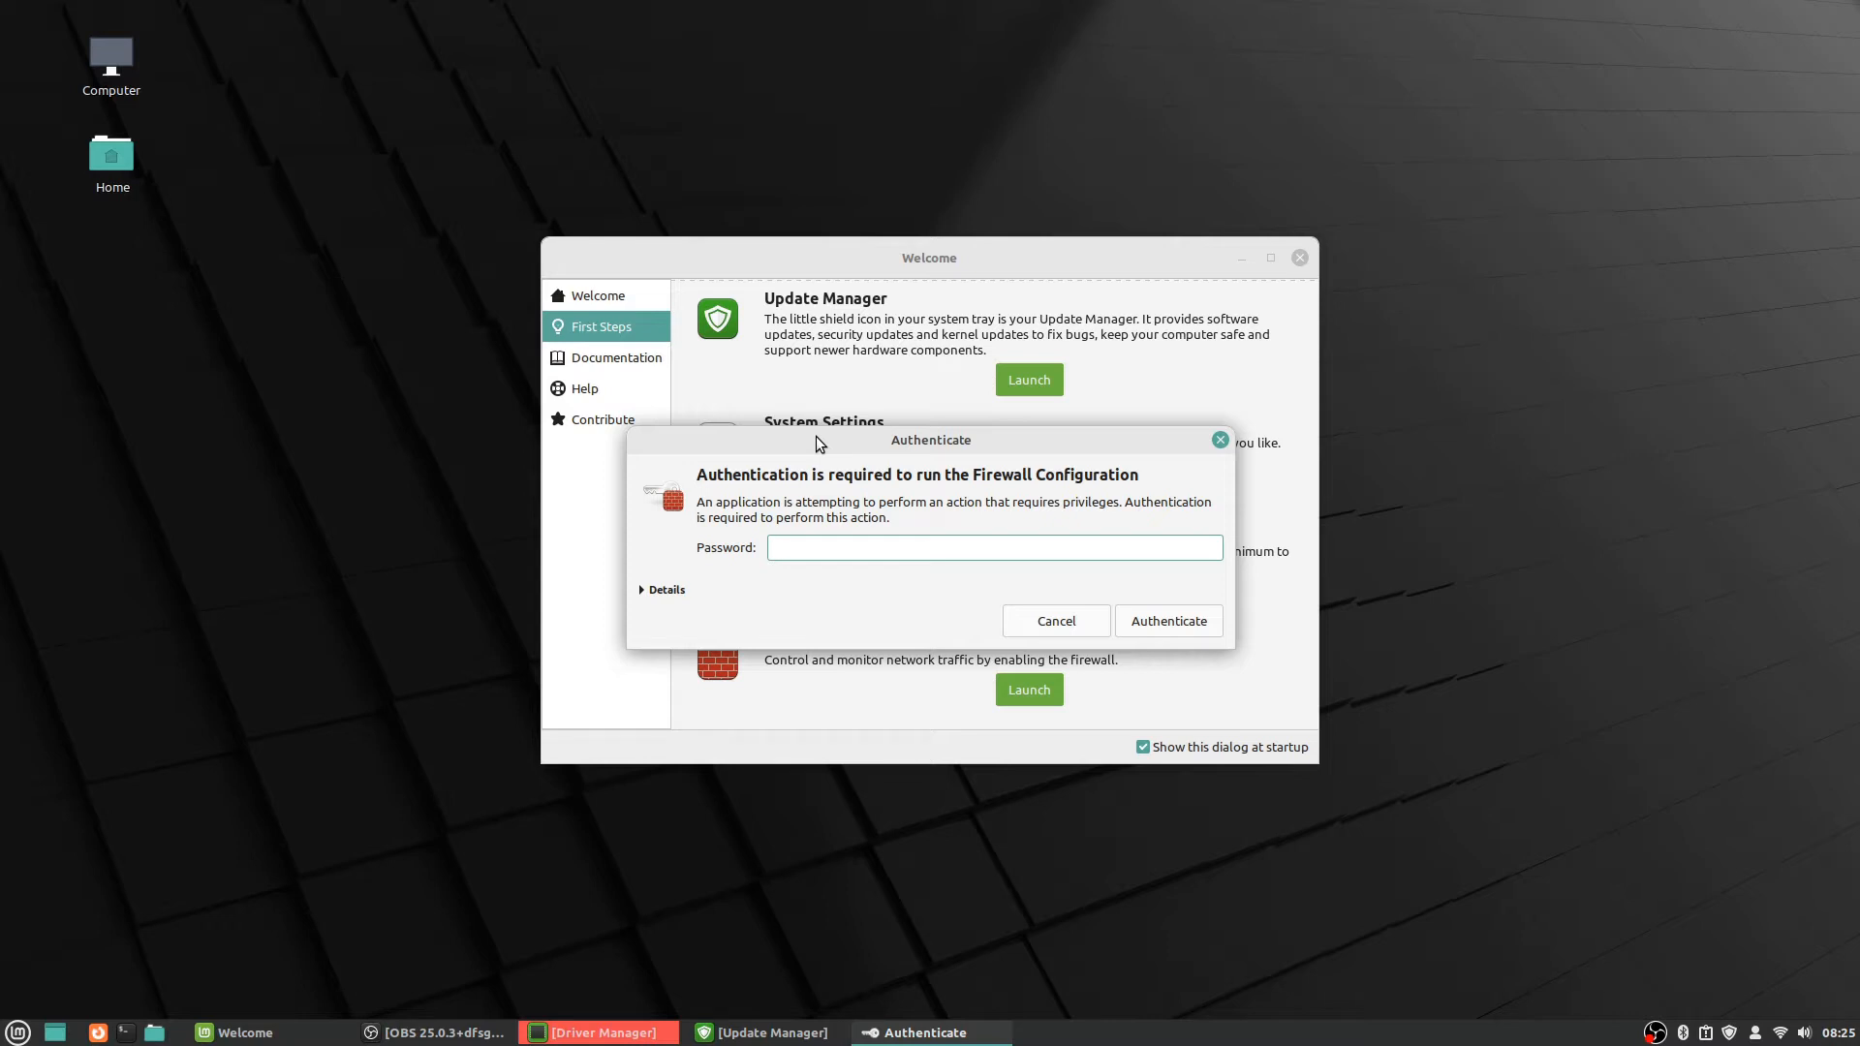
click(994, 546)
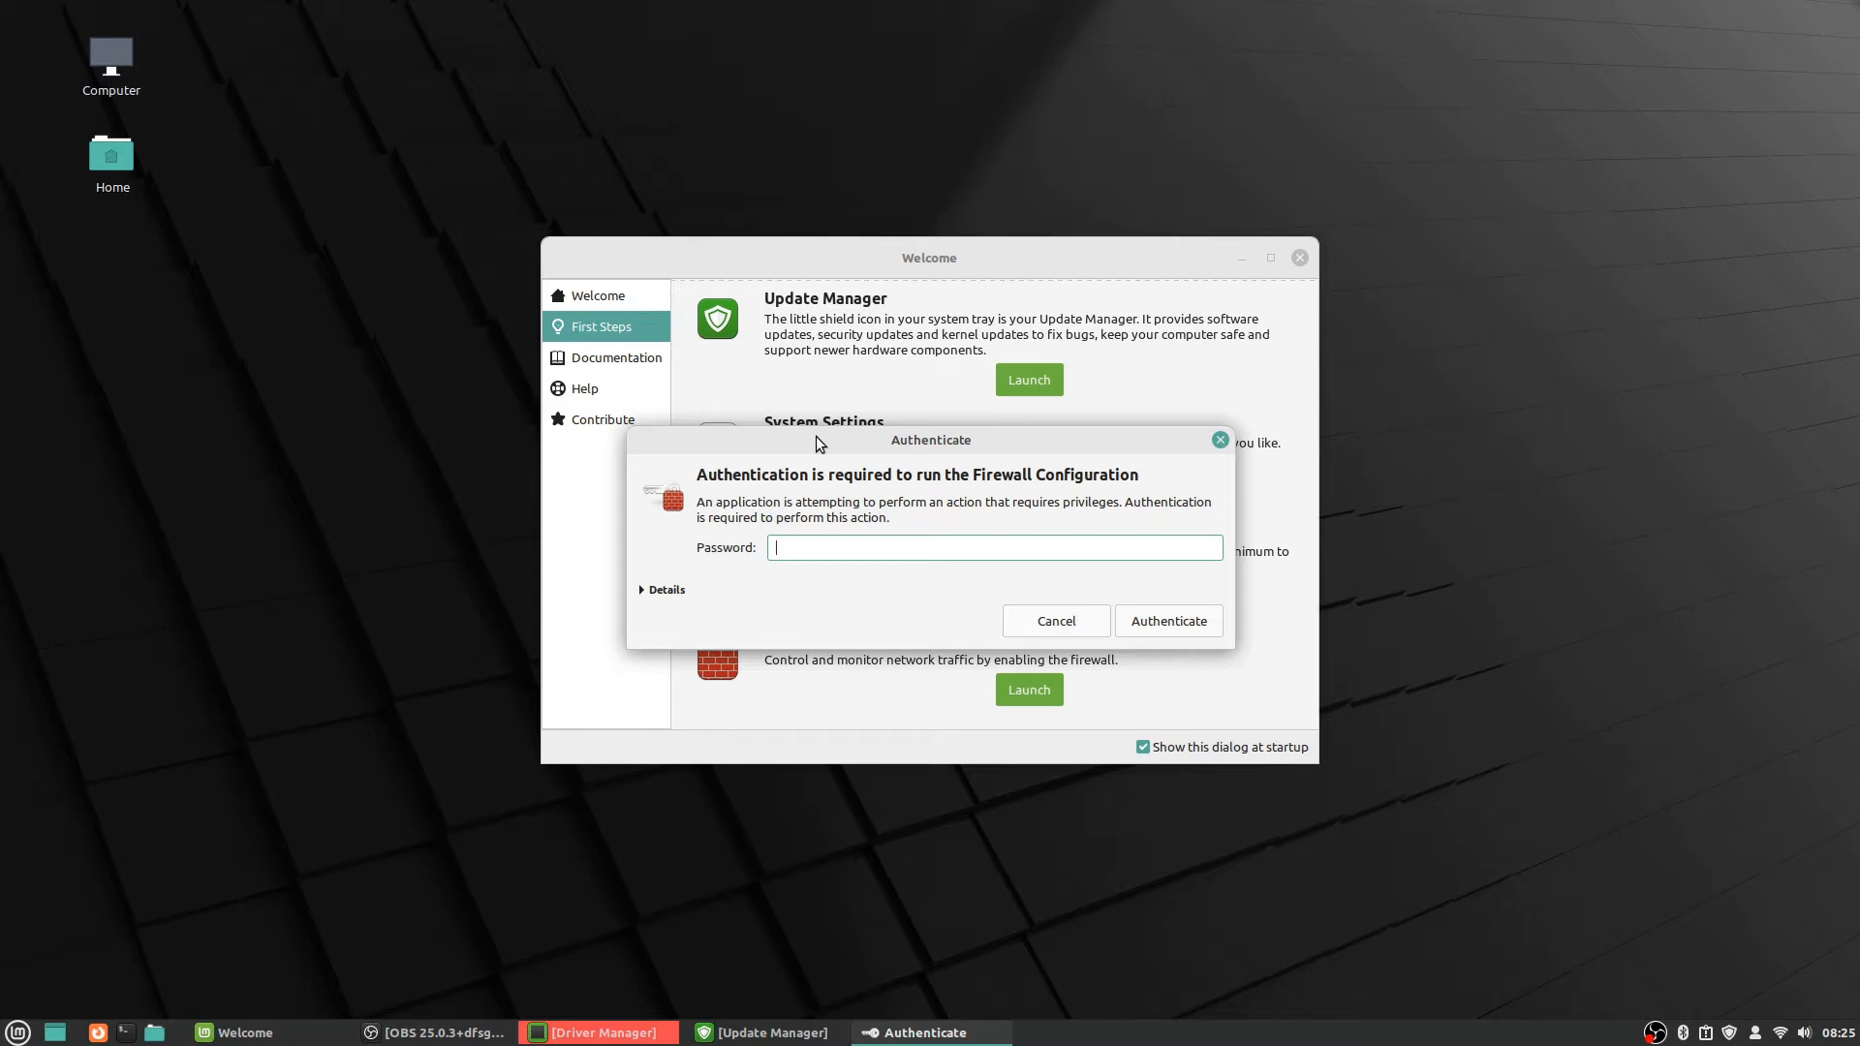
Authenticate with the password so the Gufw Firewall window opens, status off.
click(1167, 620)
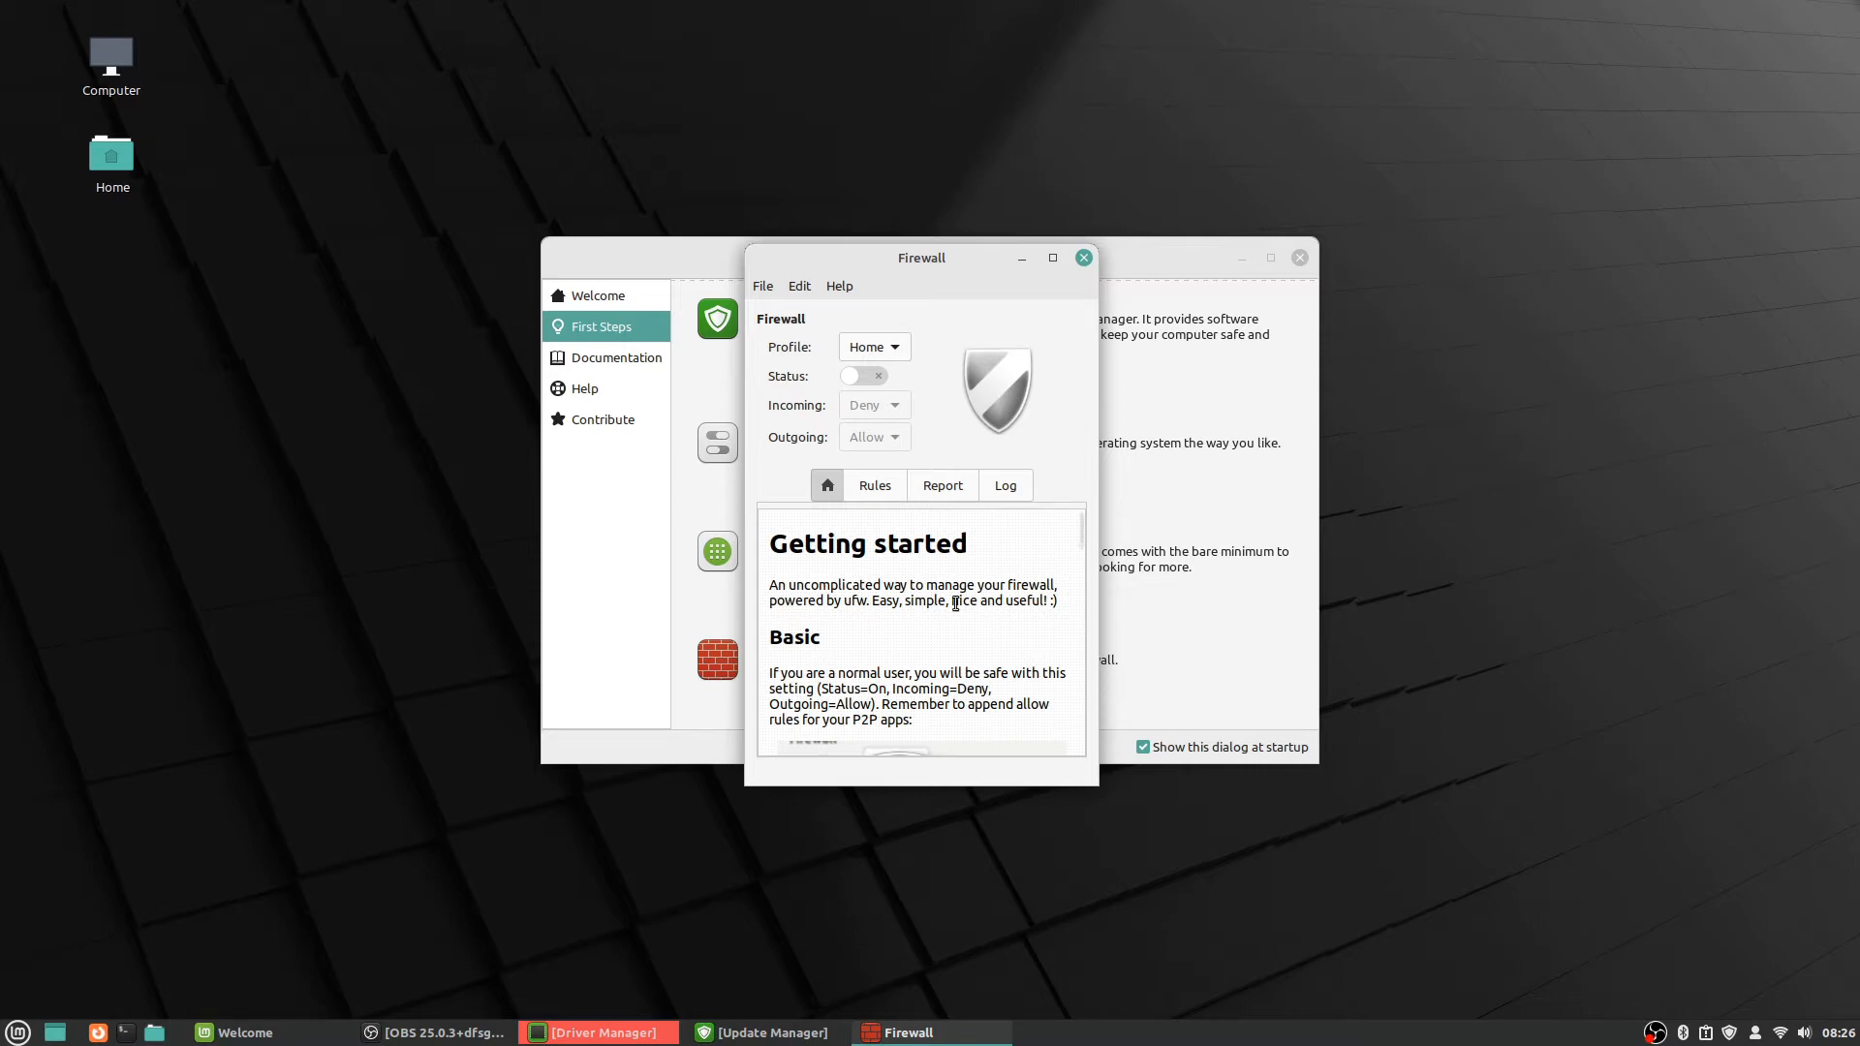
mouse_move(1027, 552)
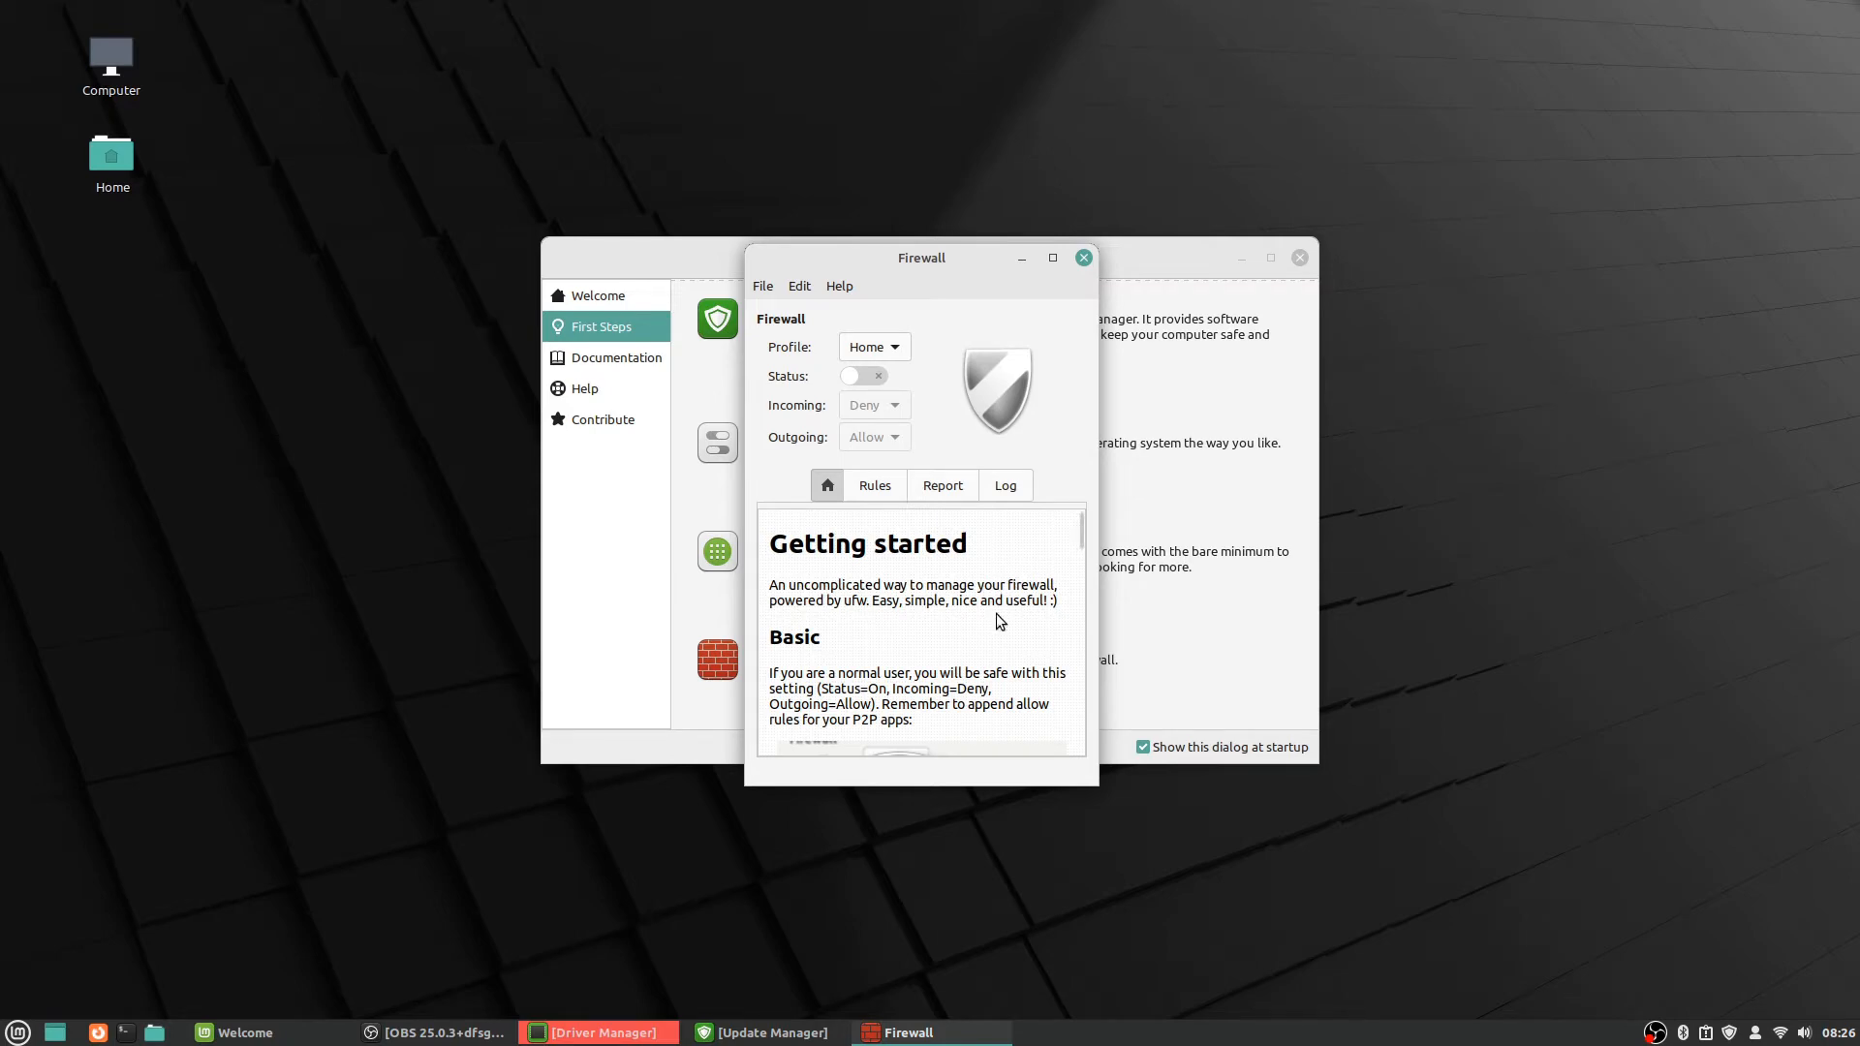
mouse_move(996, 580)
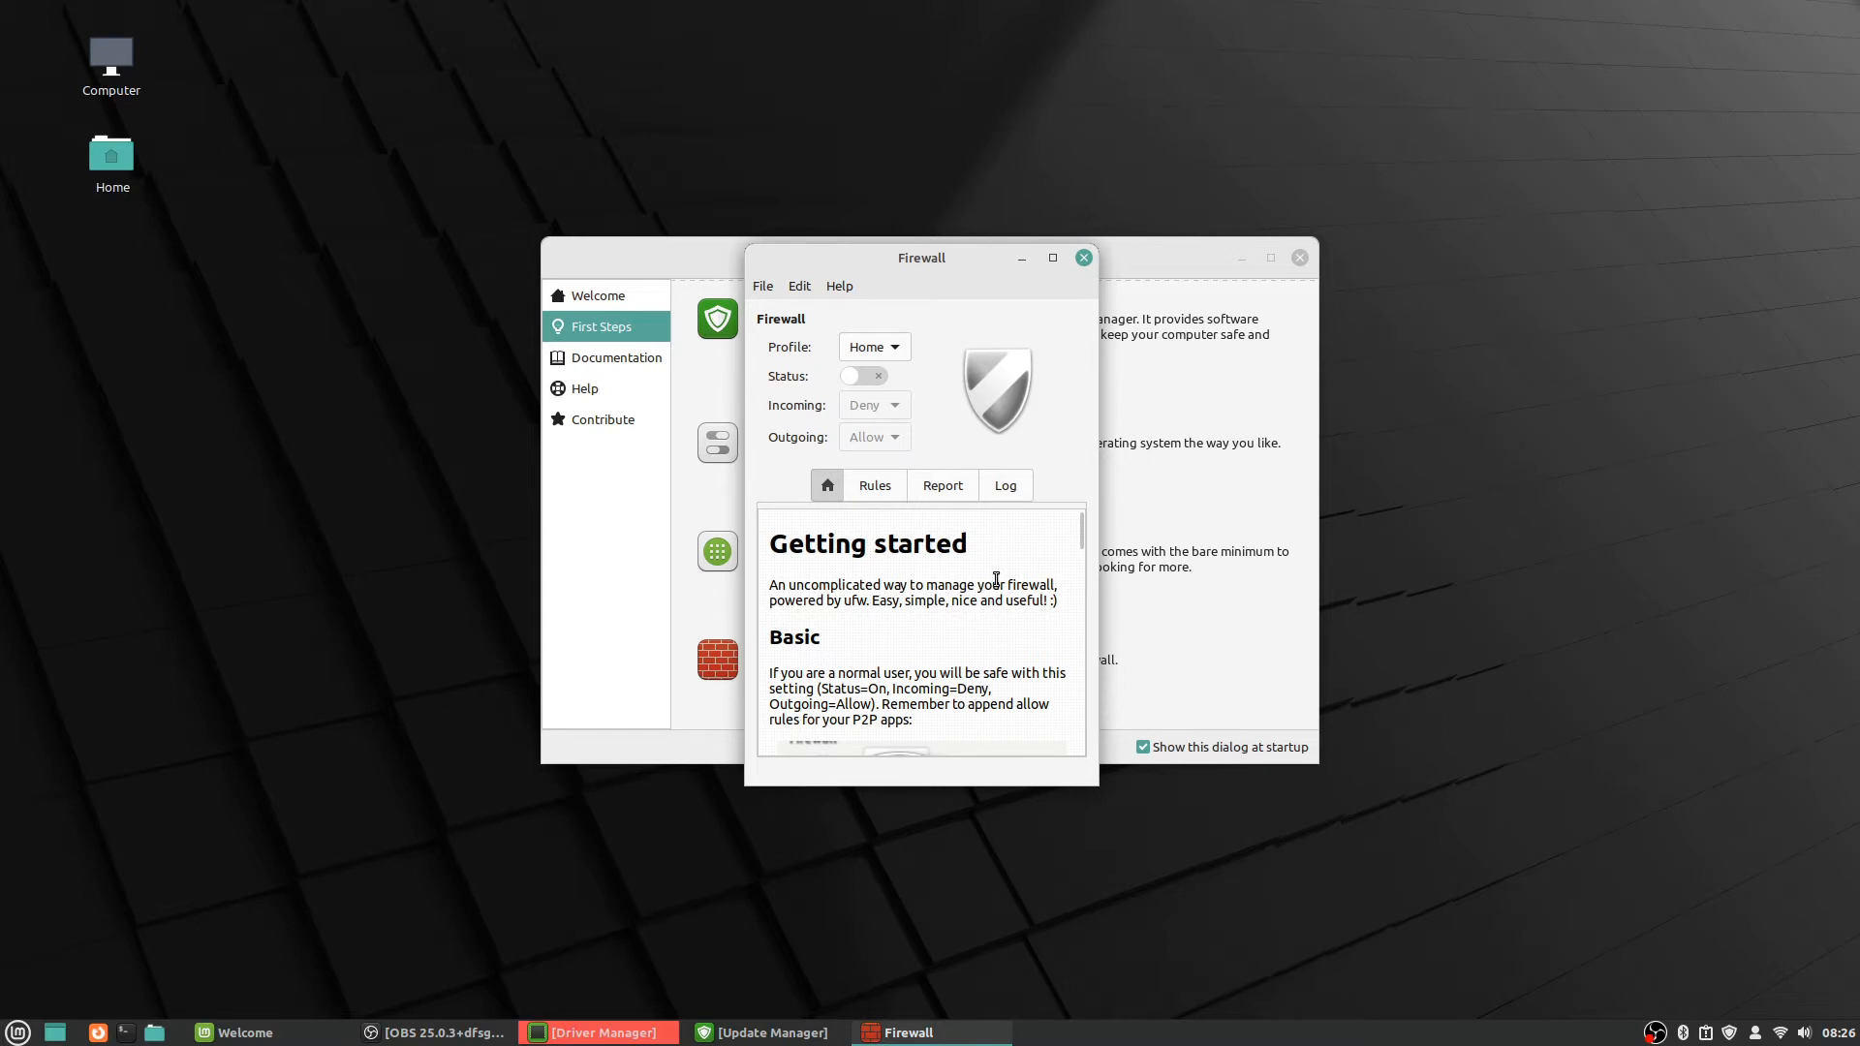
mouse_move(801, 638)
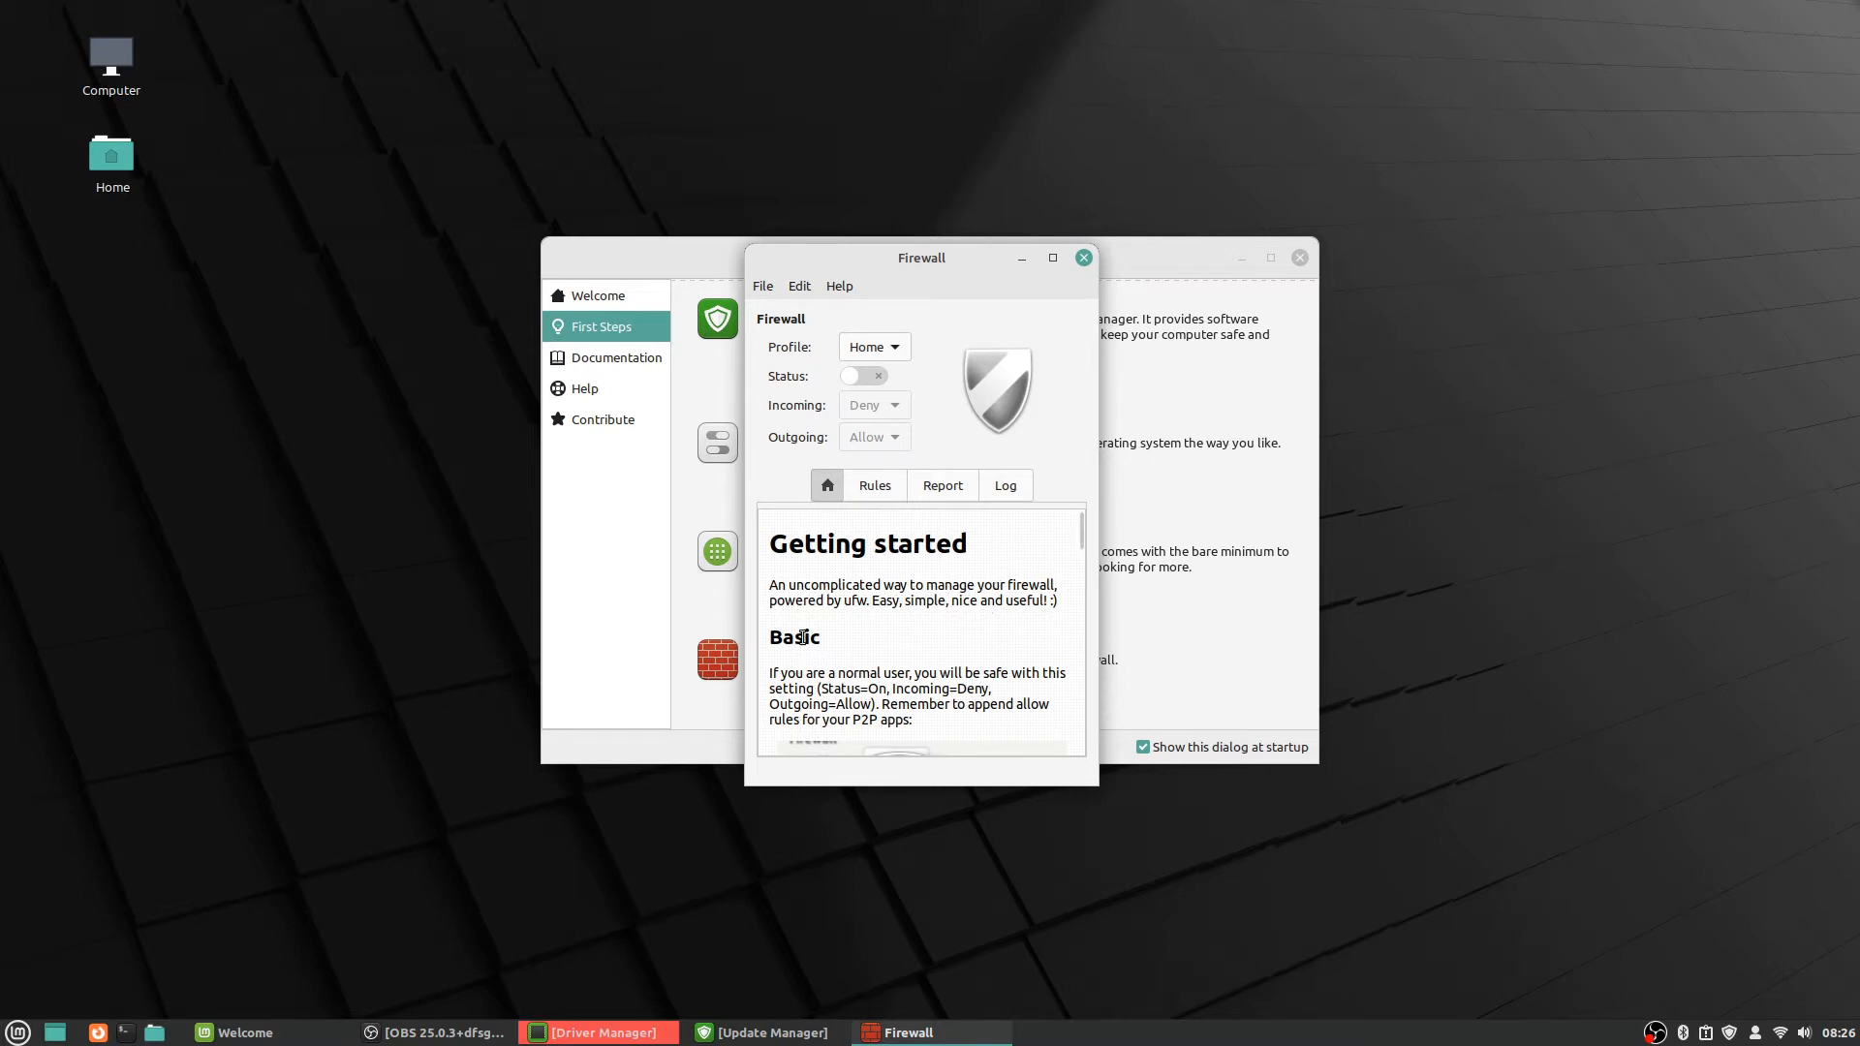
mouse_move(838, 657)
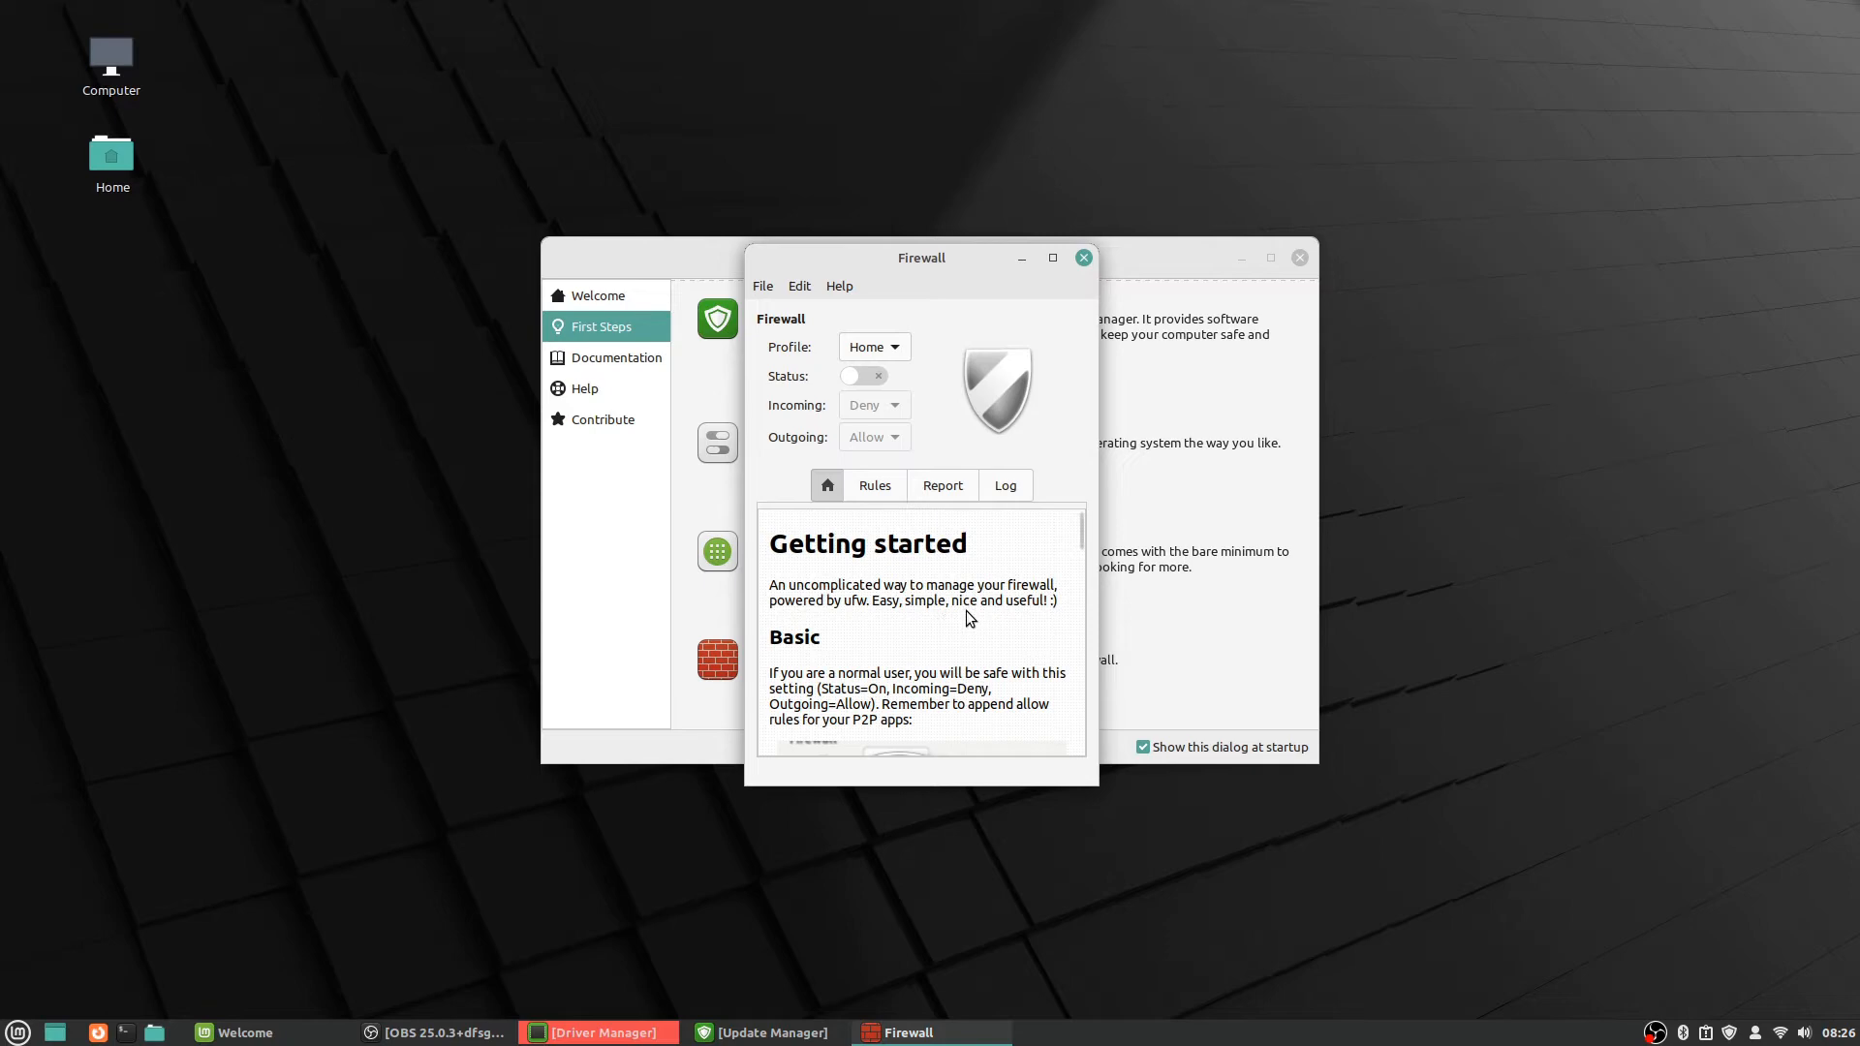
mouse_move(1014, 618)
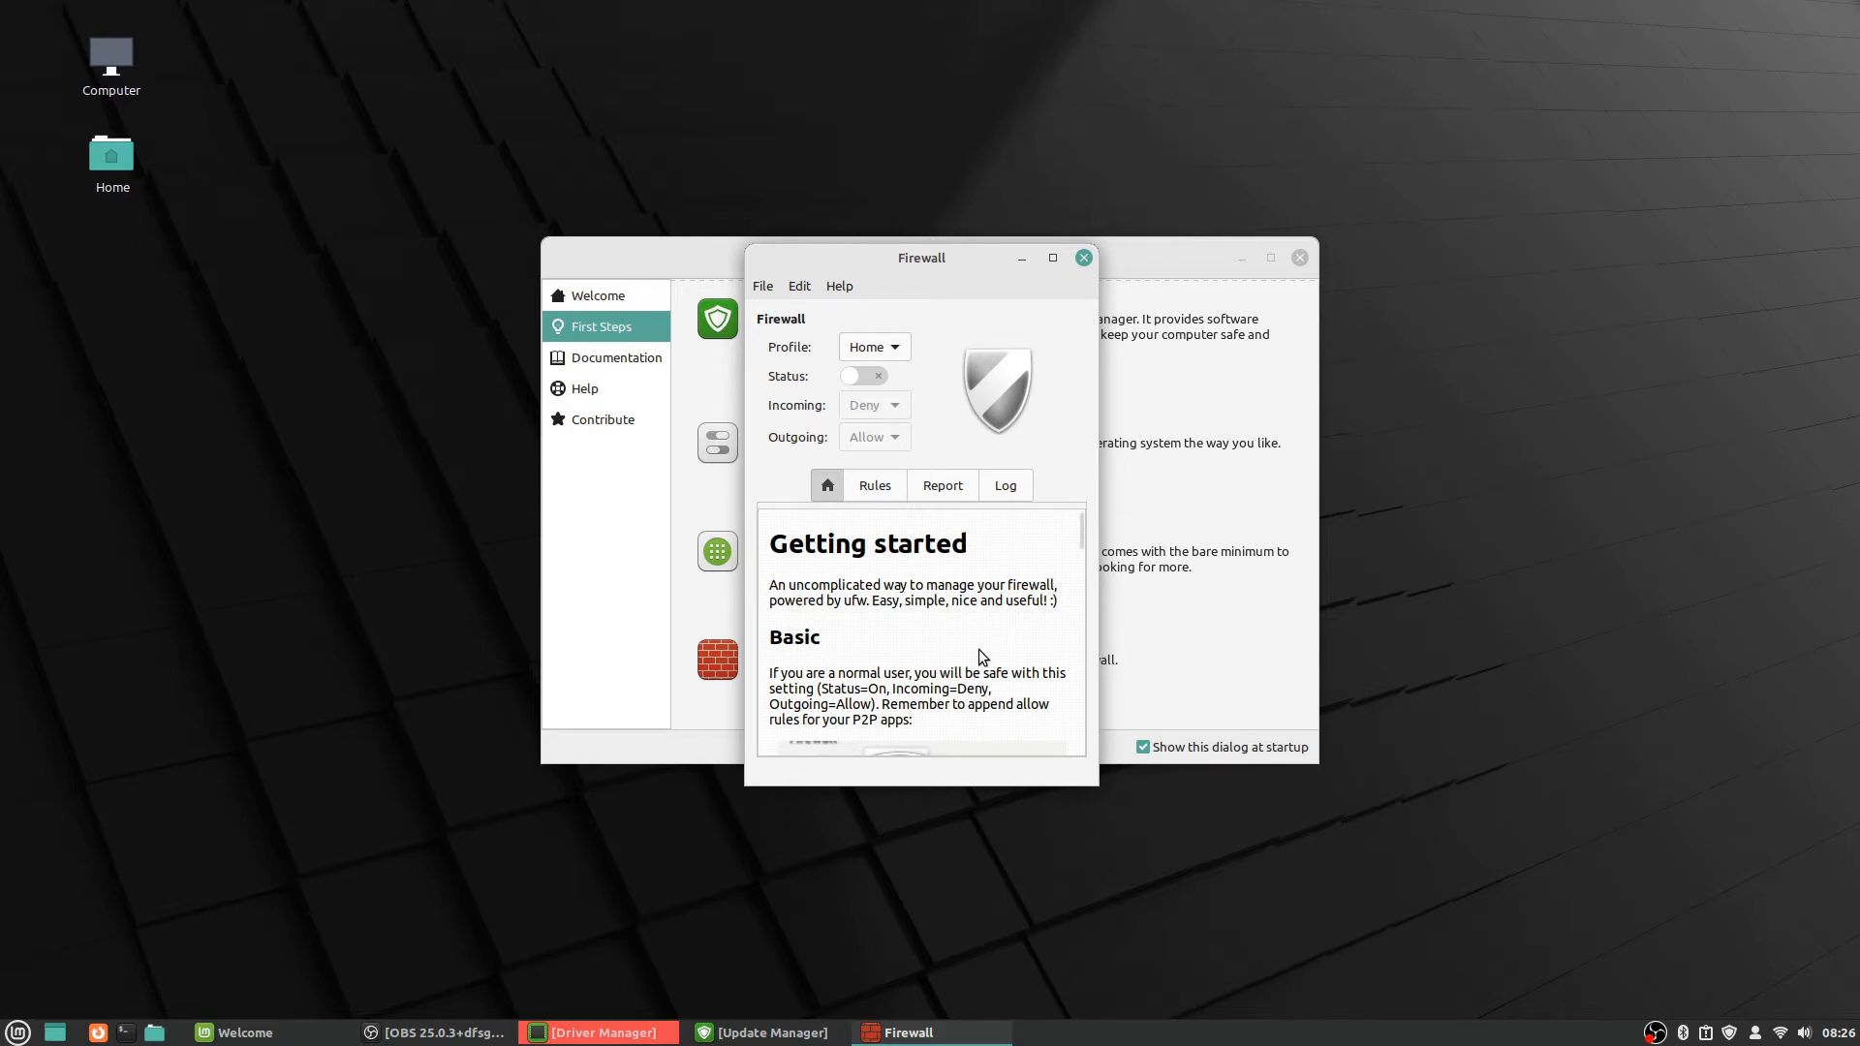
scroll(down, 3)
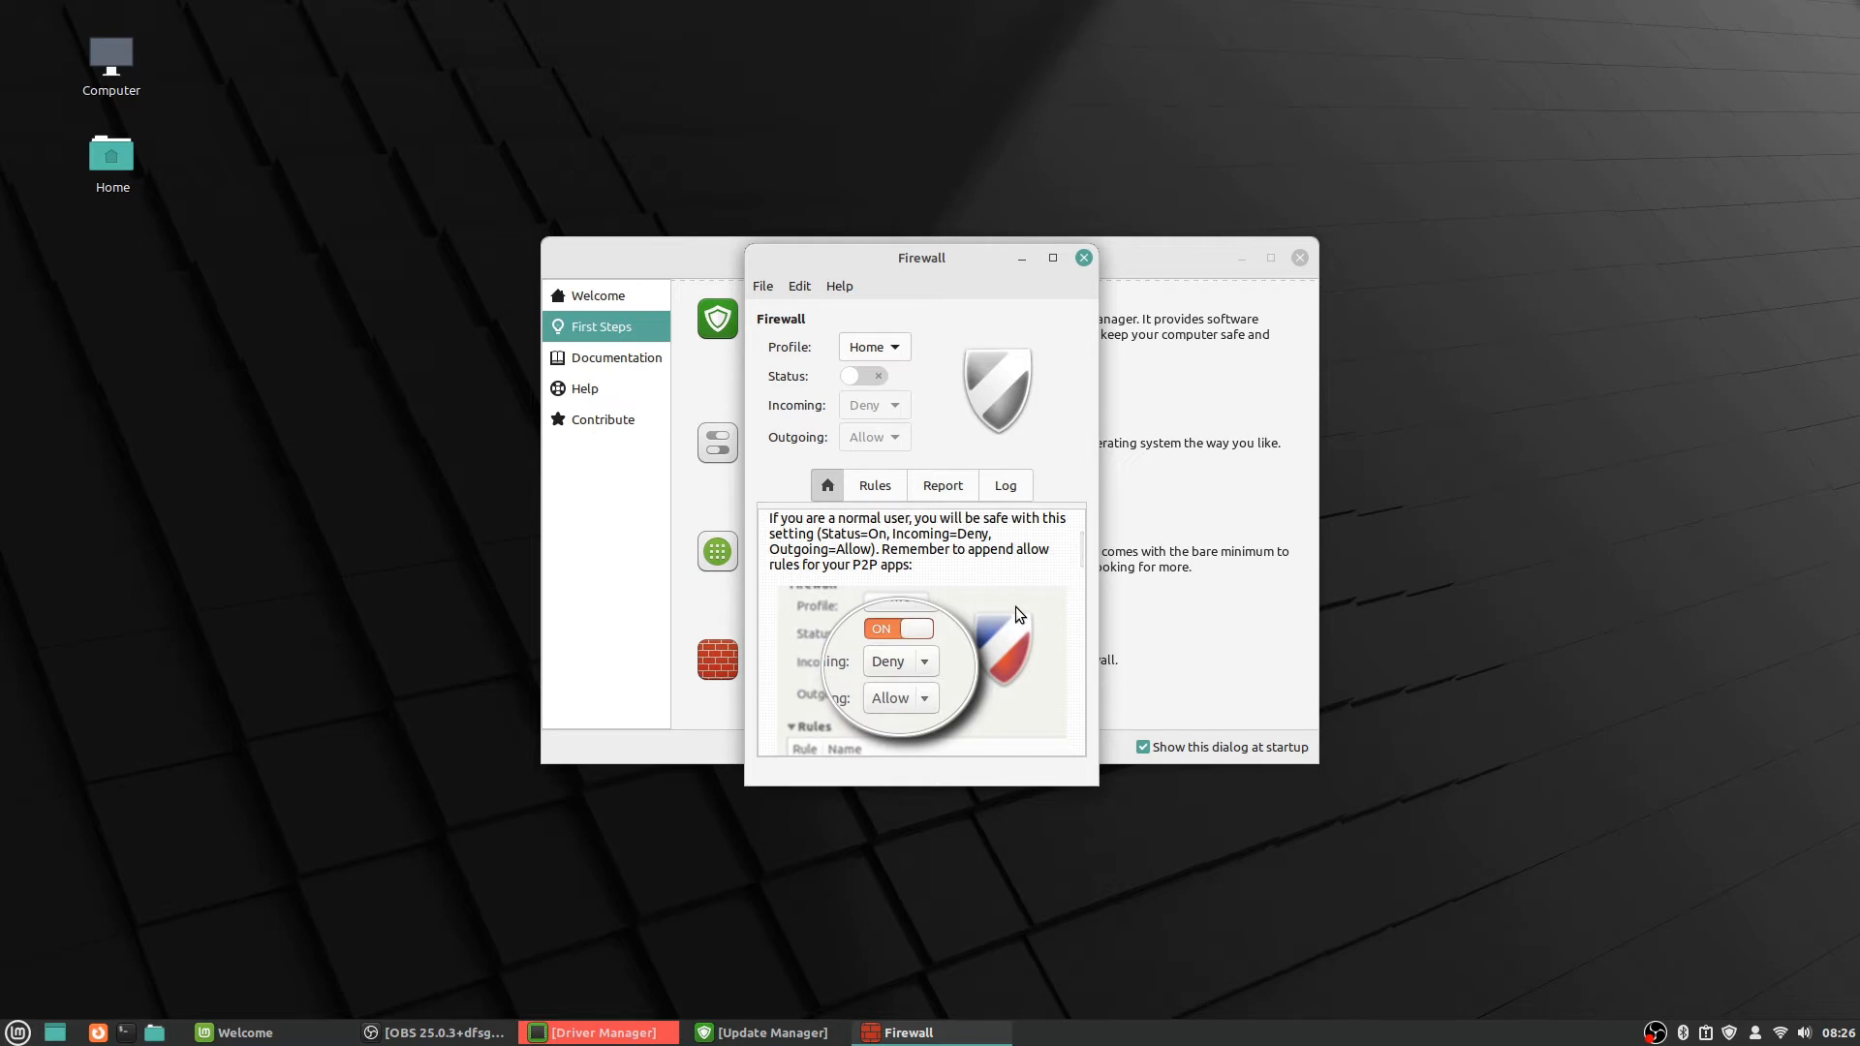
mouse_move(938, 381)
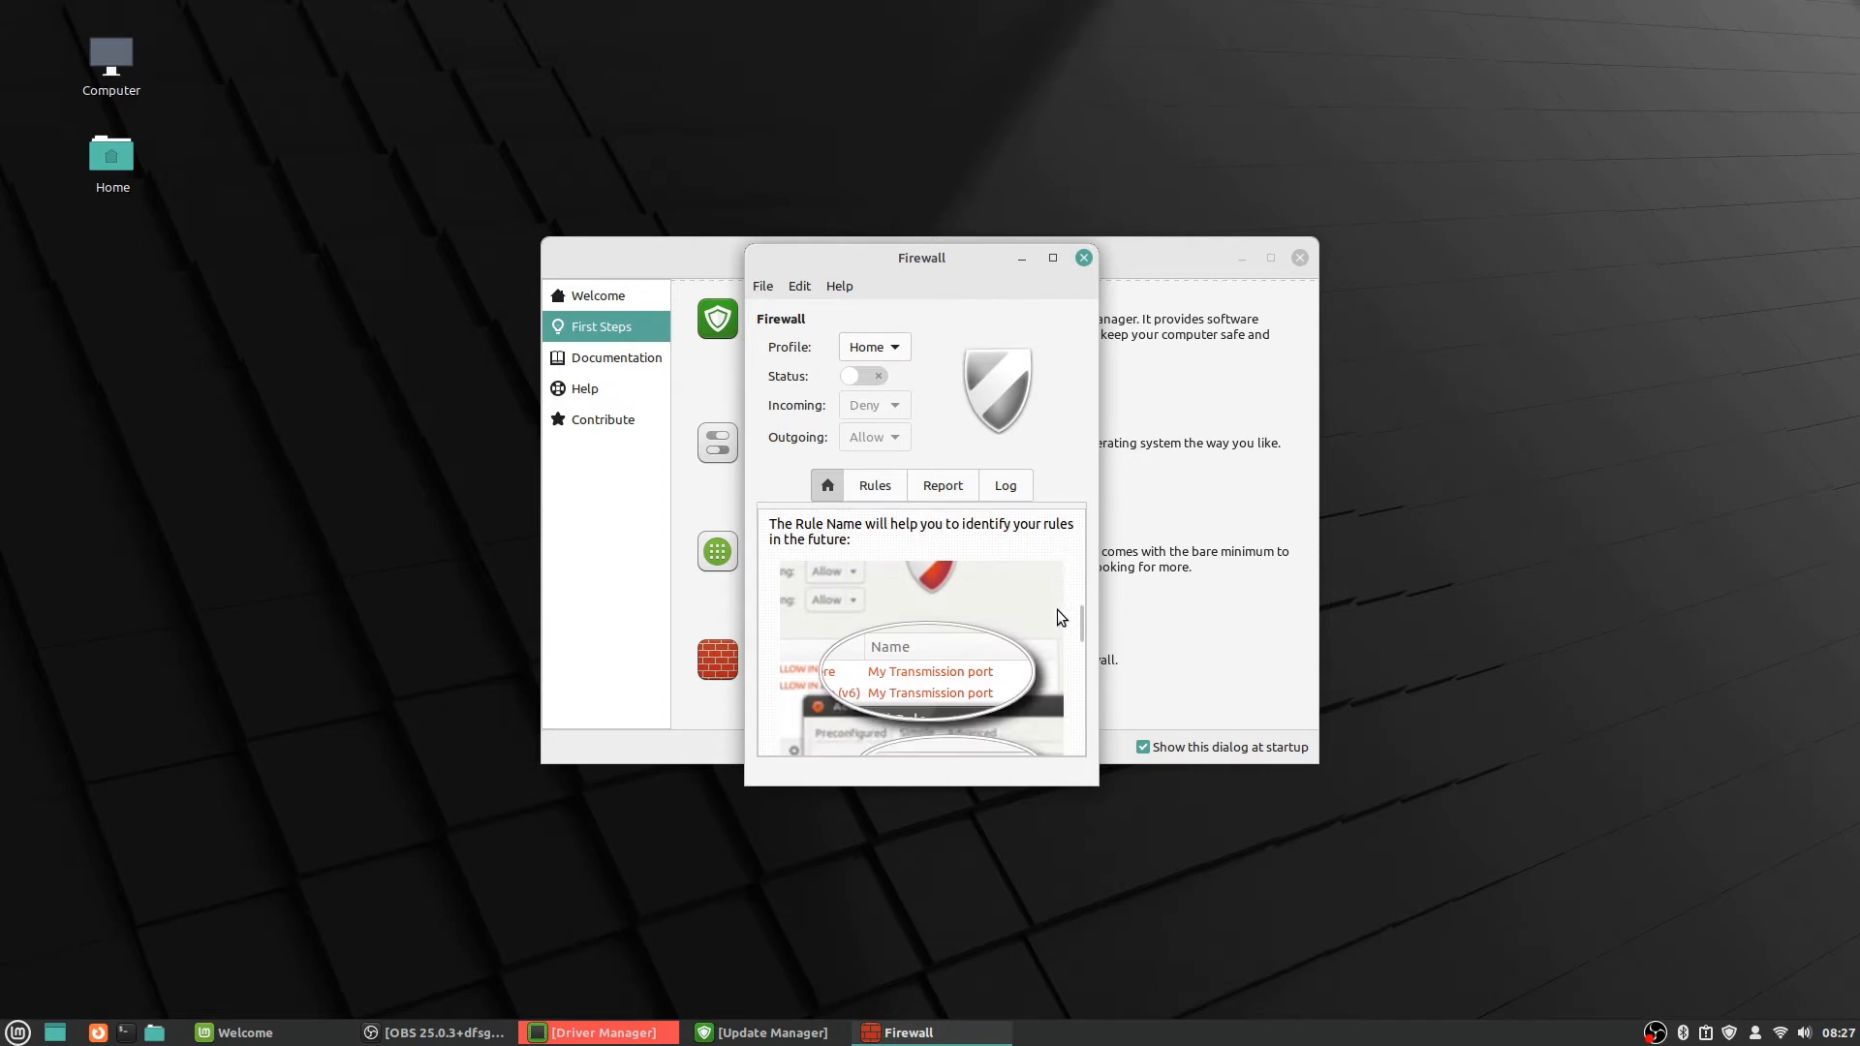
scroll(down, 3)
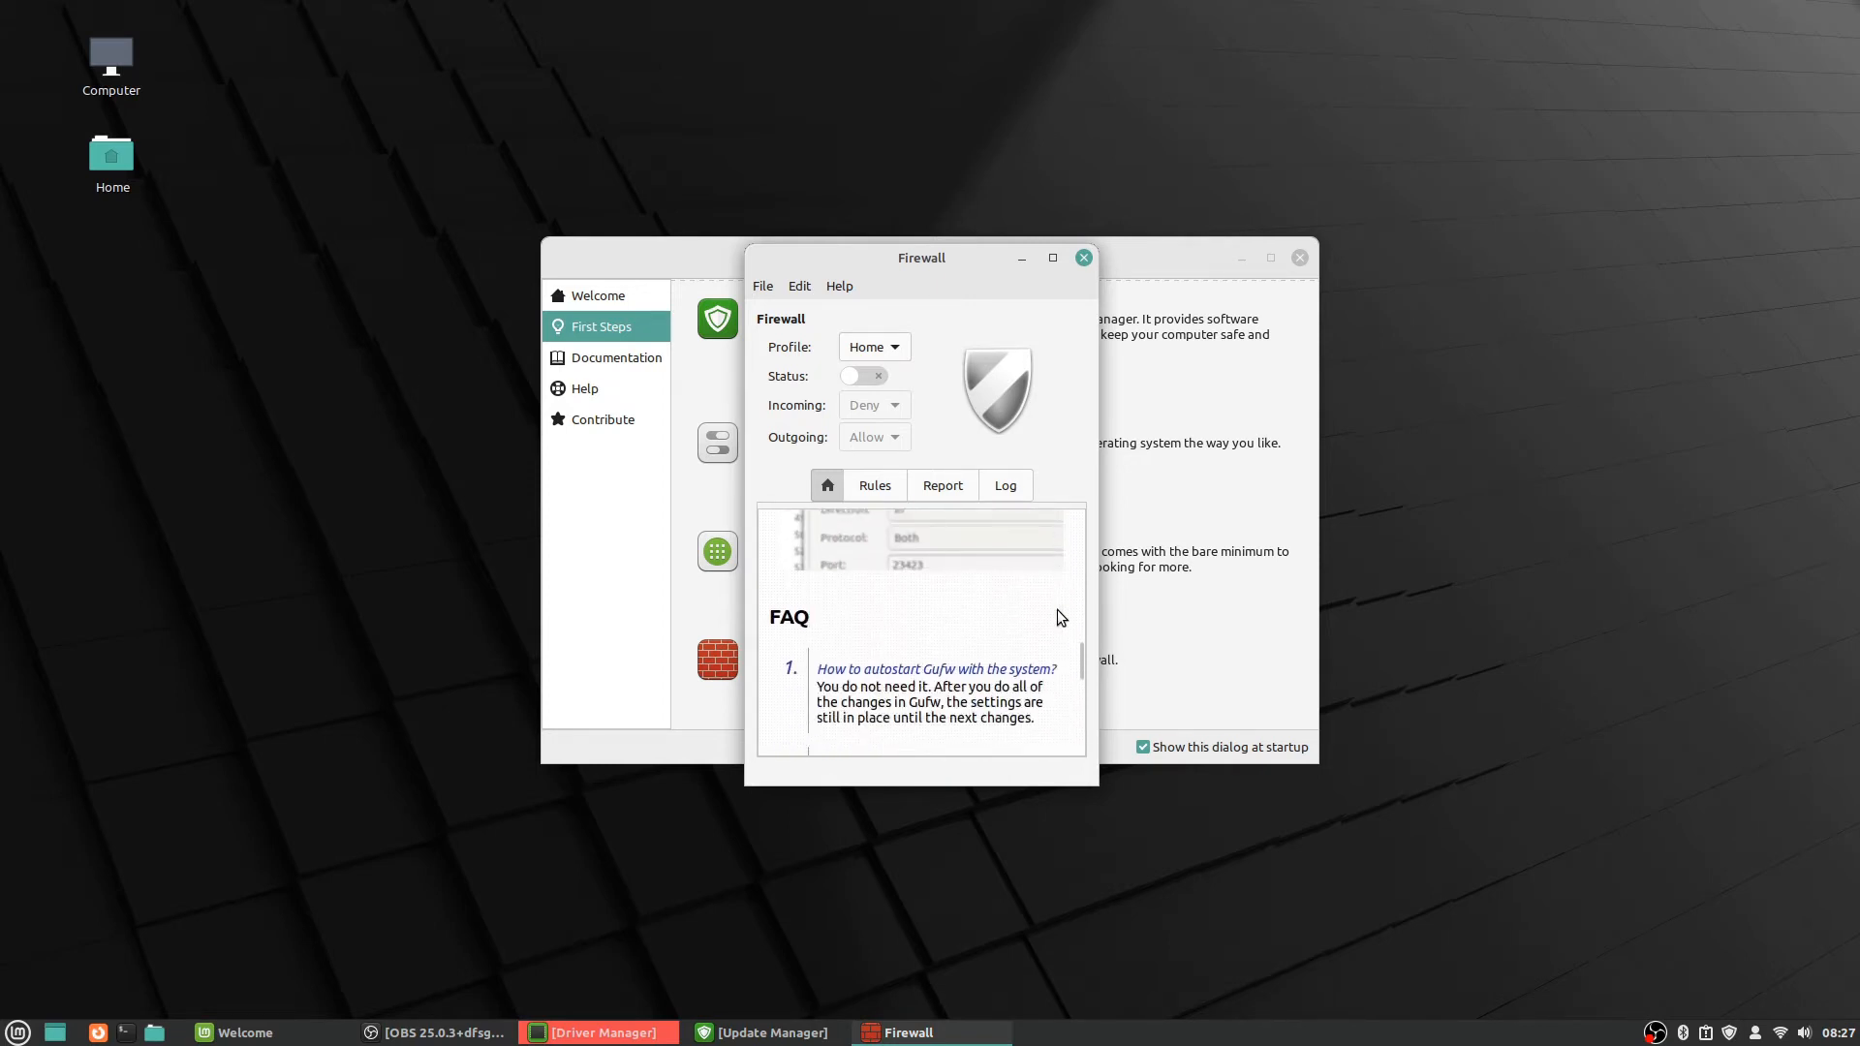
scroll(down, 3)
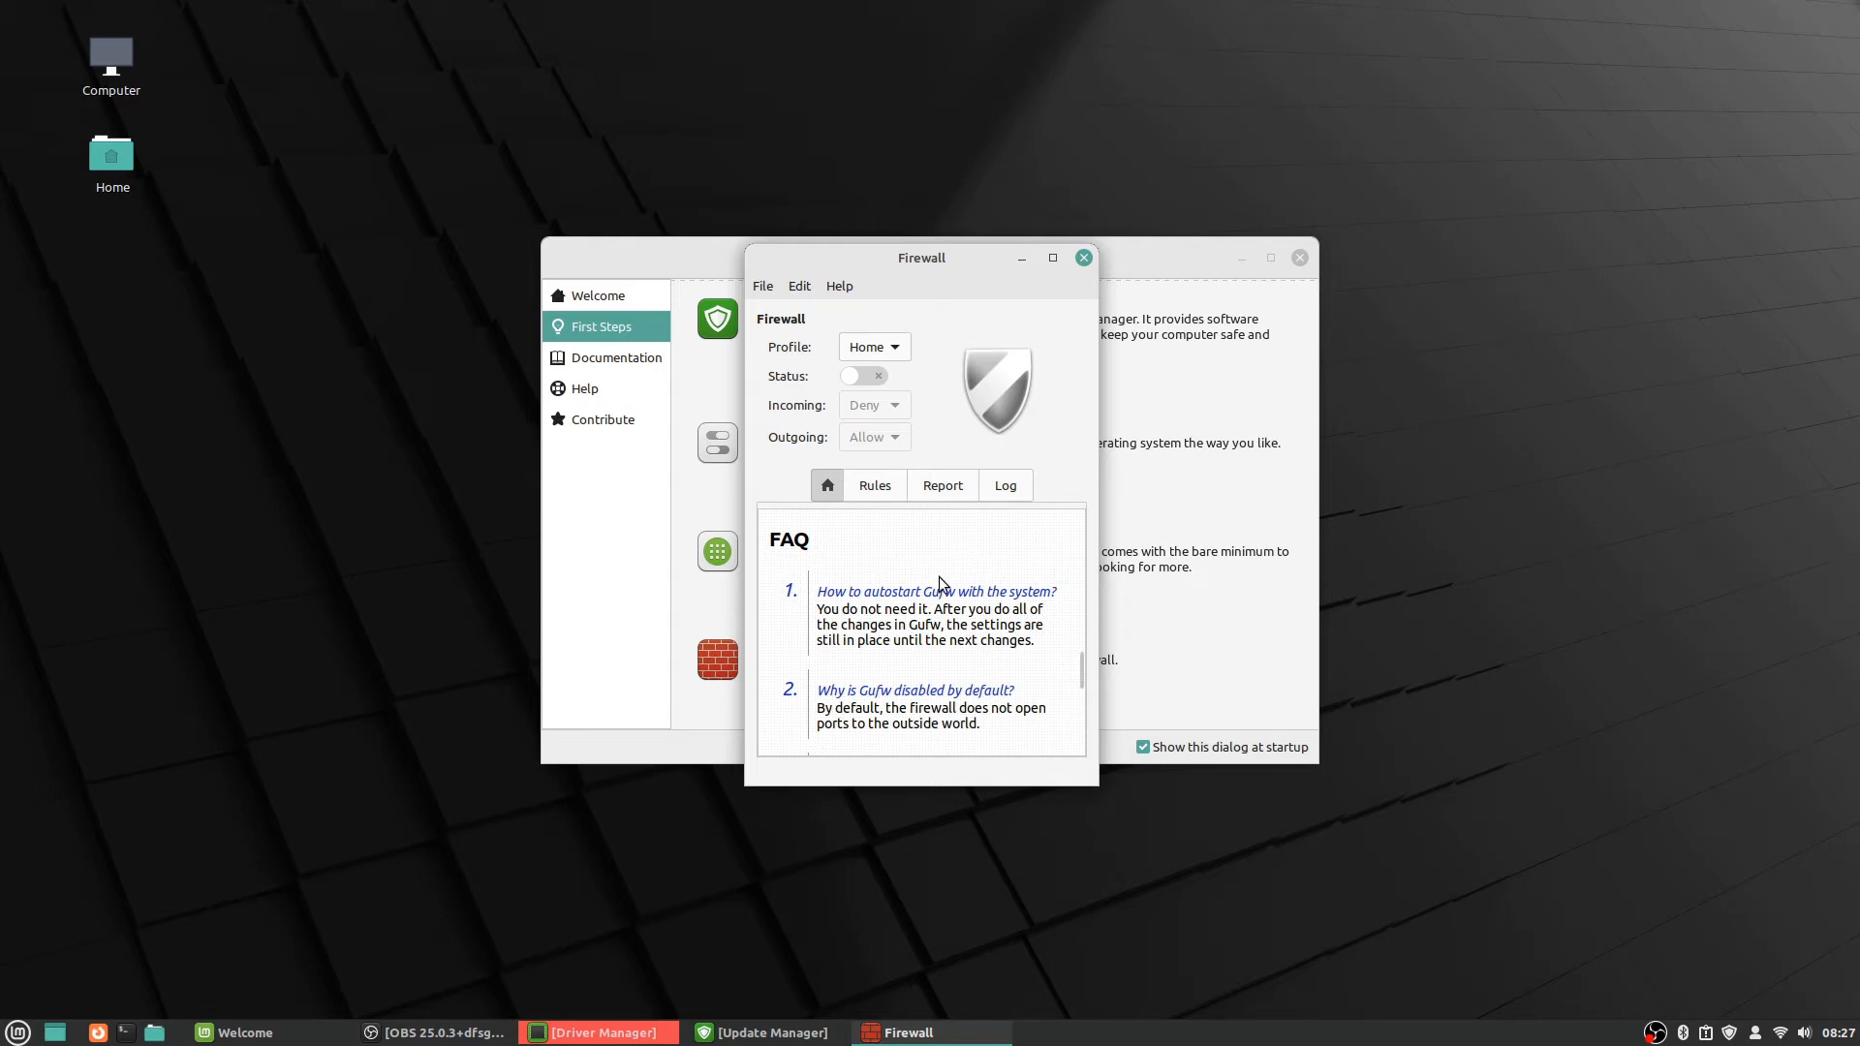
mouse_move(983, 638)
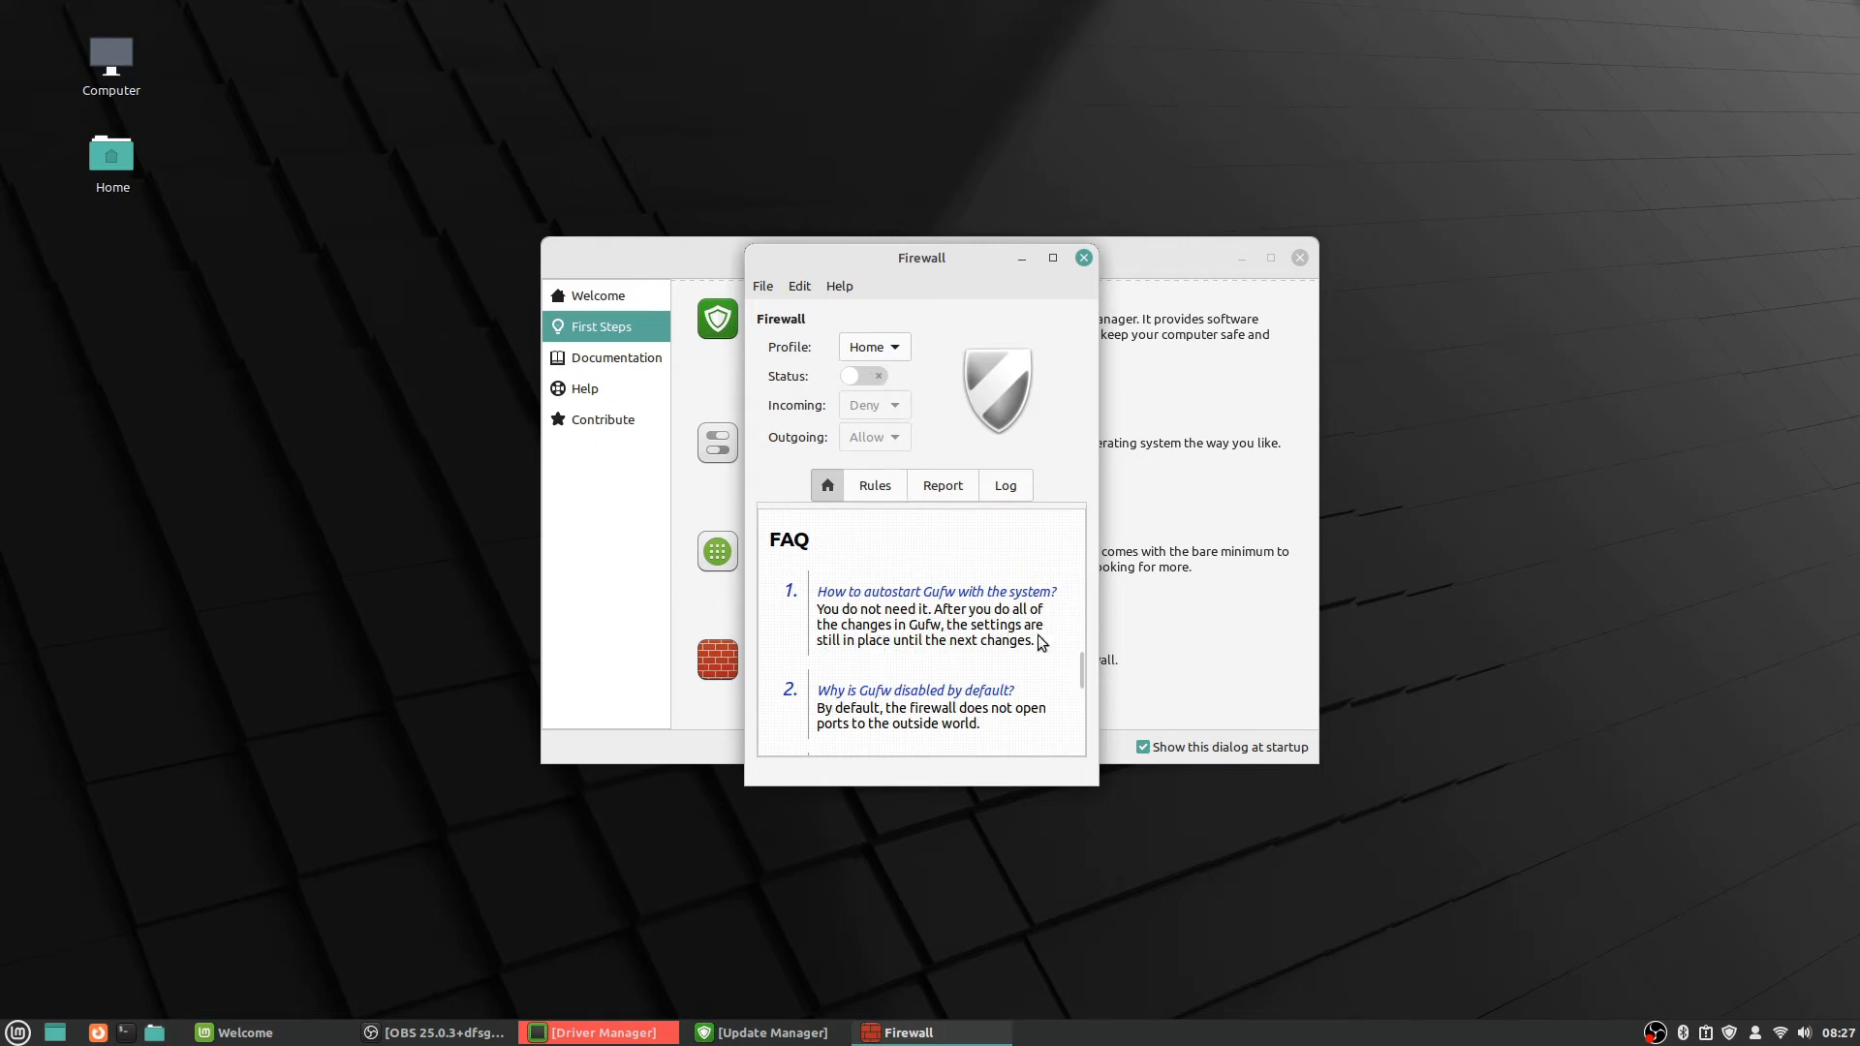
mouse_move(1058, 642)
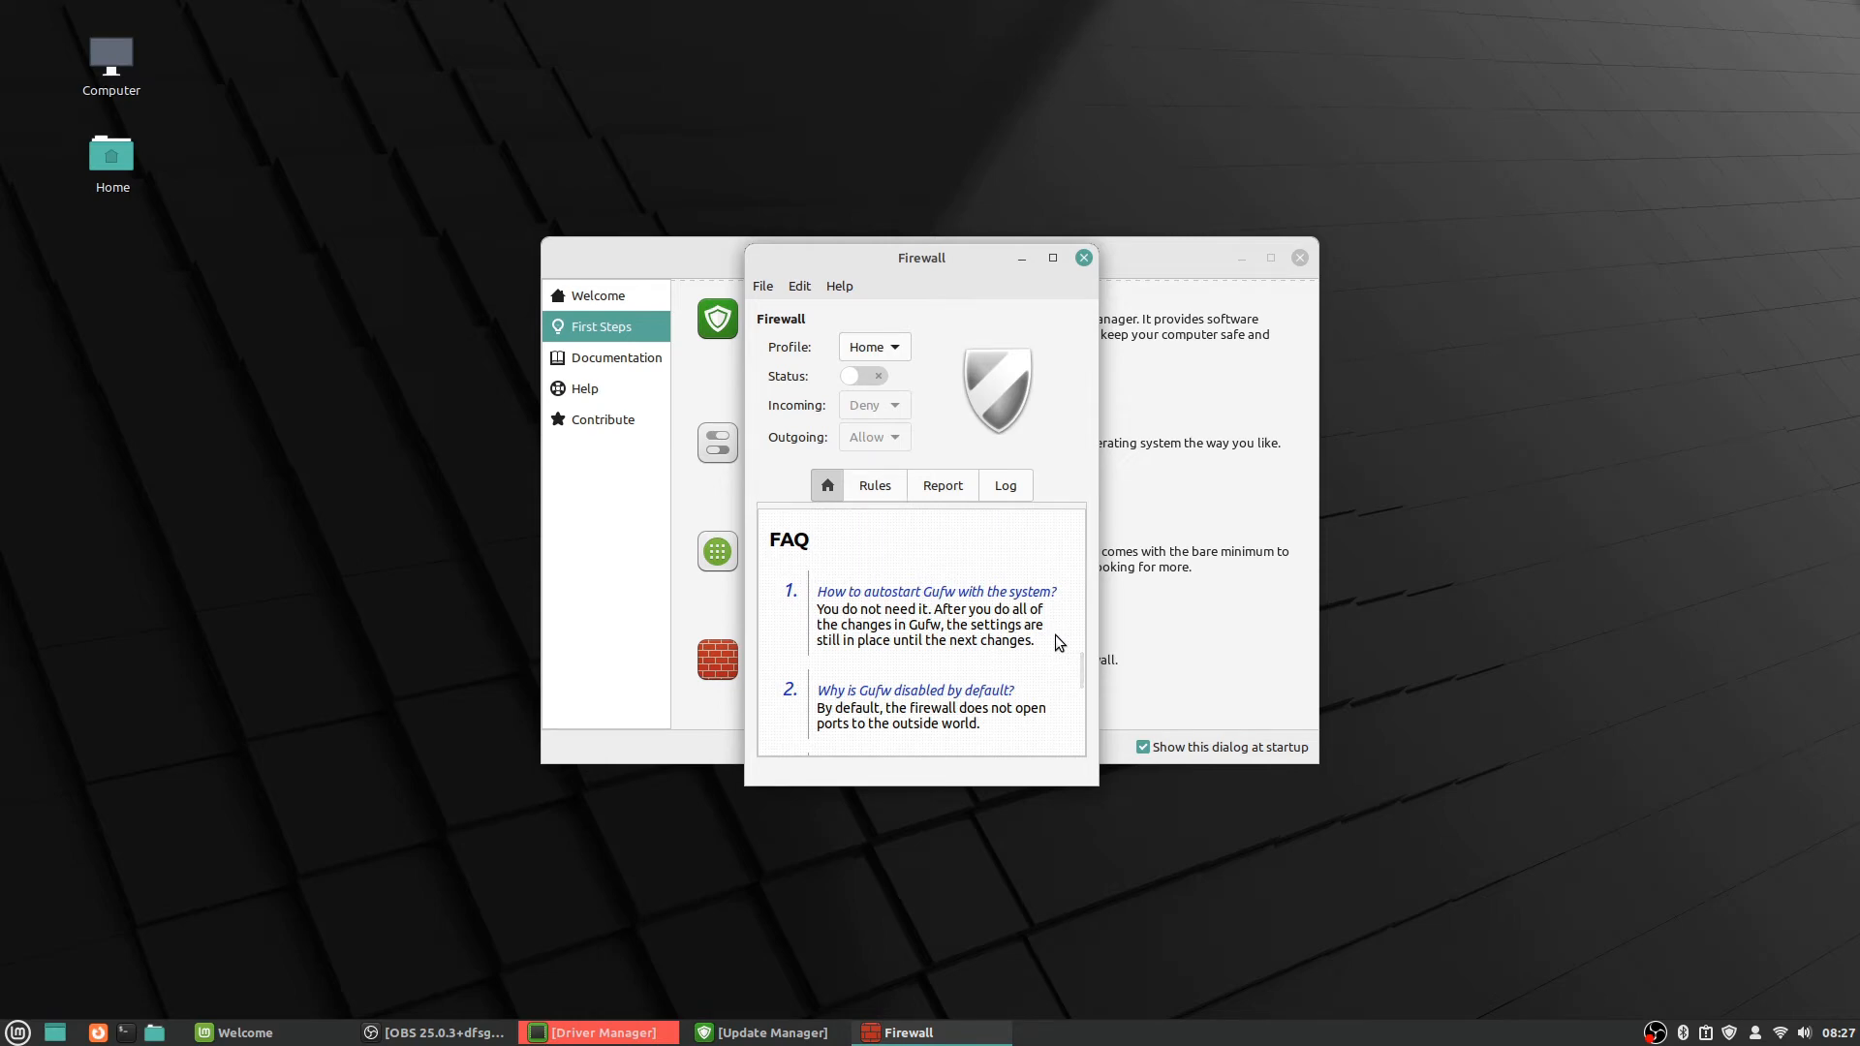
scroll(down, 3)
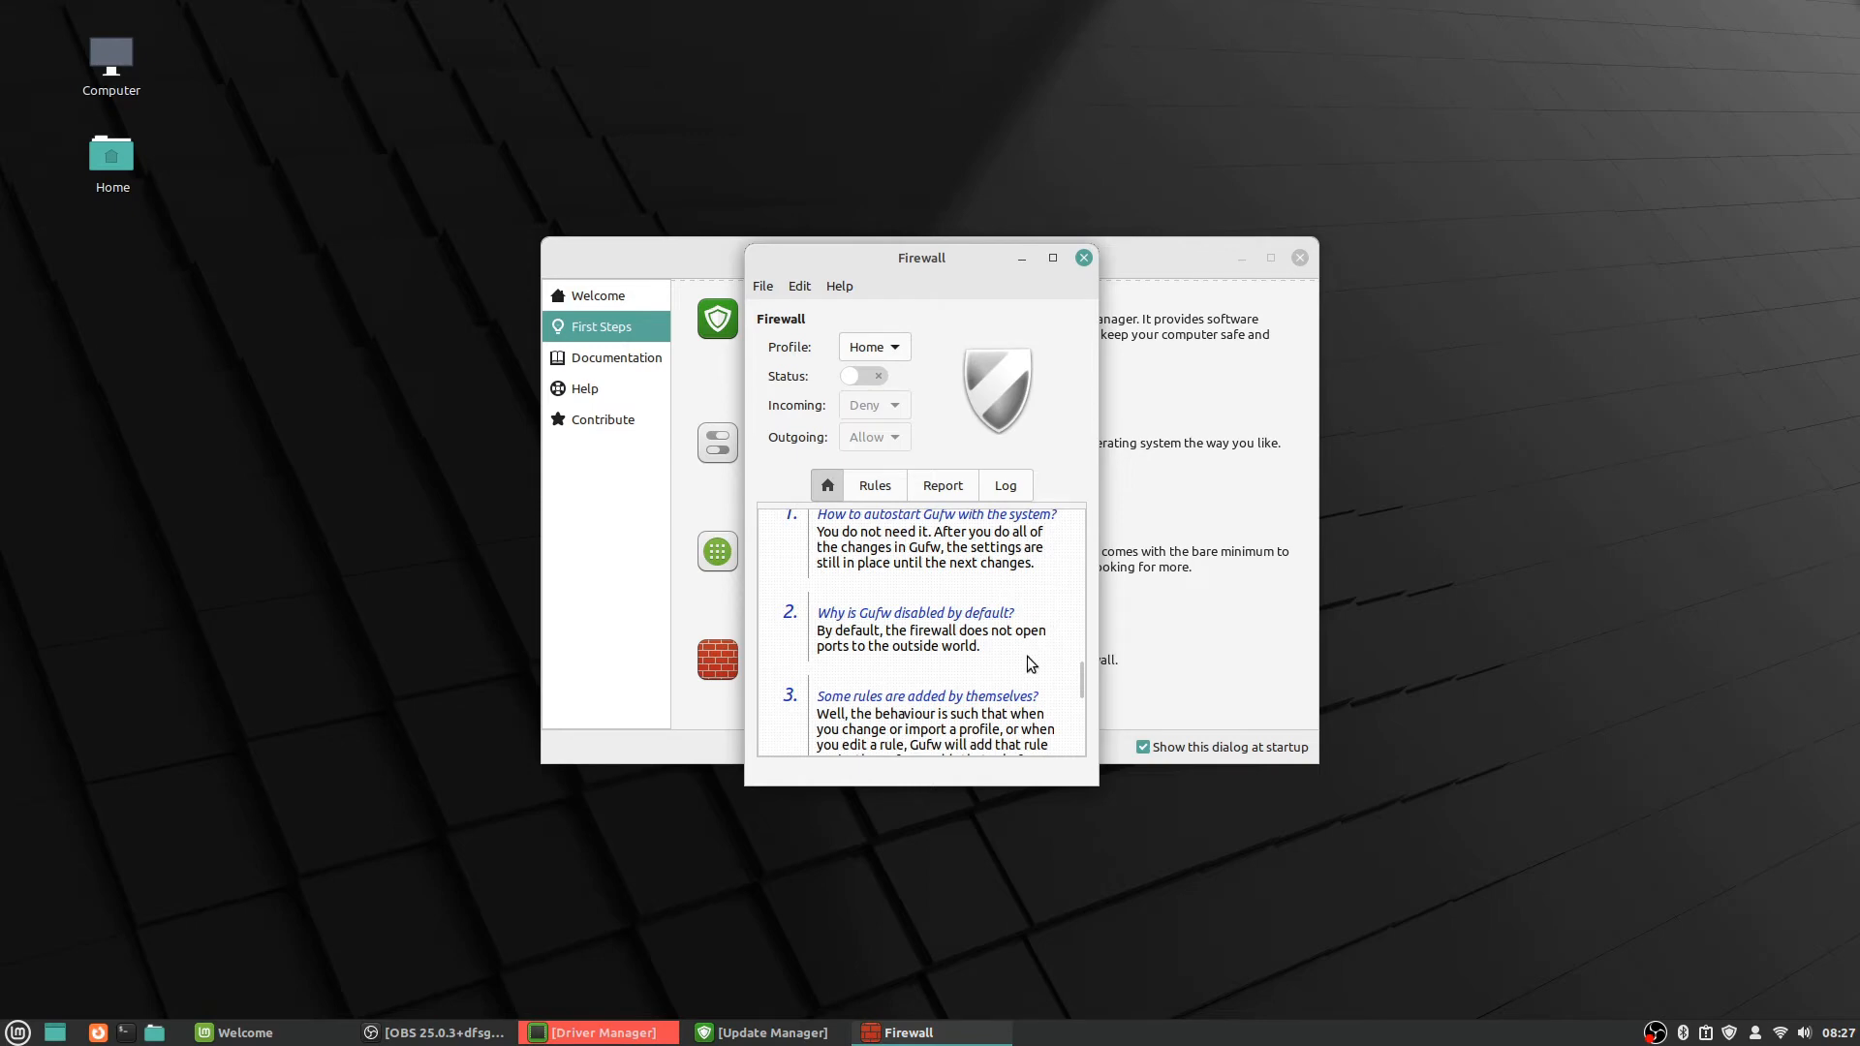
mouse_move(1039, 661)
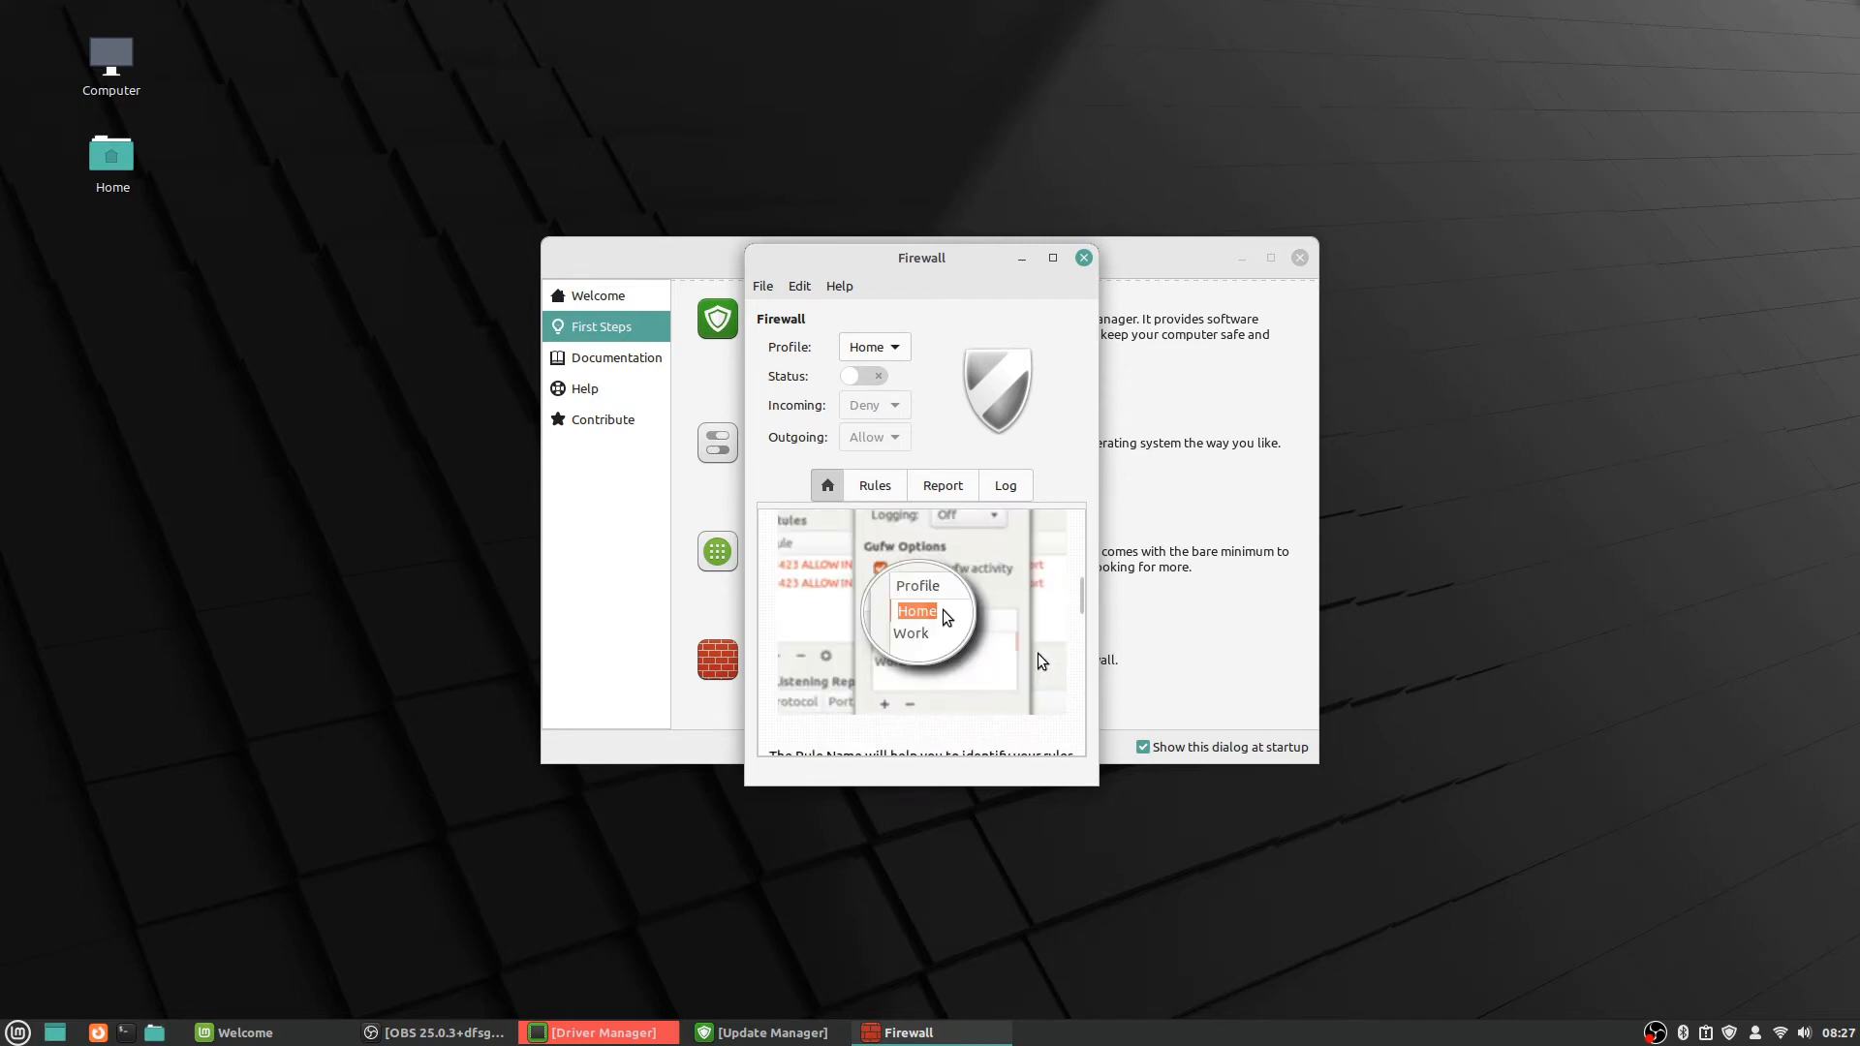
click(917, 611)
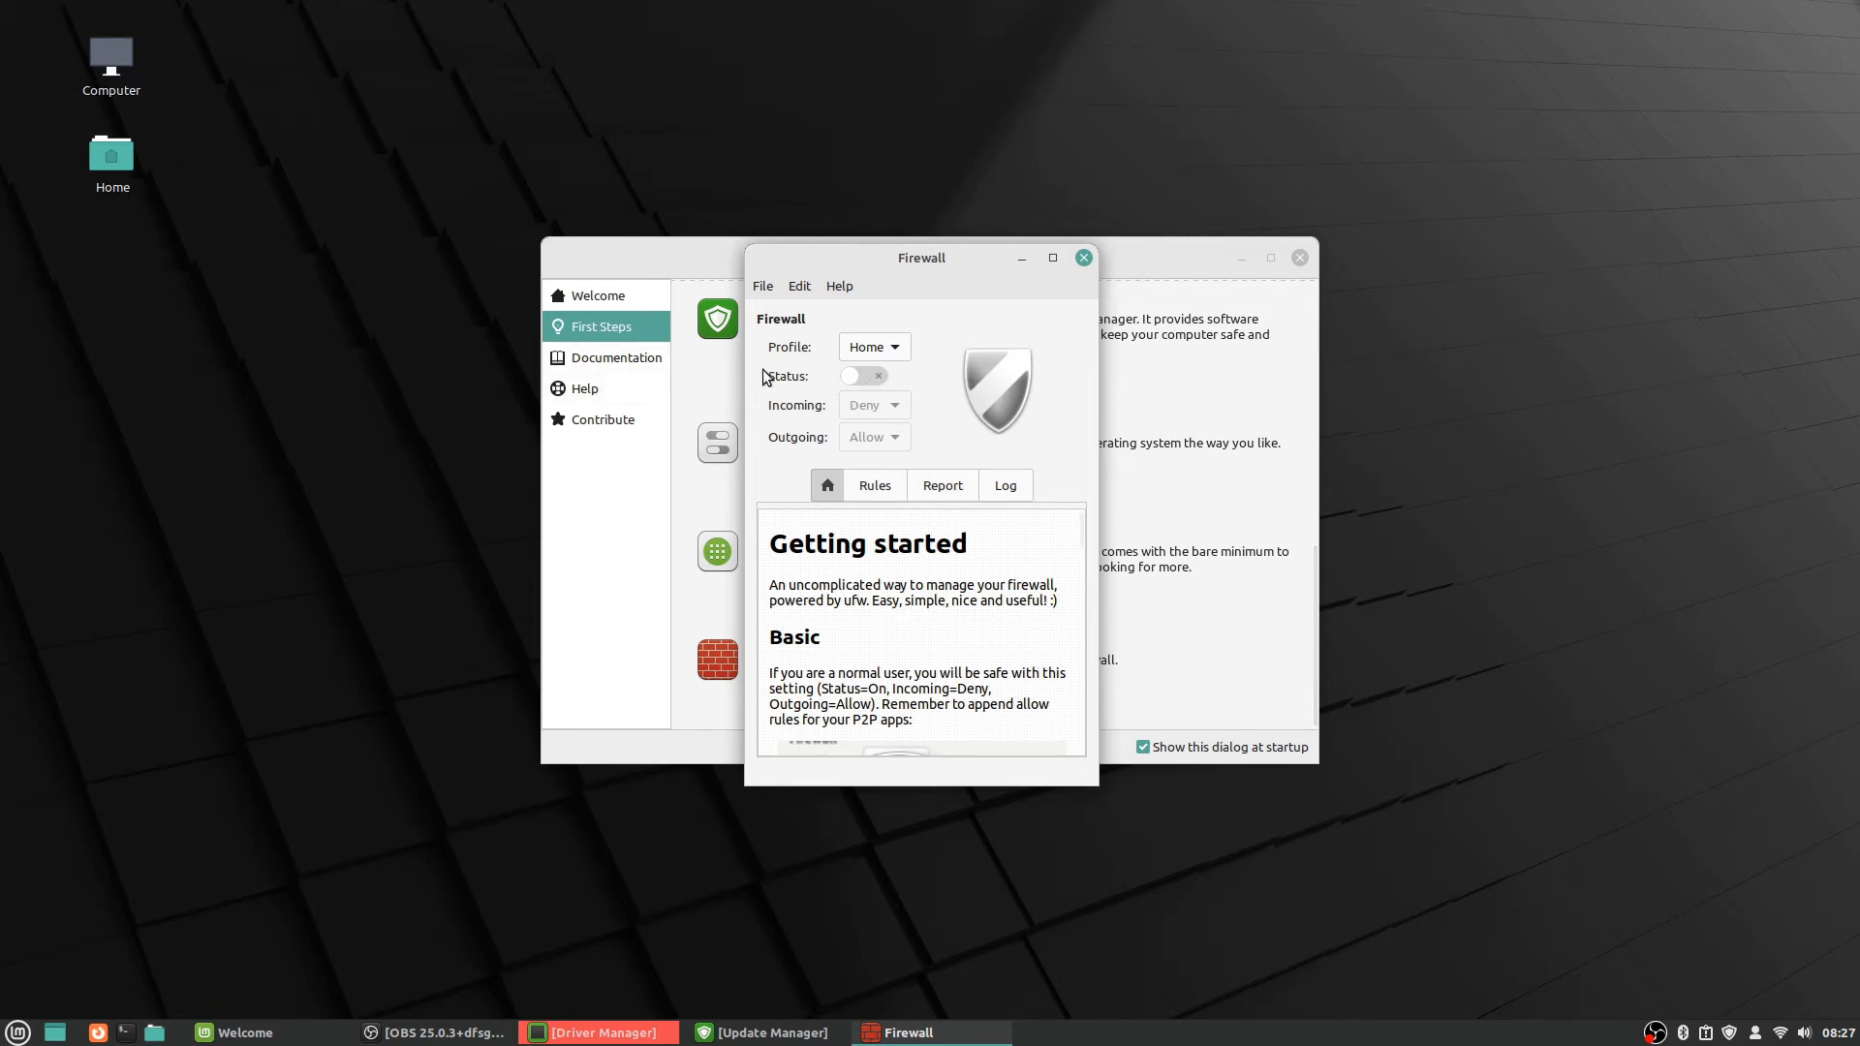
mouse_move(766, 397)
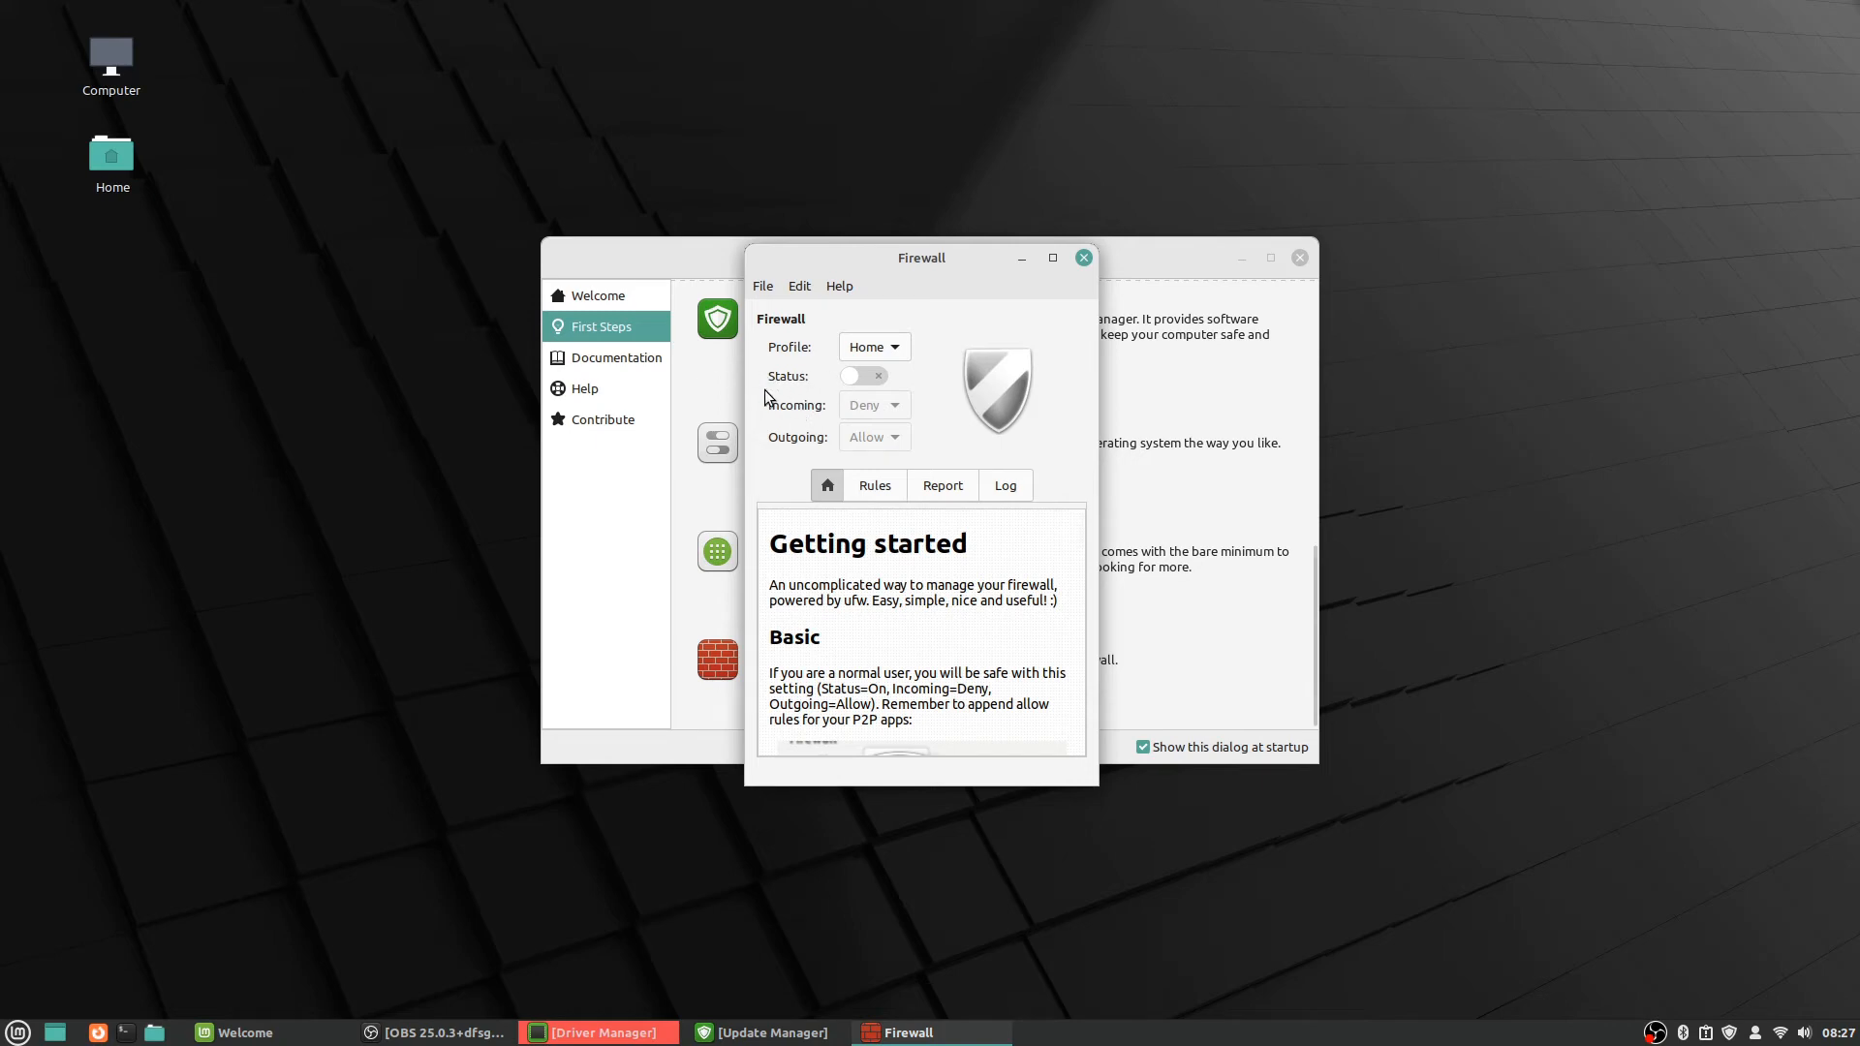
mouse_move(955, 417)
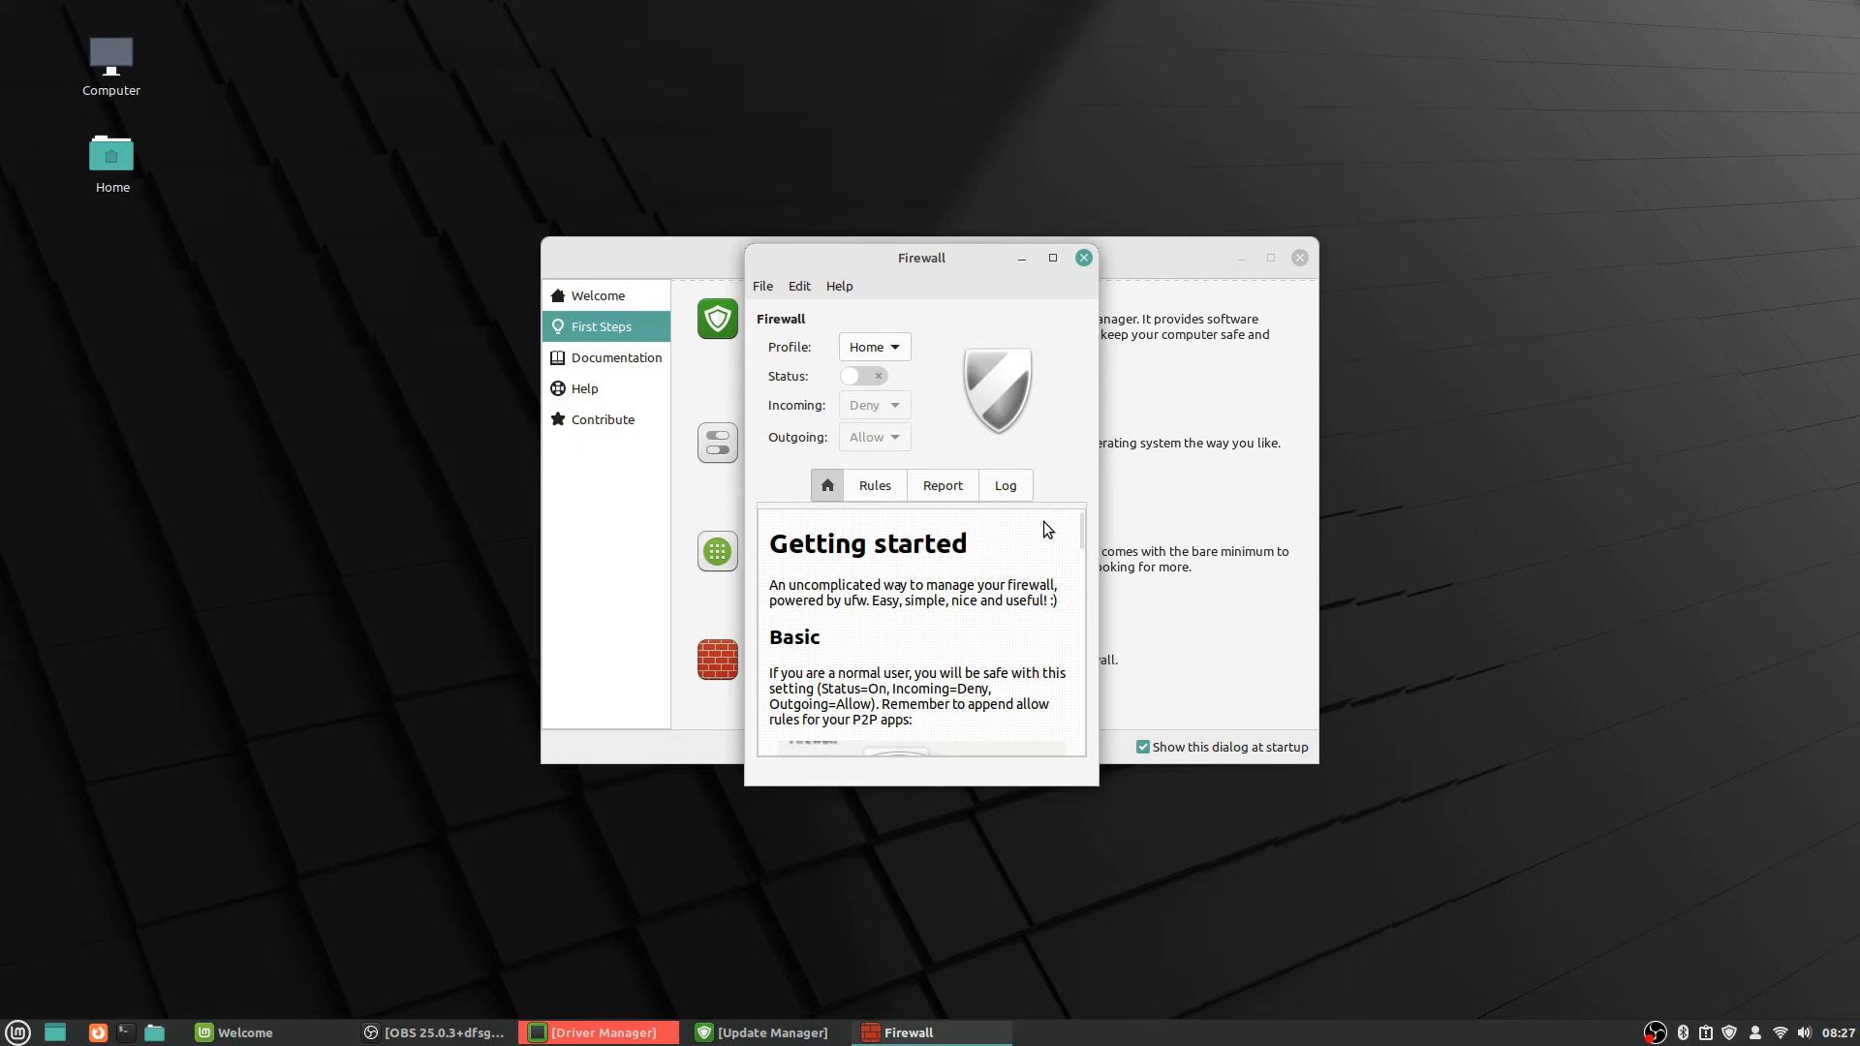
mouse_move(1054, 260)
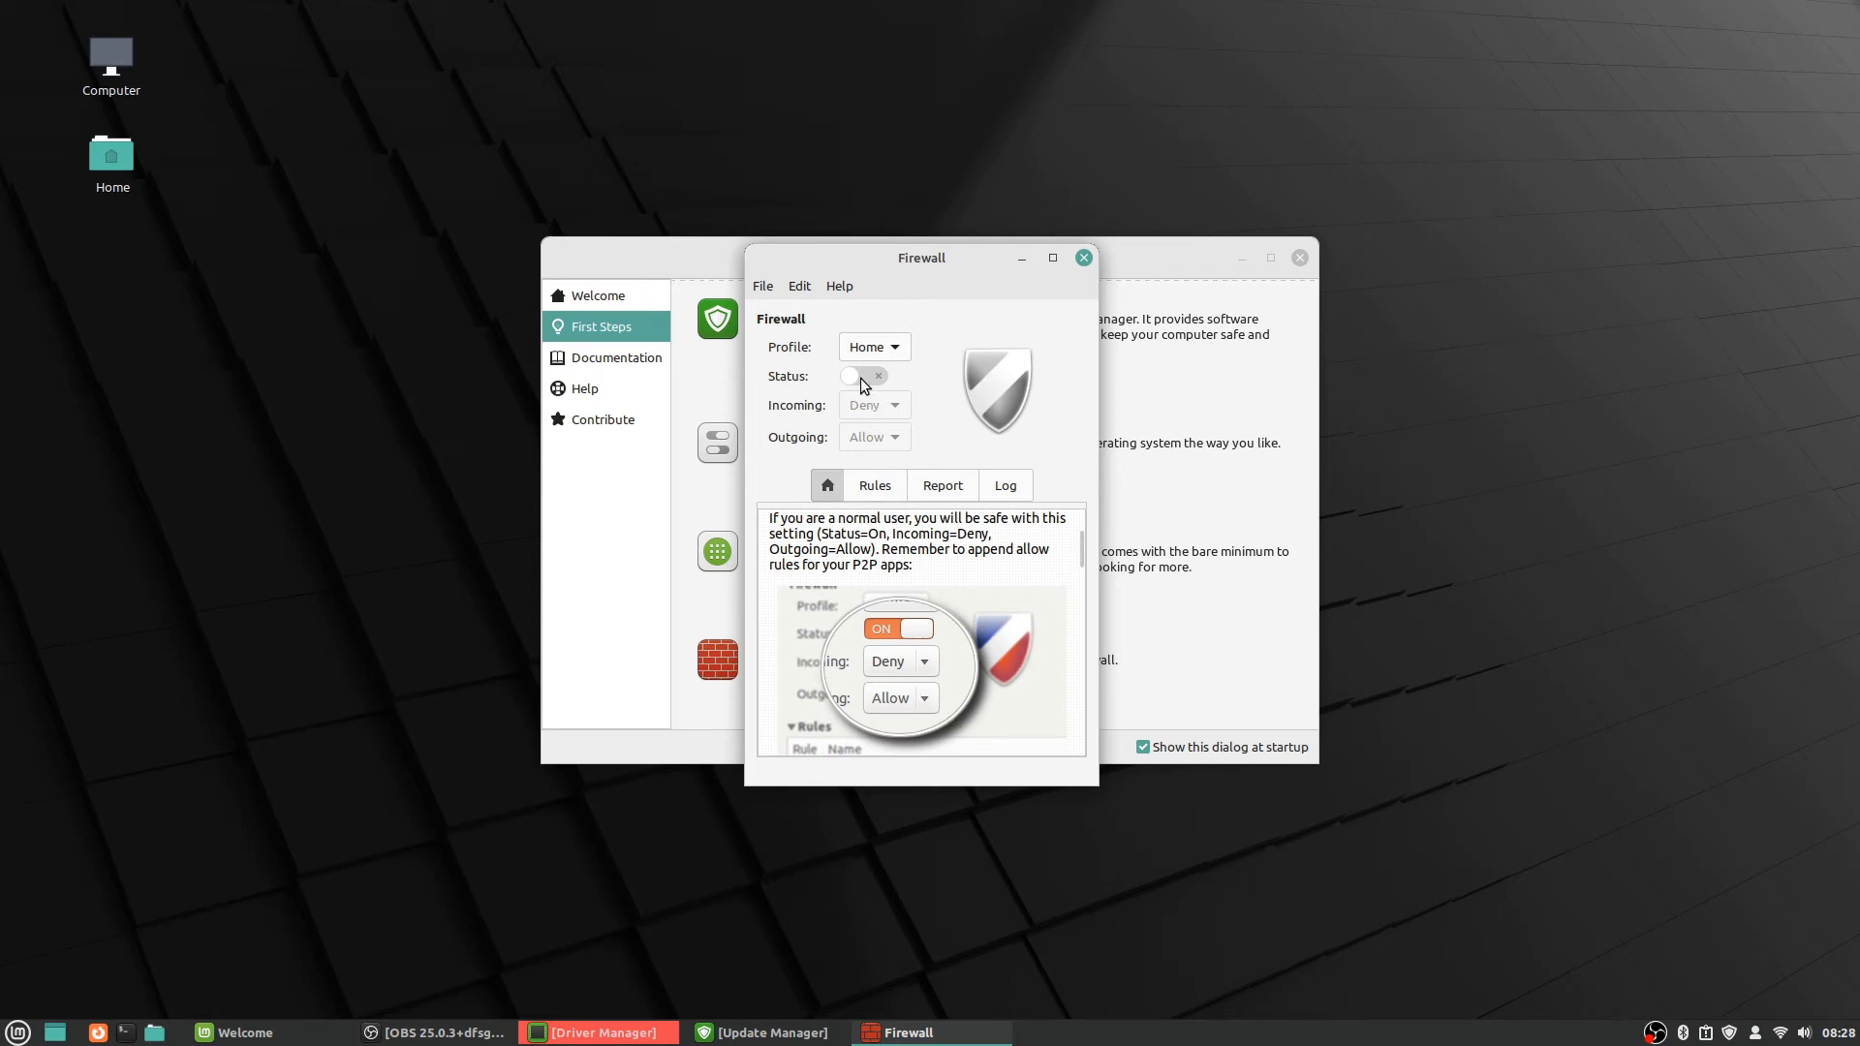
Toggle the firewall status on and off twice, leave it disabled, and close Gufw.
click(864, 376)
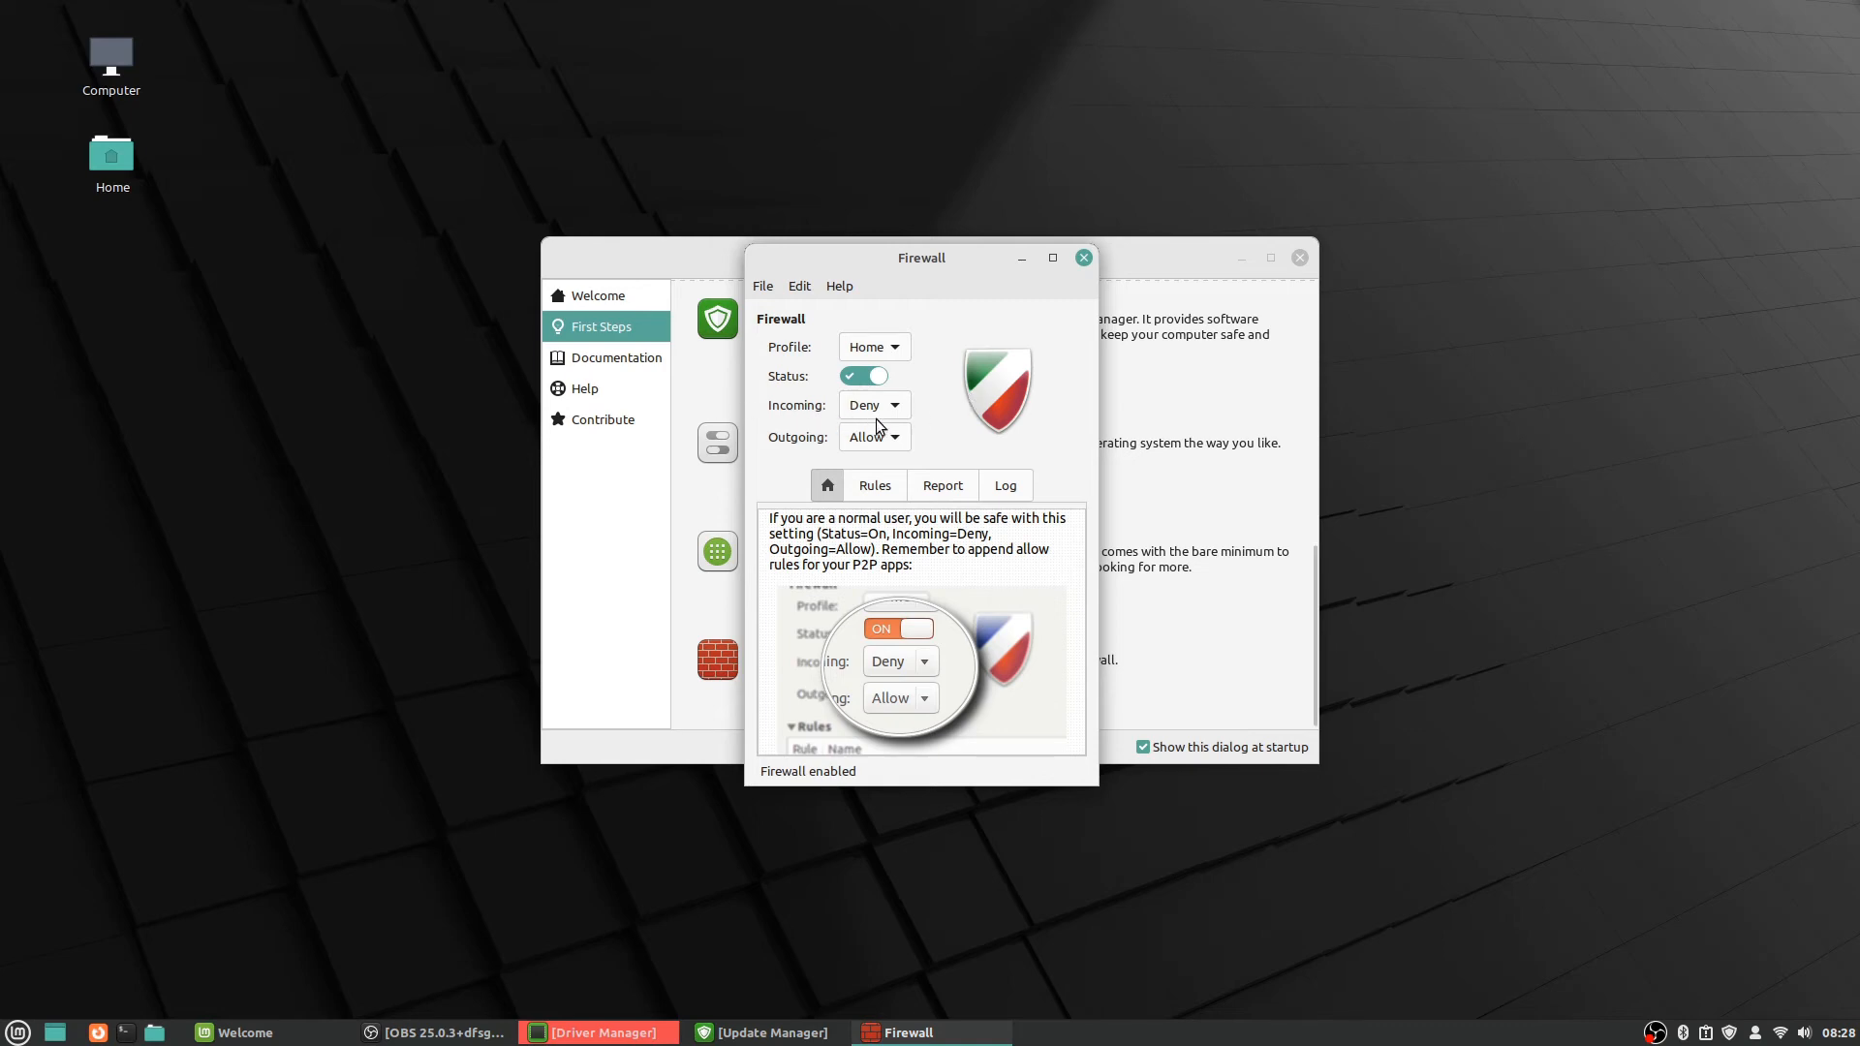
mouse_move(905, 709)
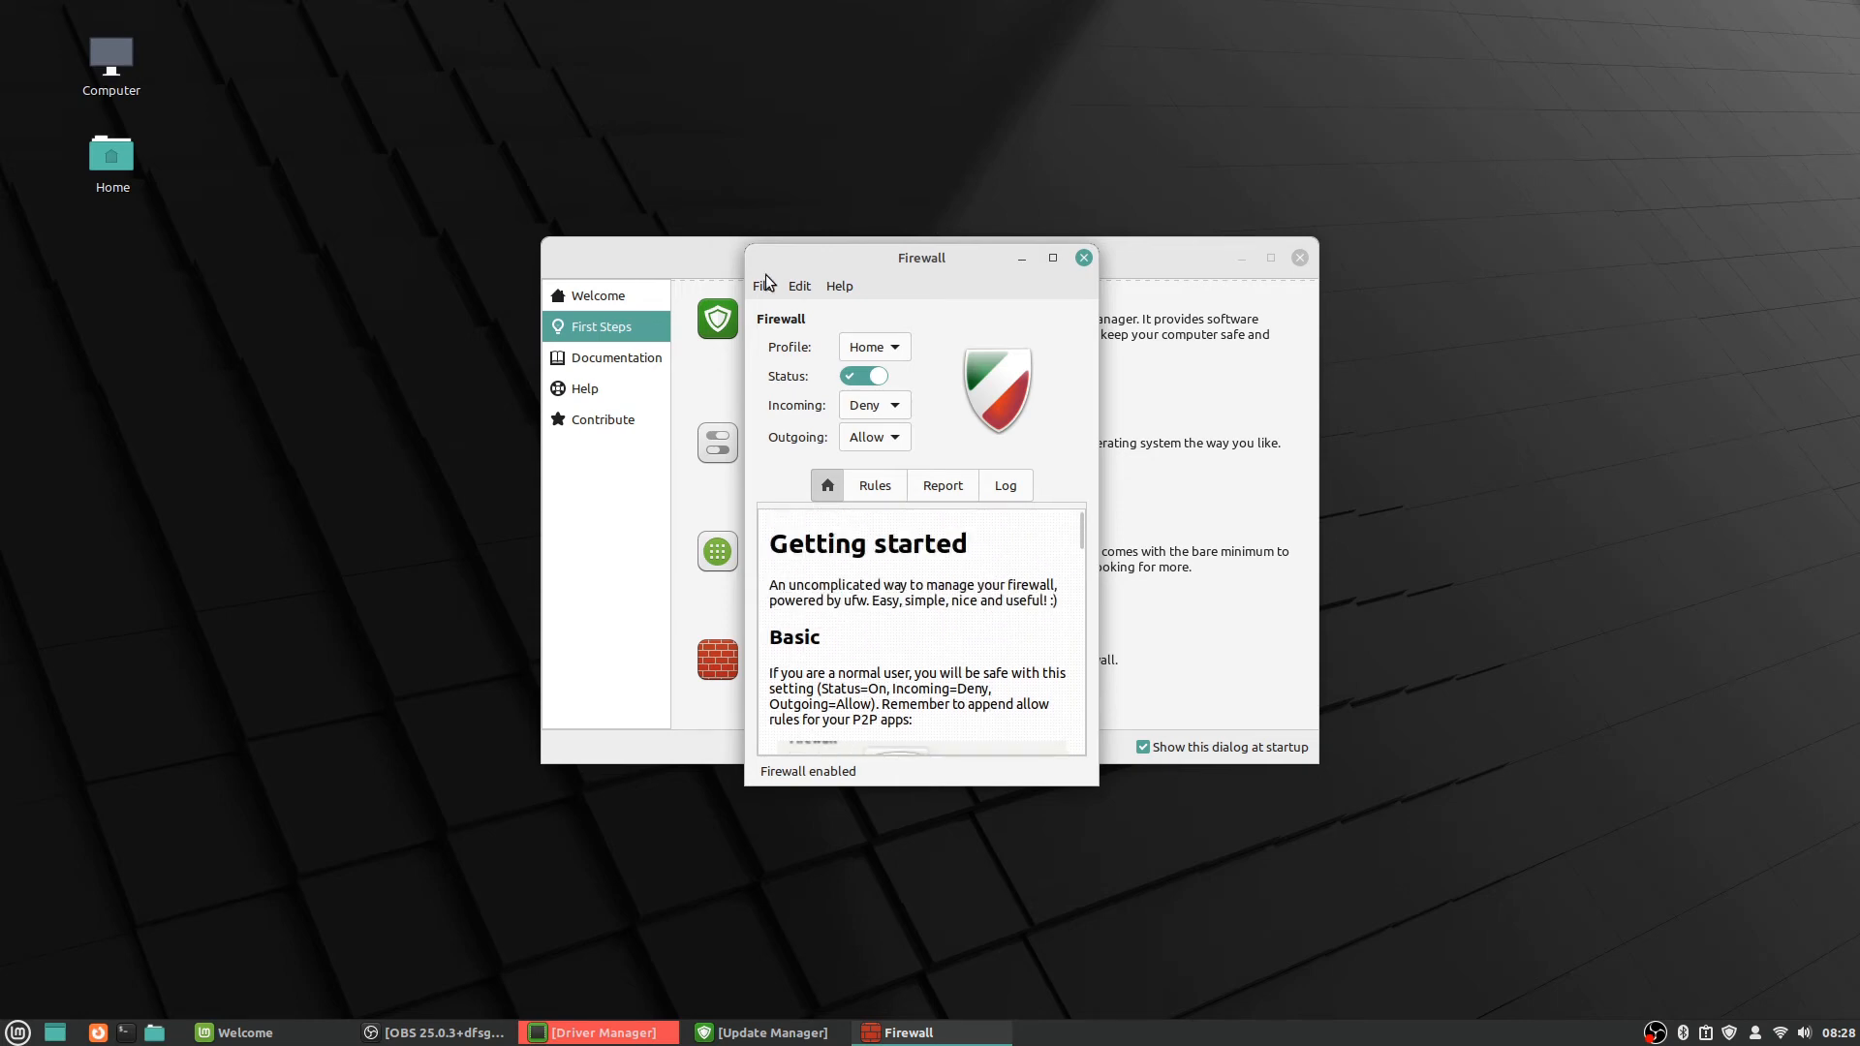
click(864, 374)
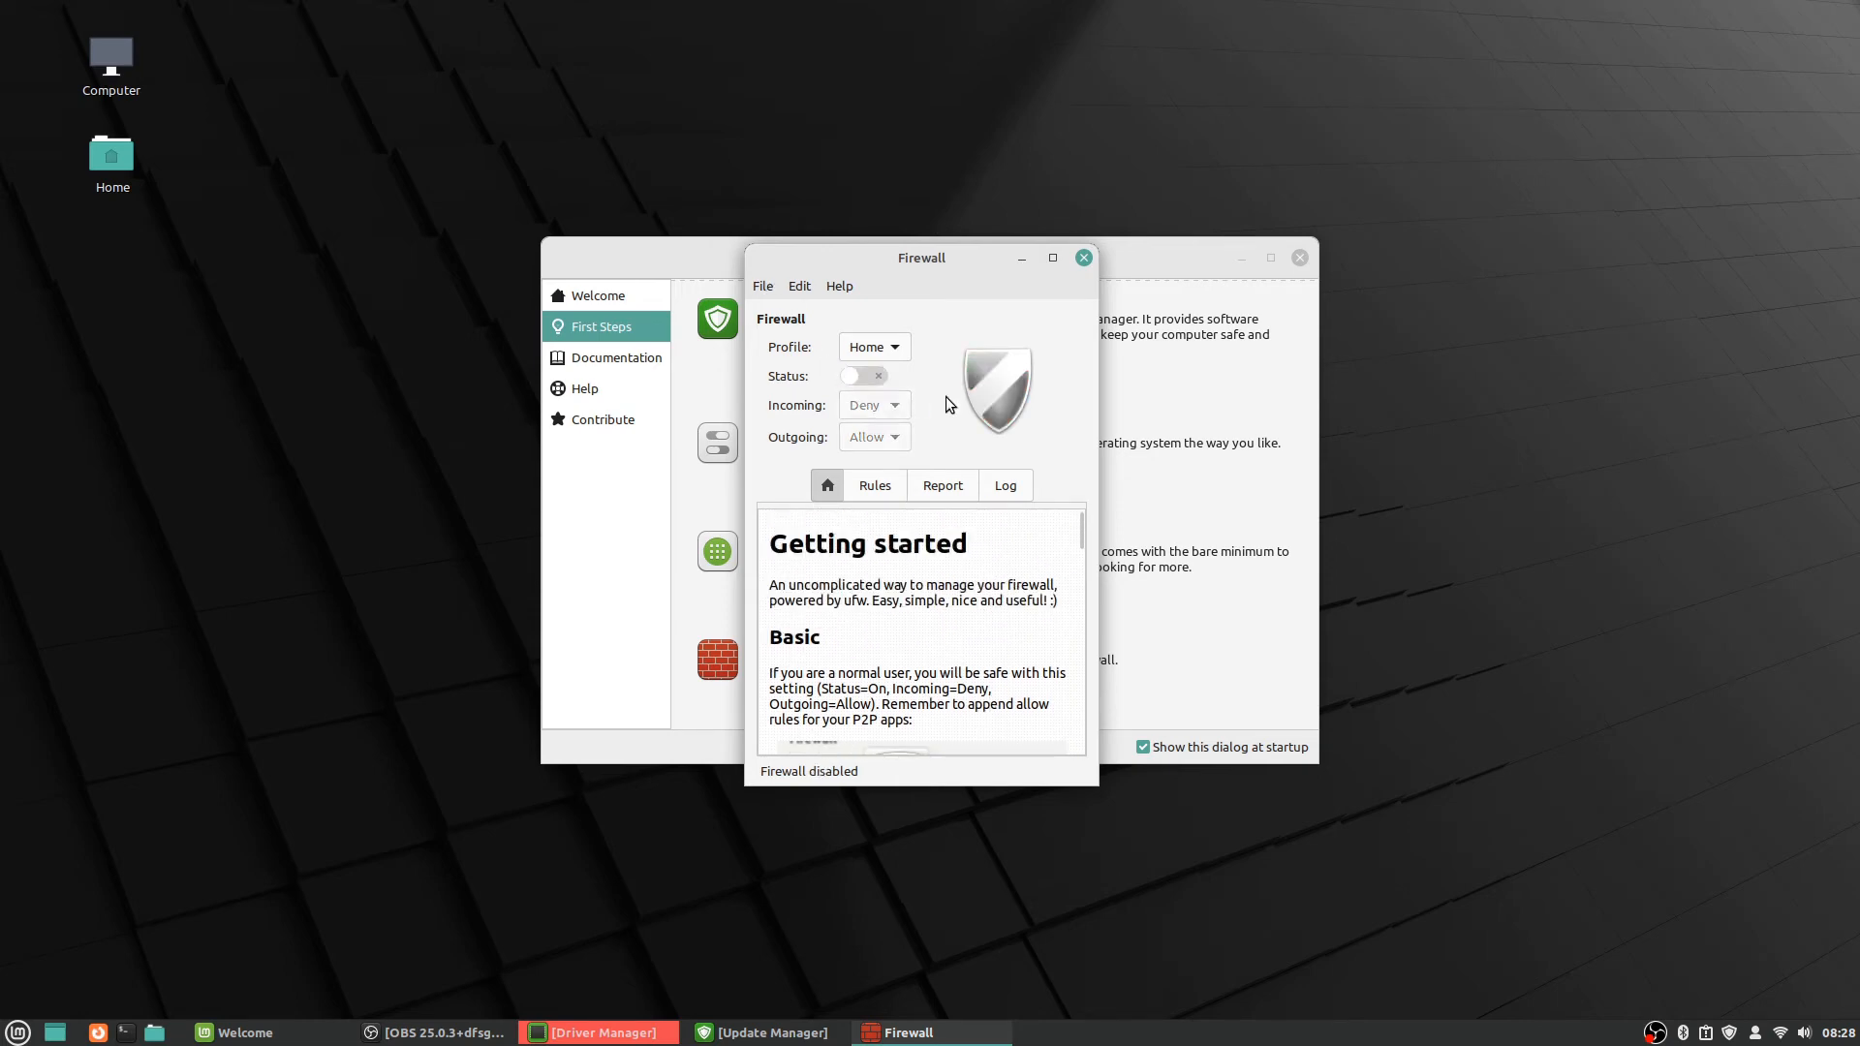
click(865, 376)
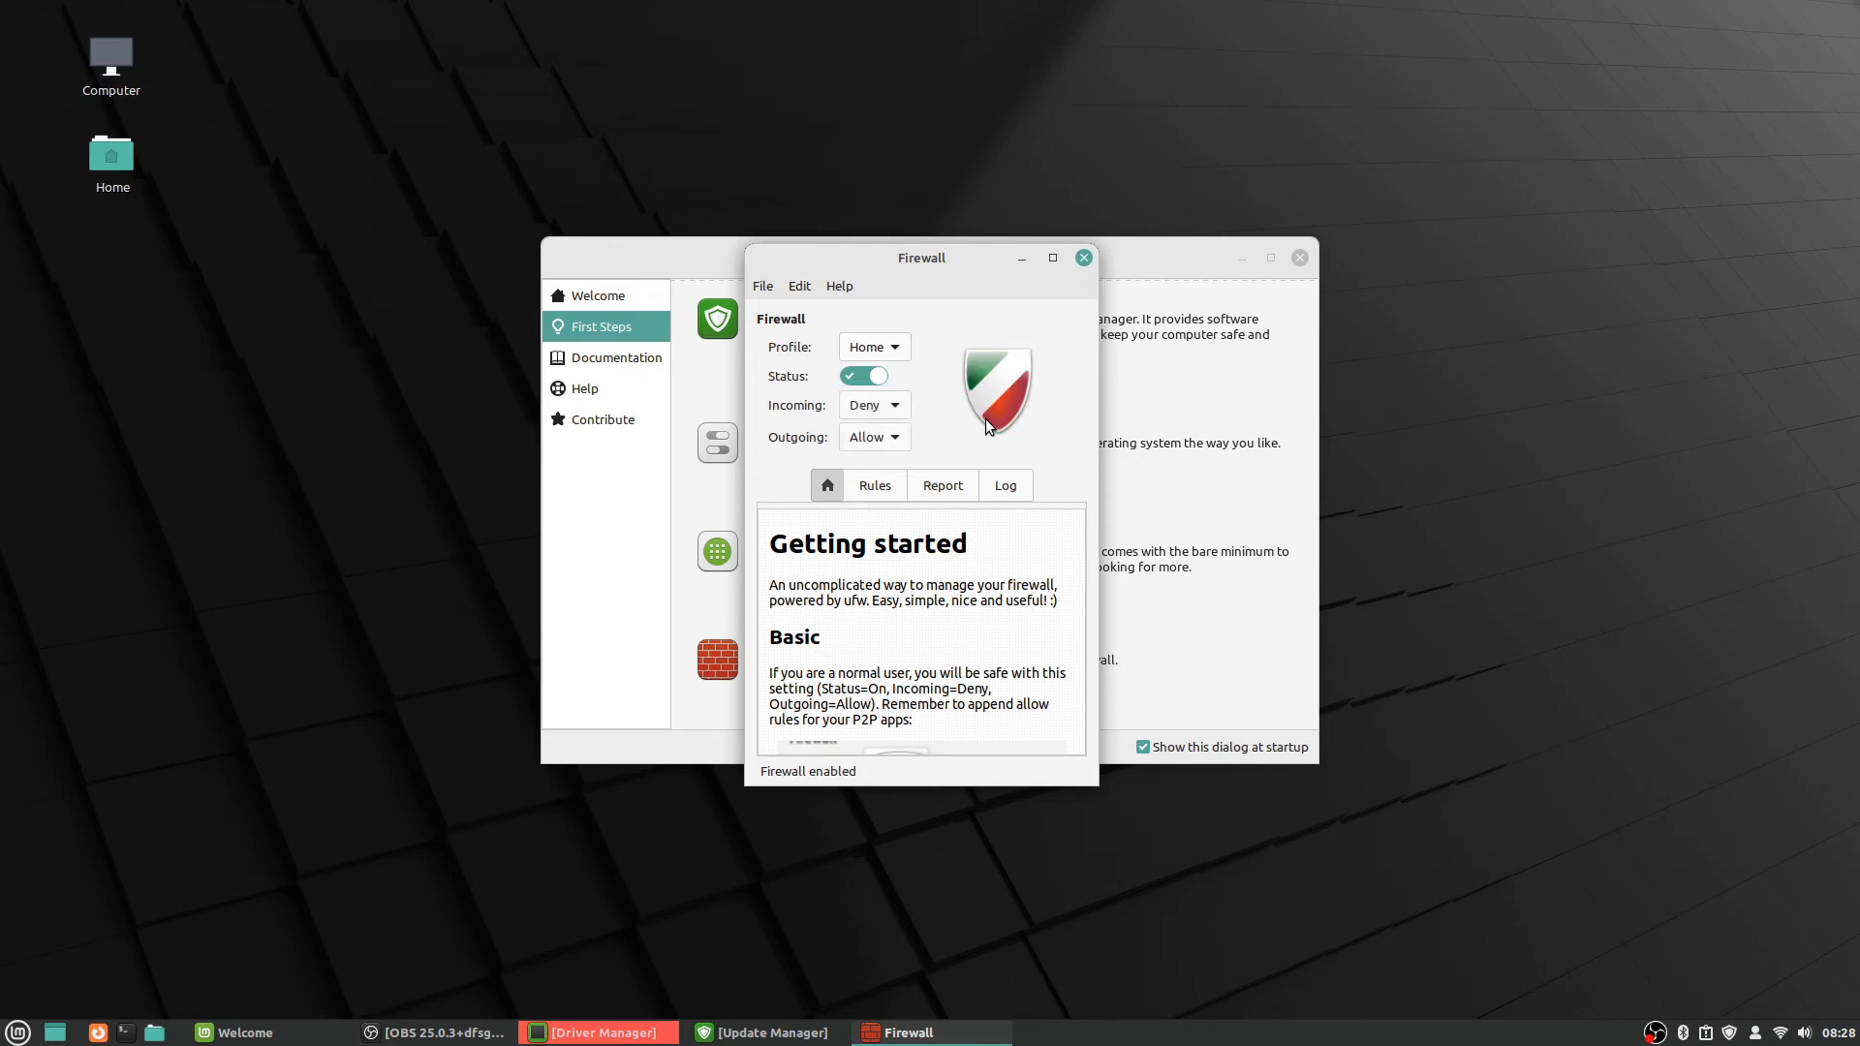
click(864, 374)
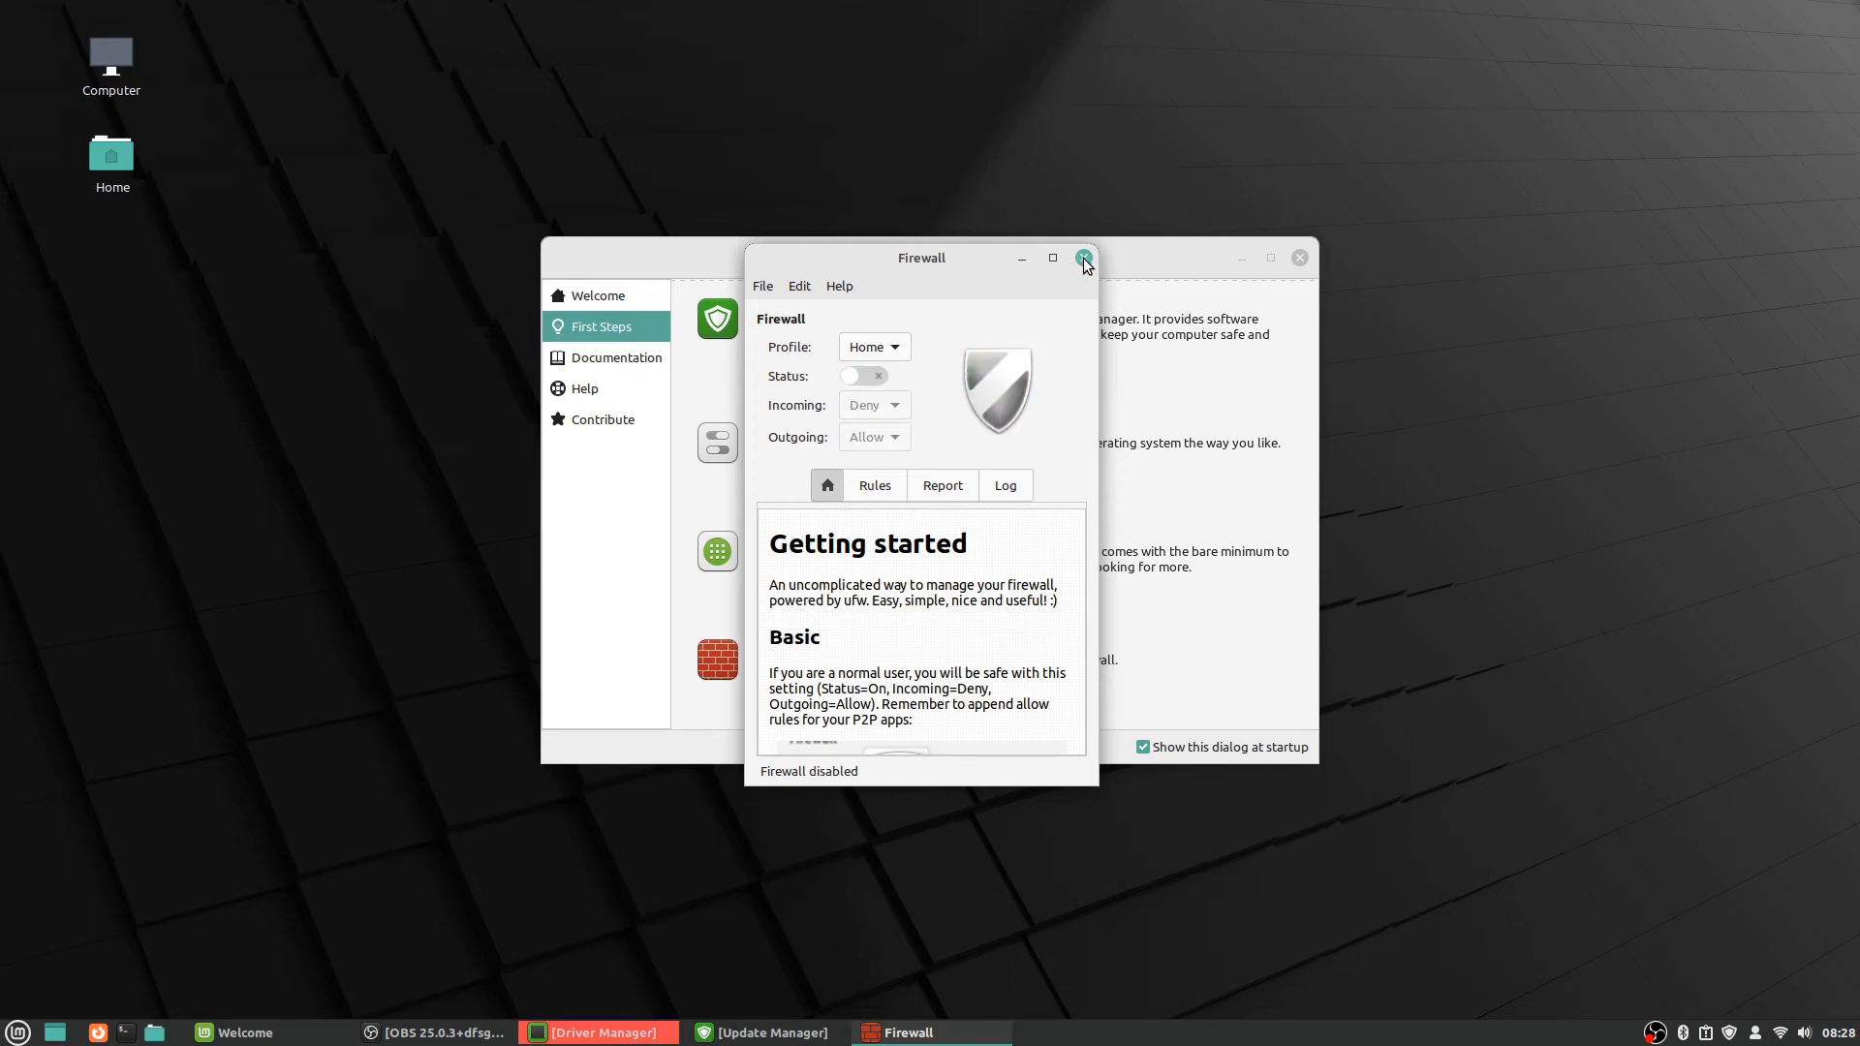
click(1081, 258)
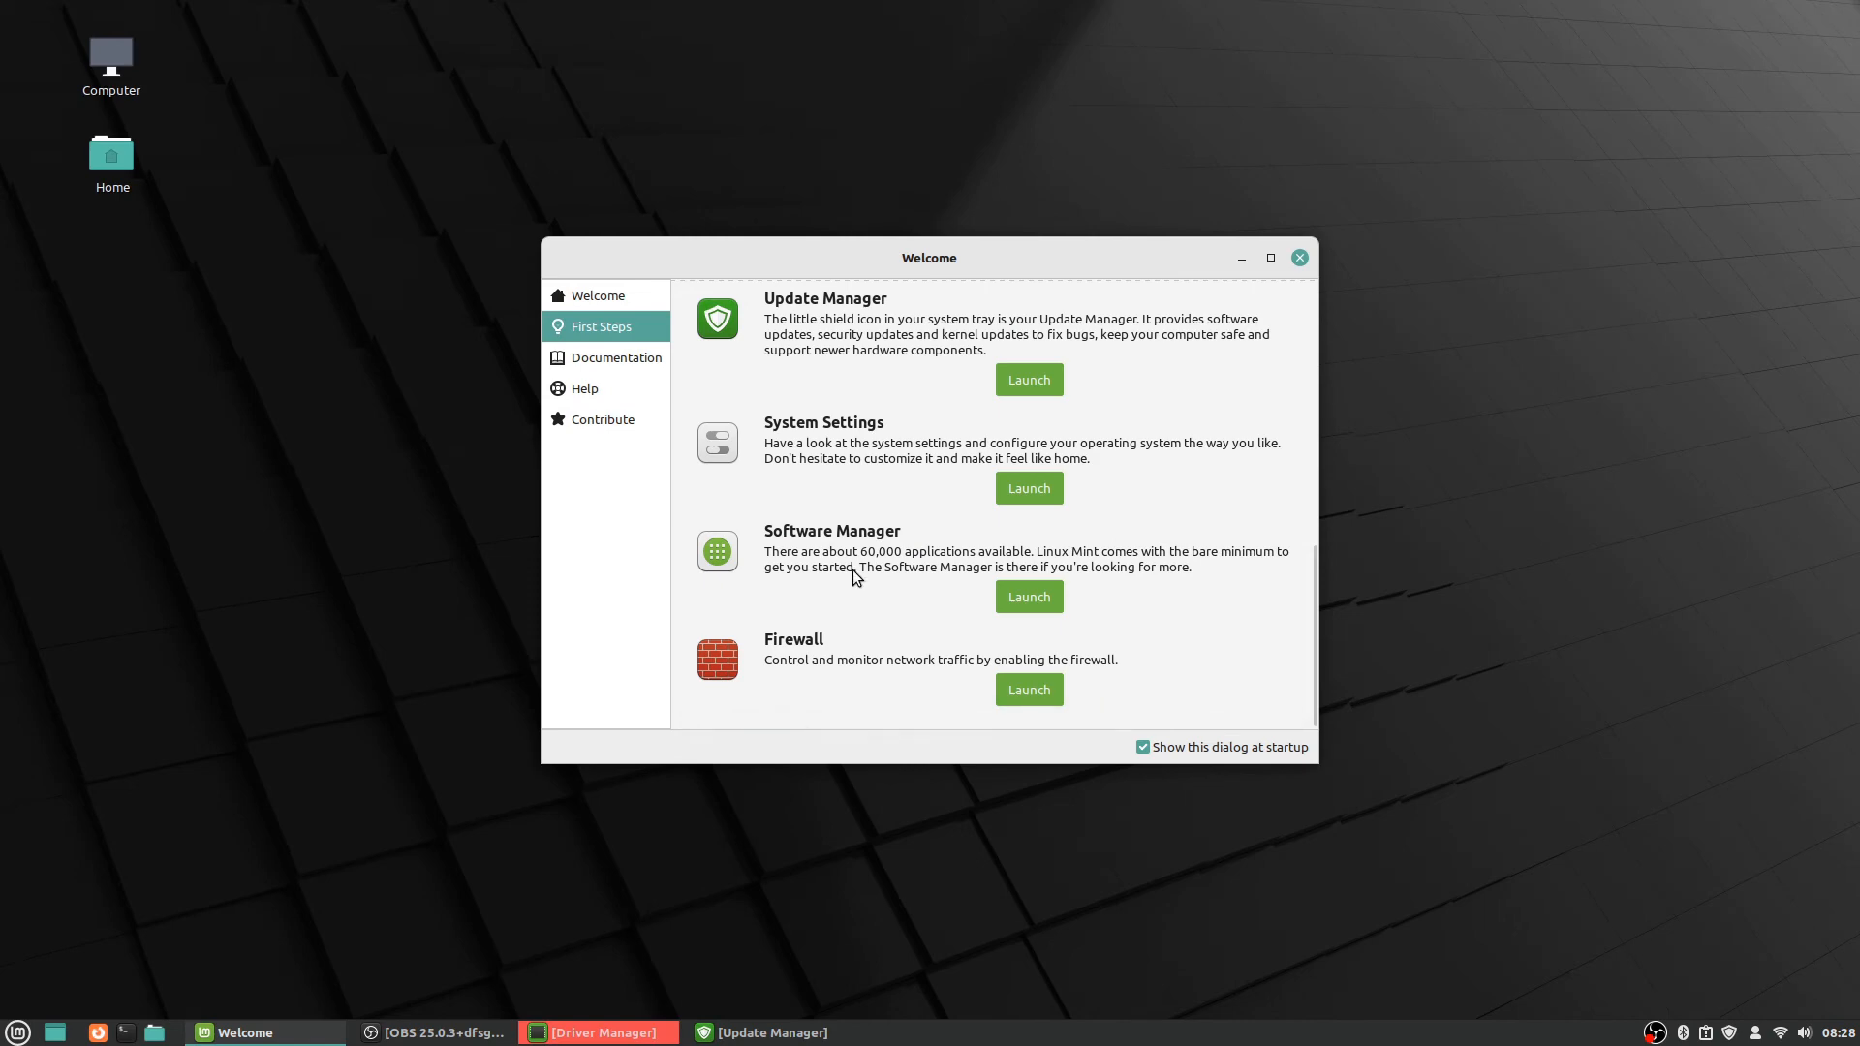
mouse_move(874, 525)
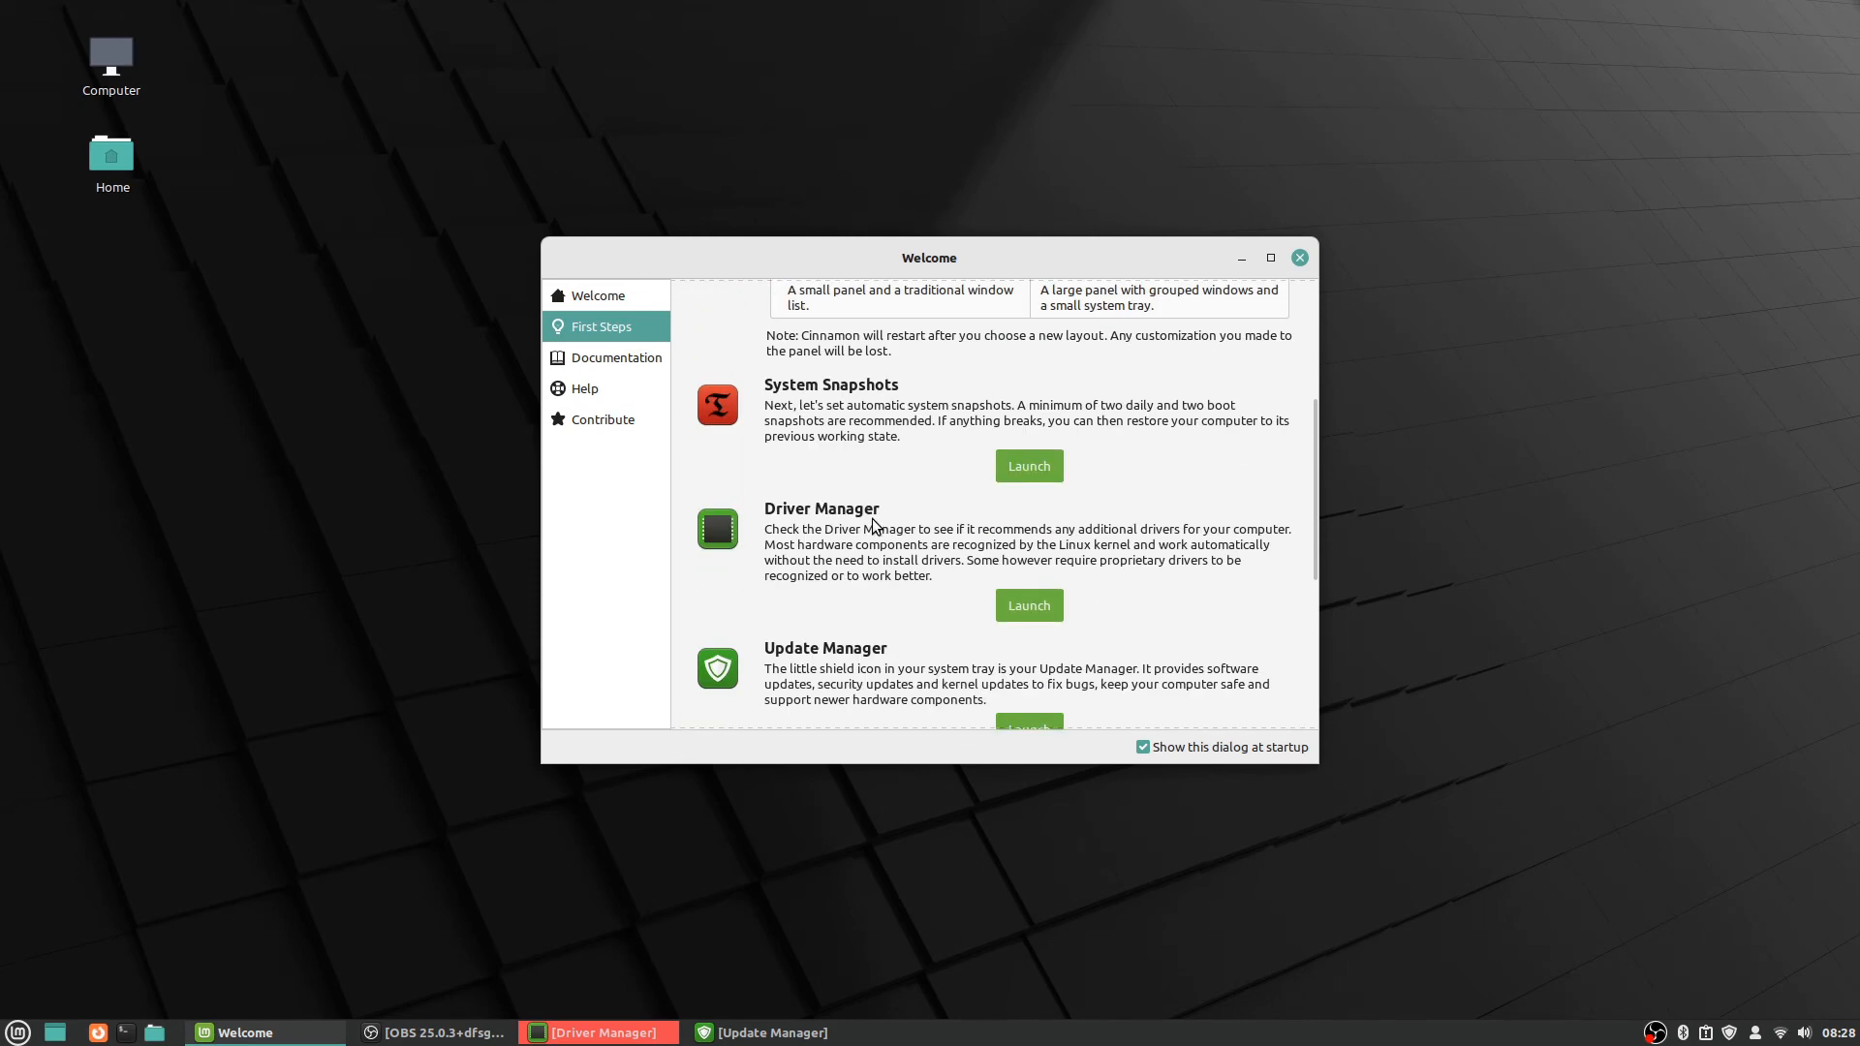
scroll(up, 3)
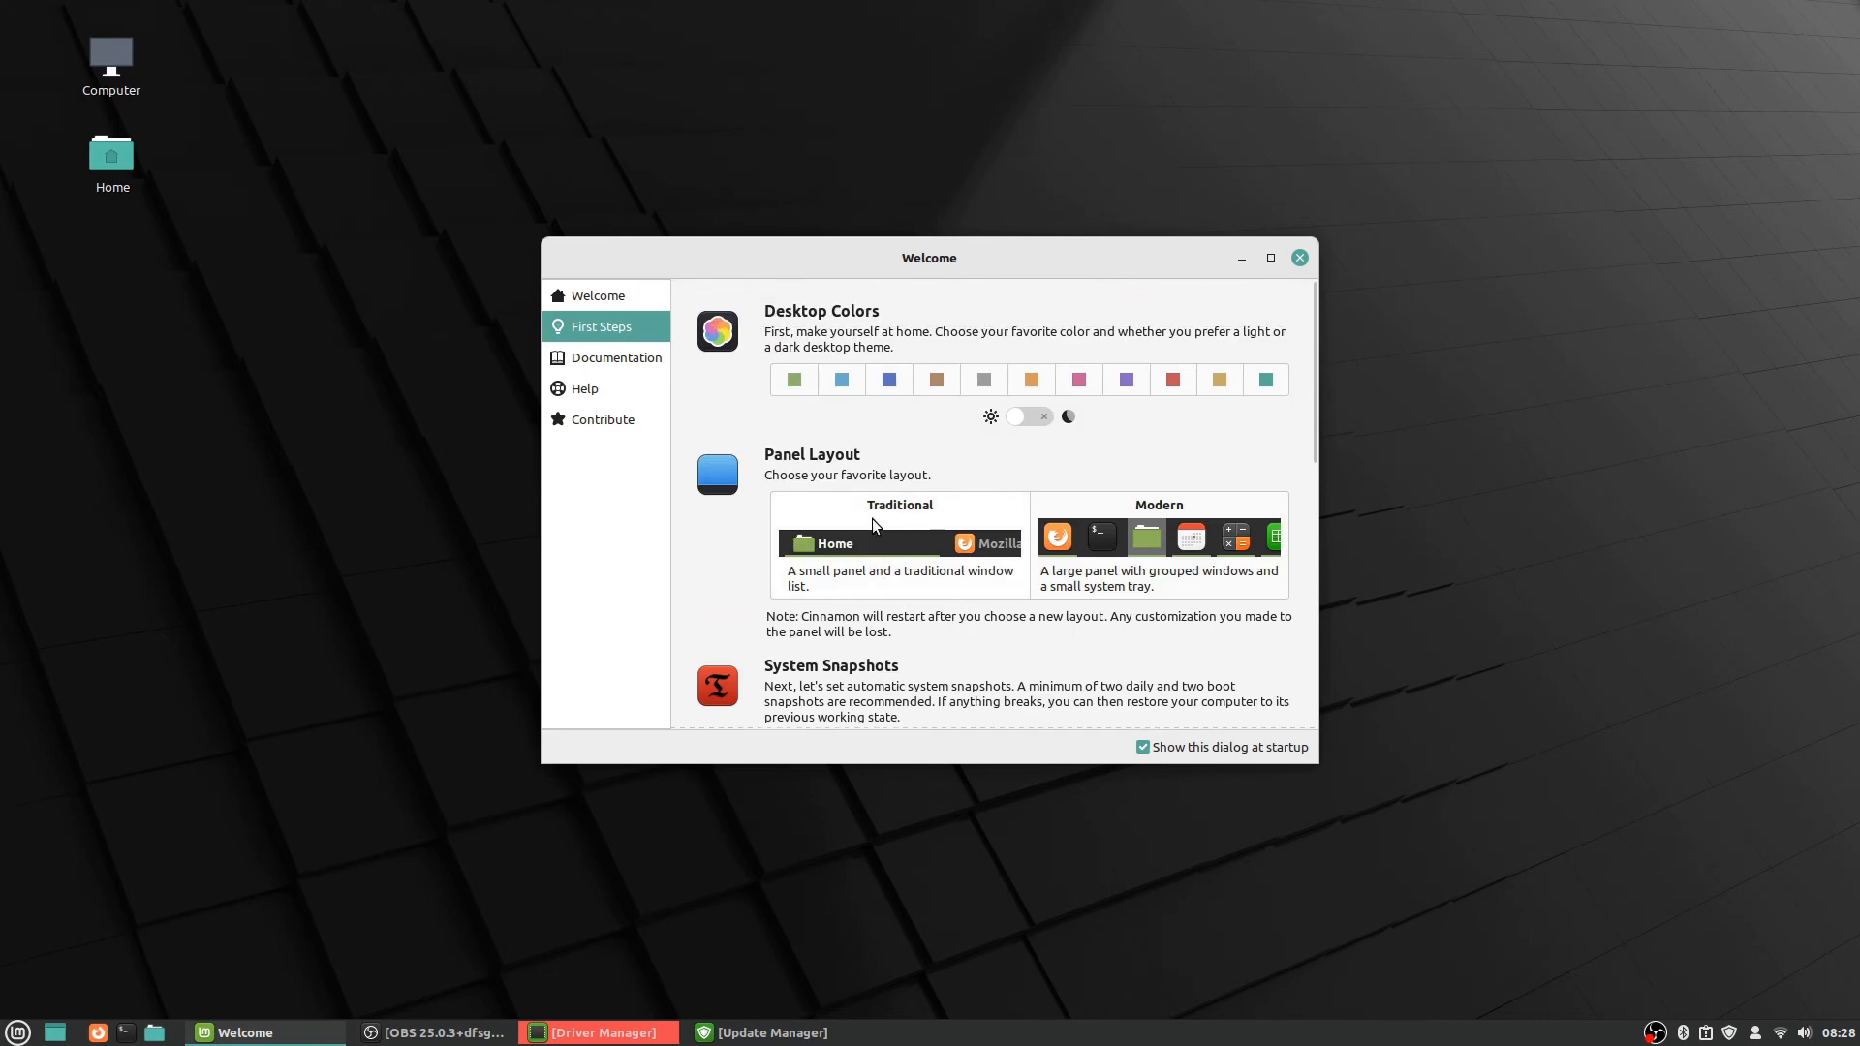
mouse_move(637, 366)
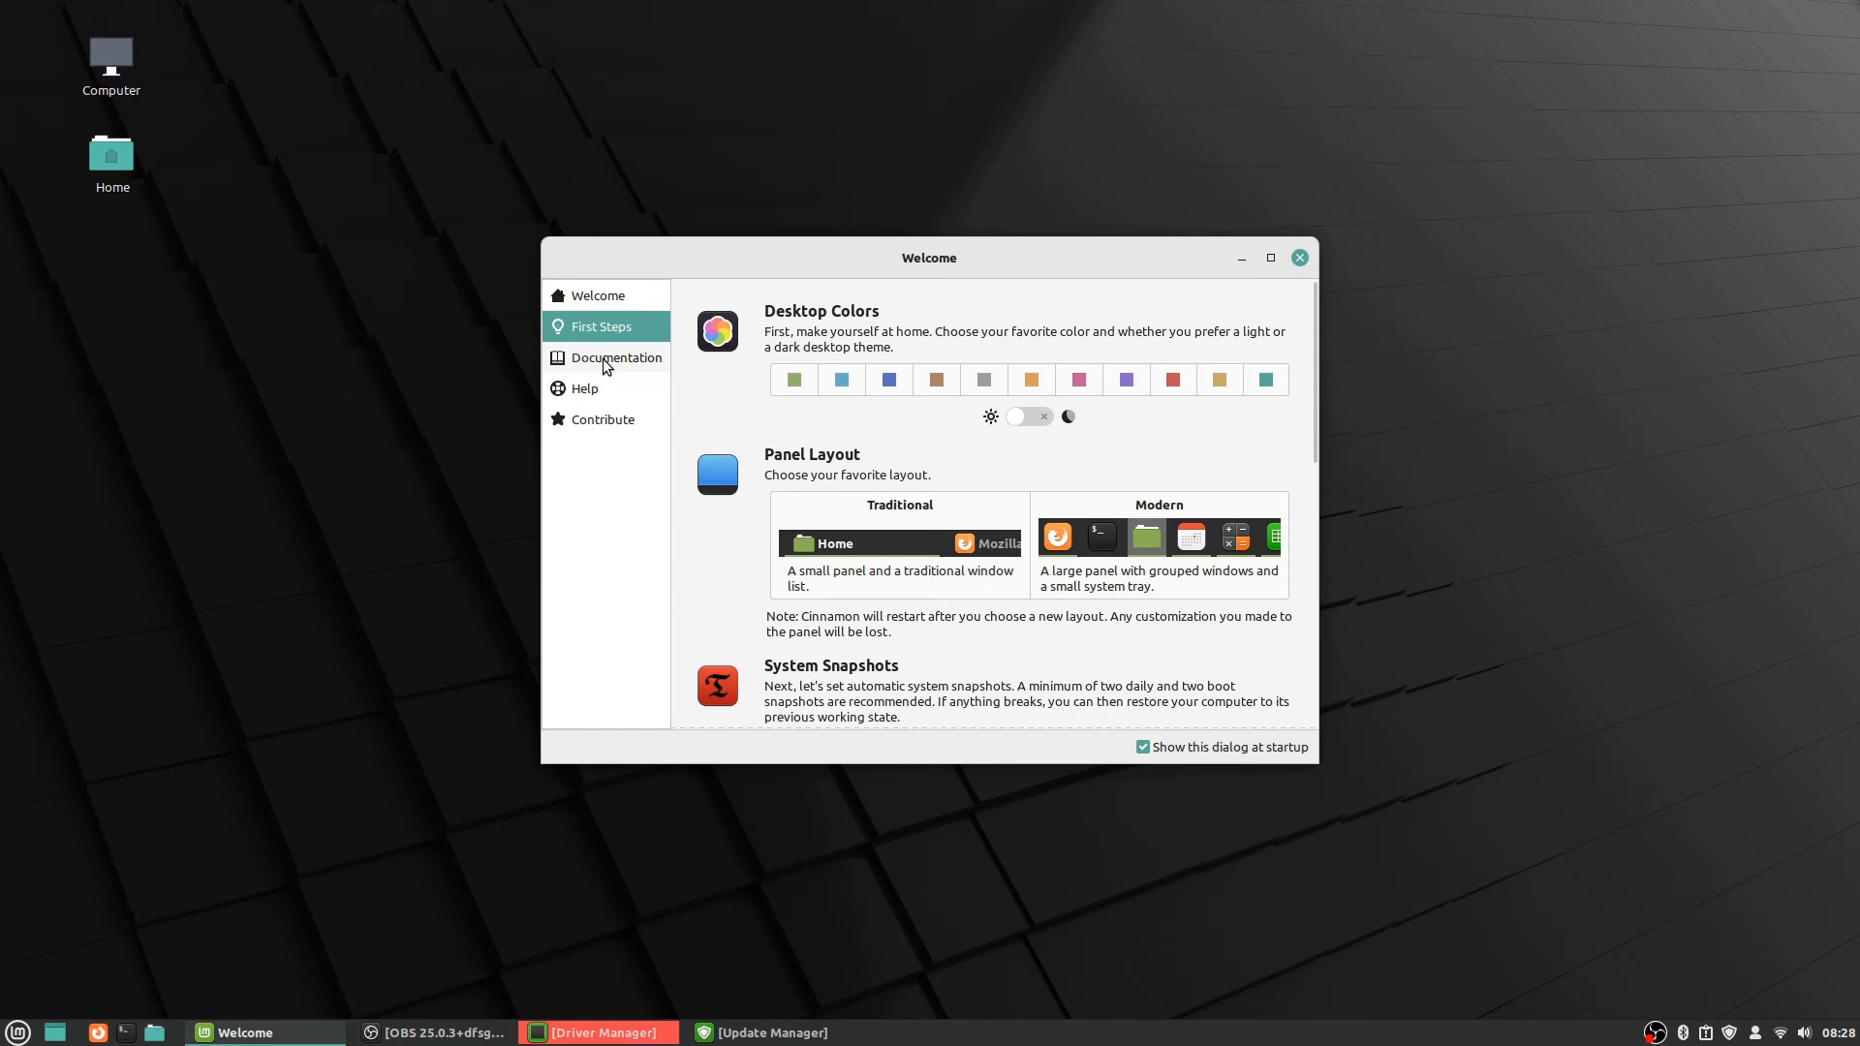
mouse_move(283, 605)
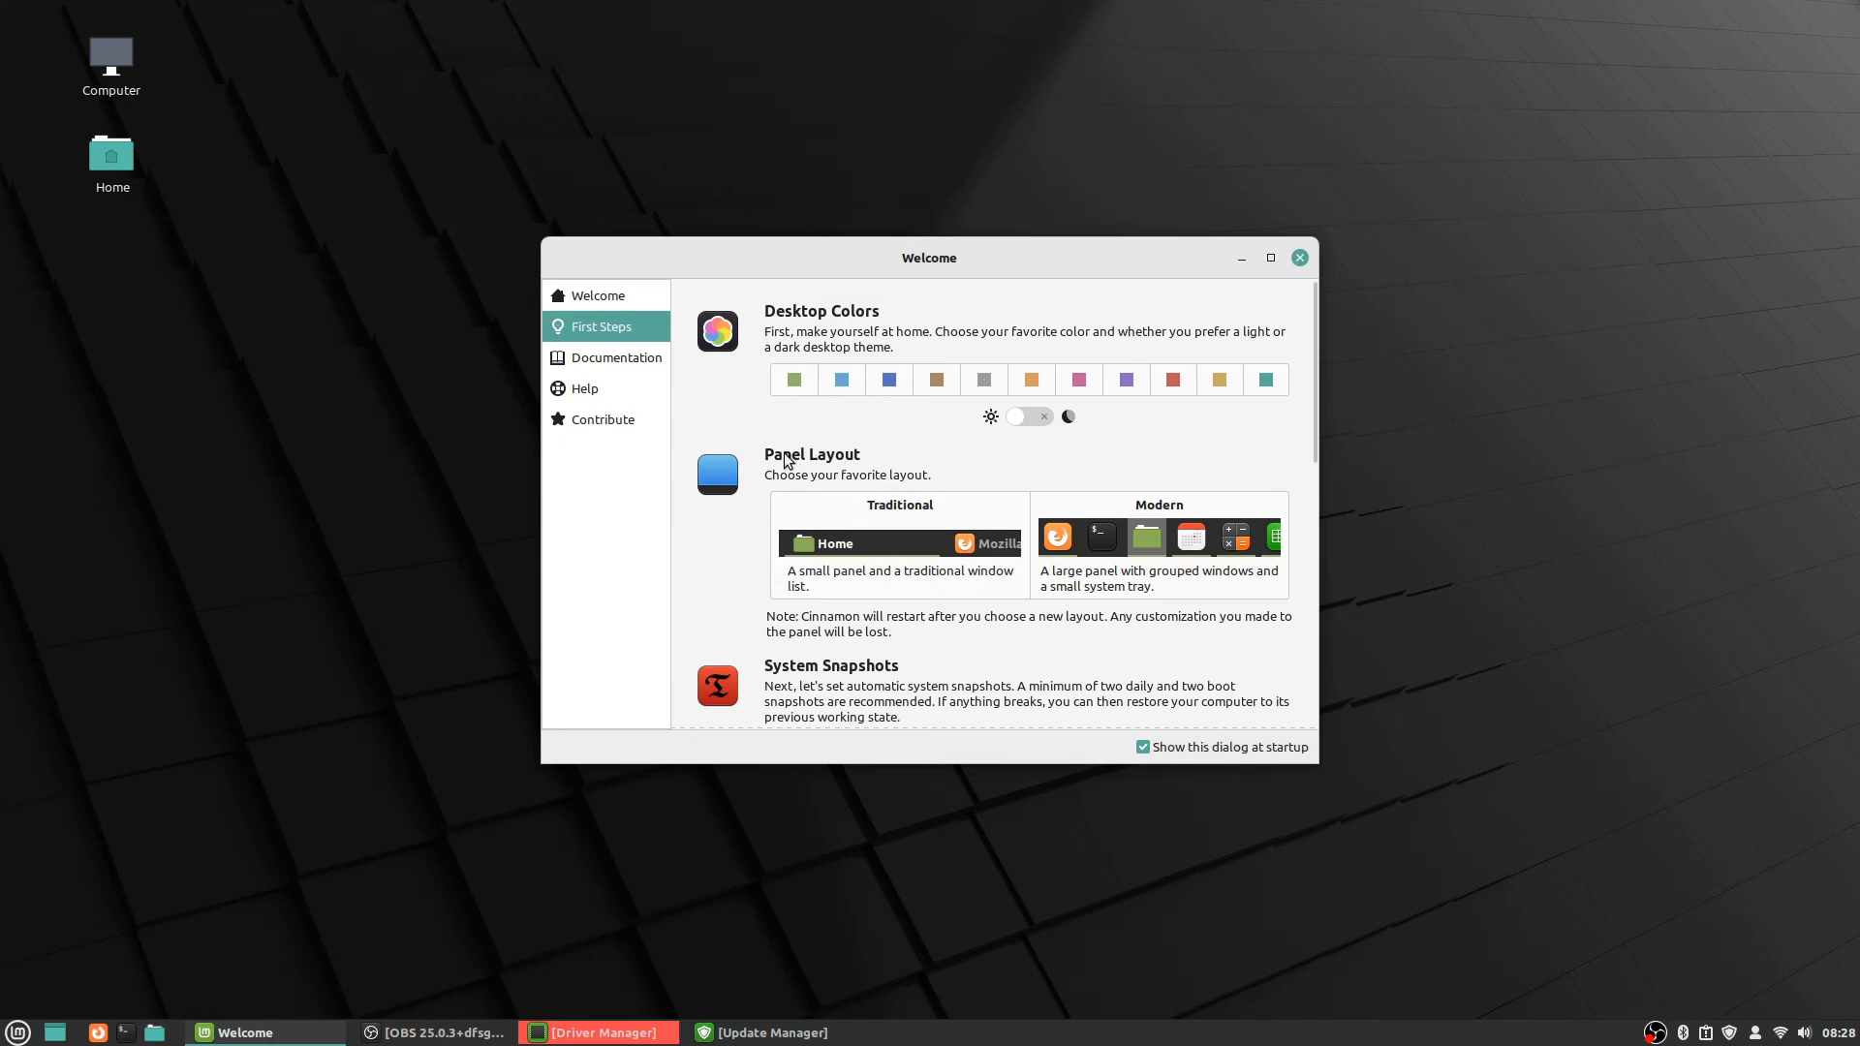
mouse_move(843, 467)
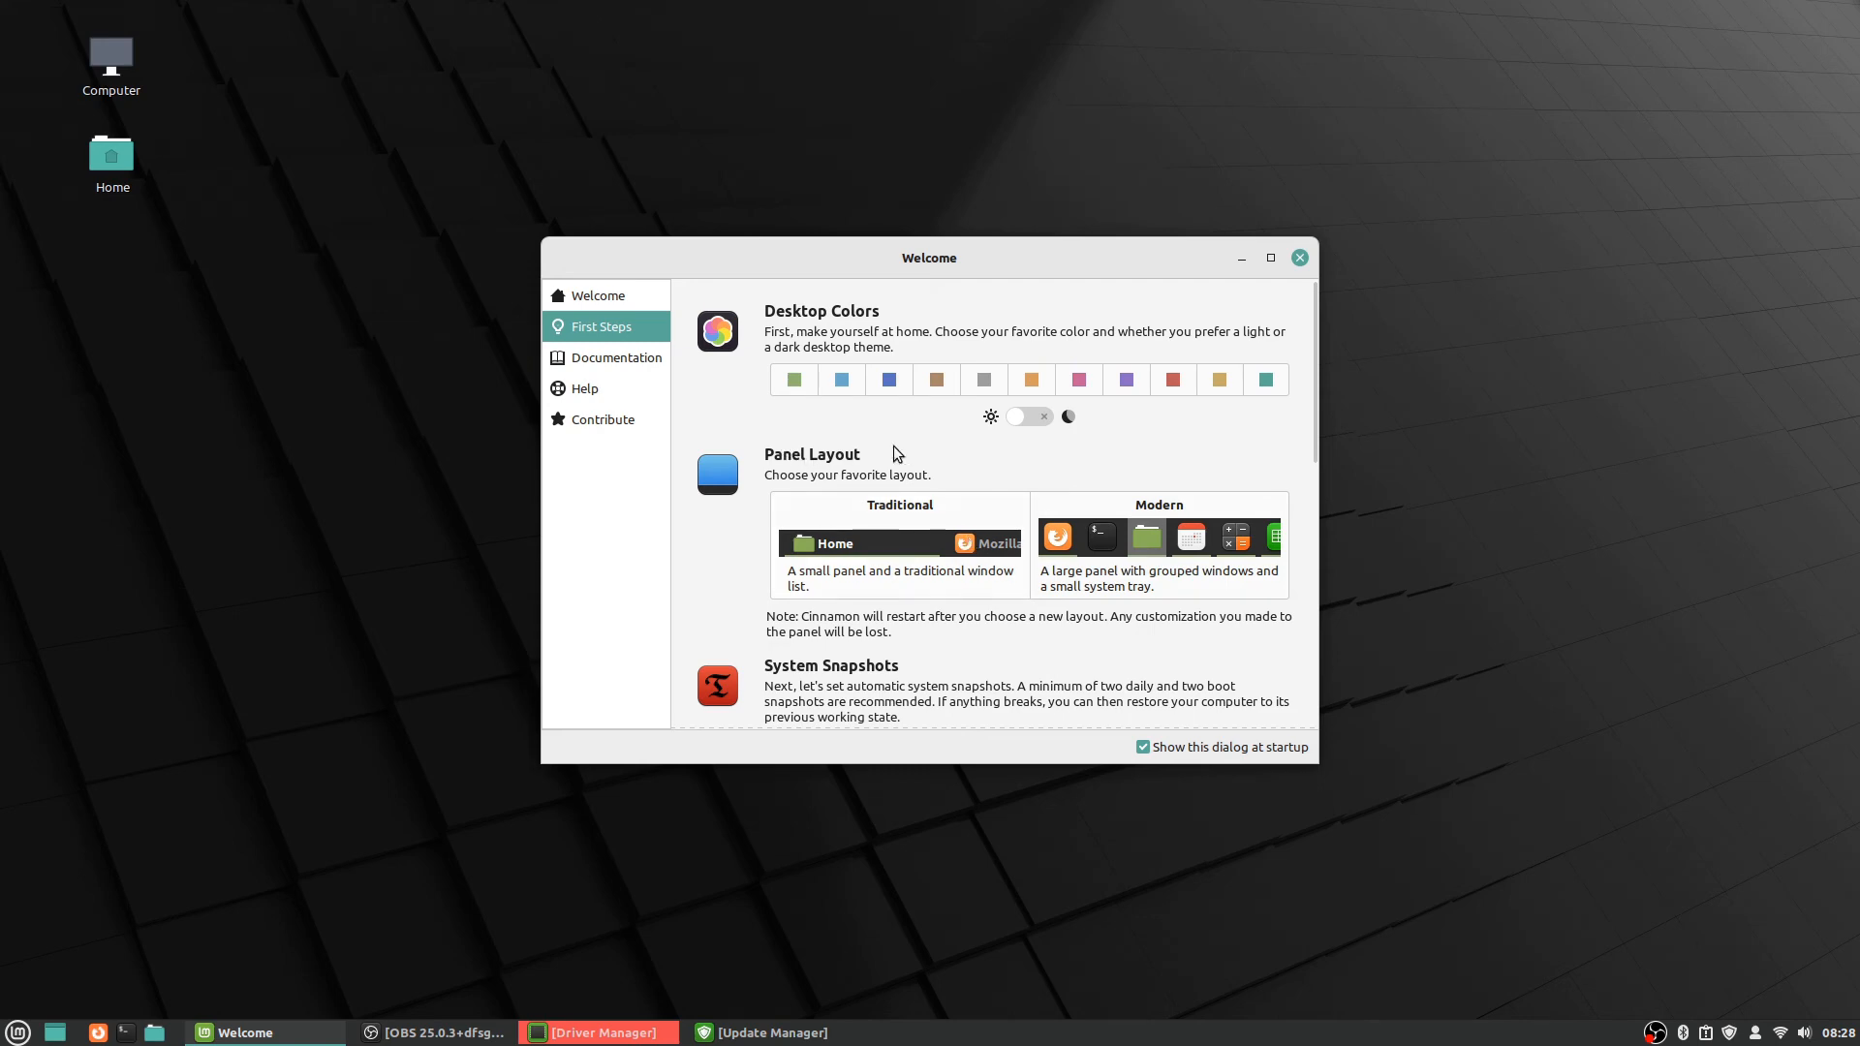
mouse_move(827, 463)
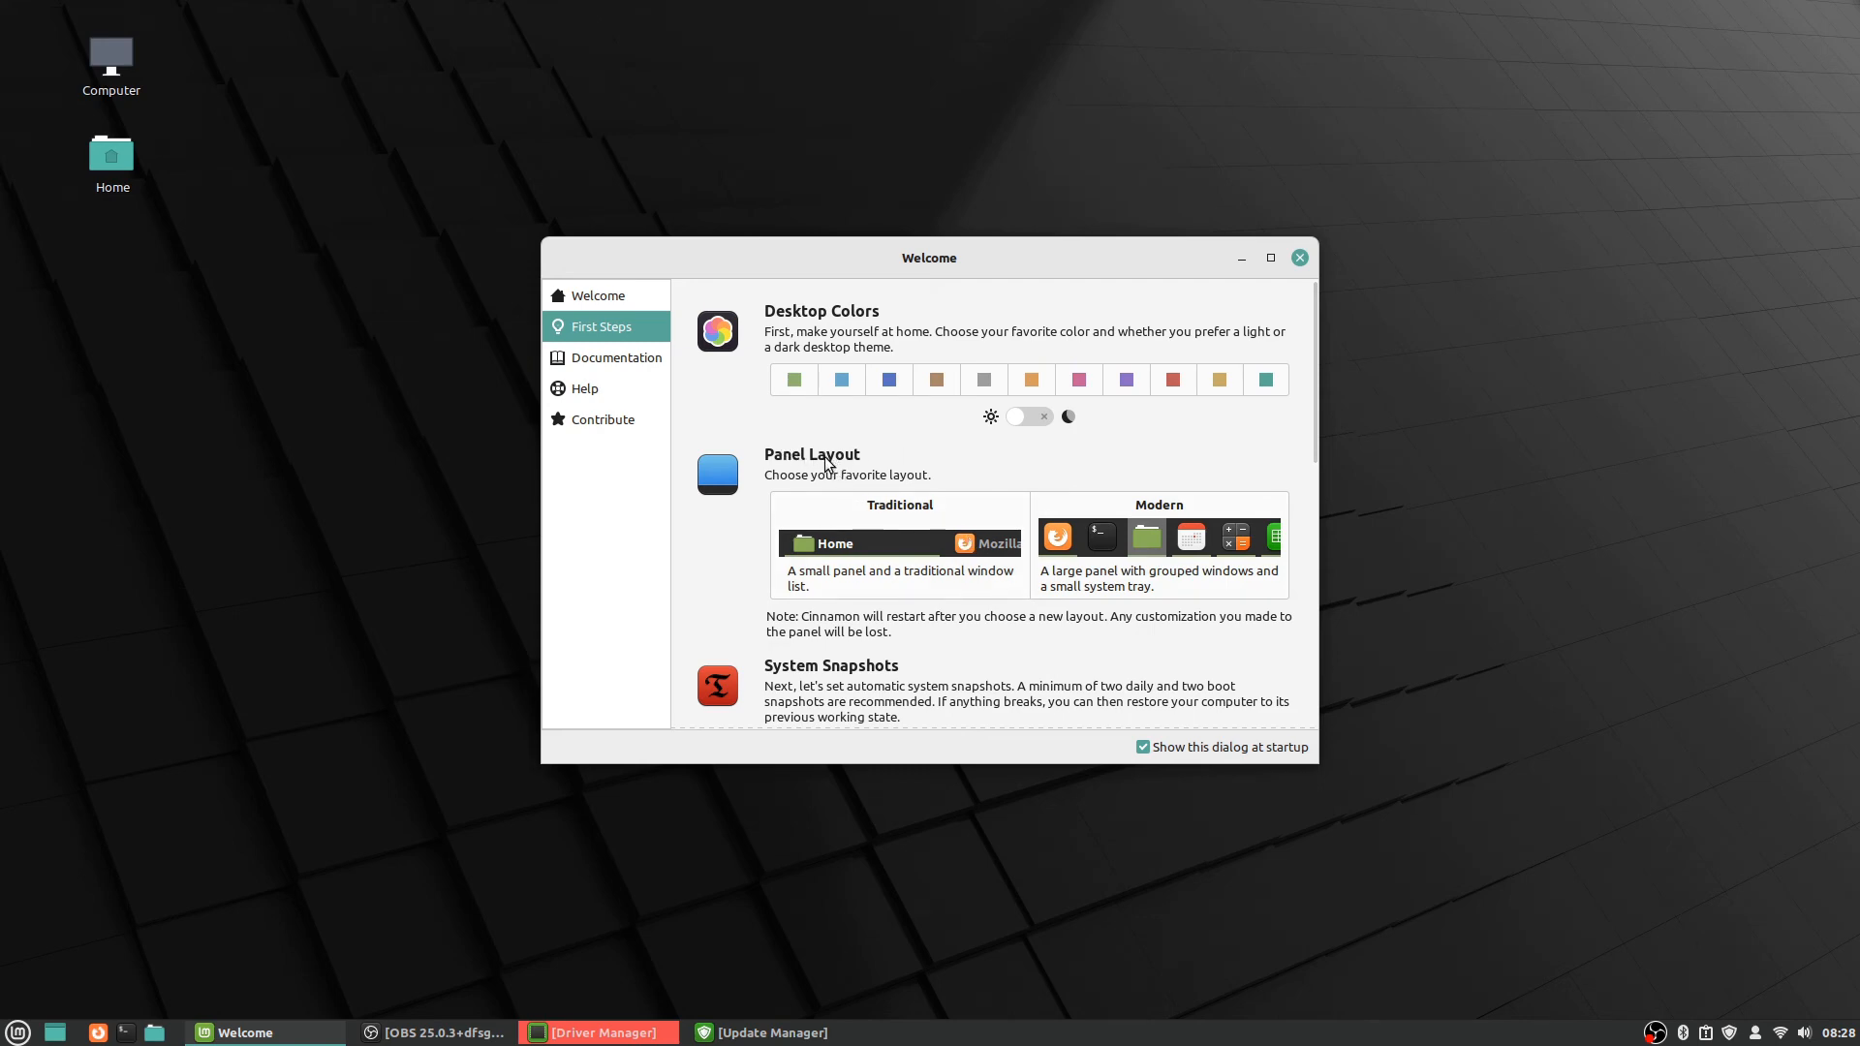
mouse_move(853, 287)
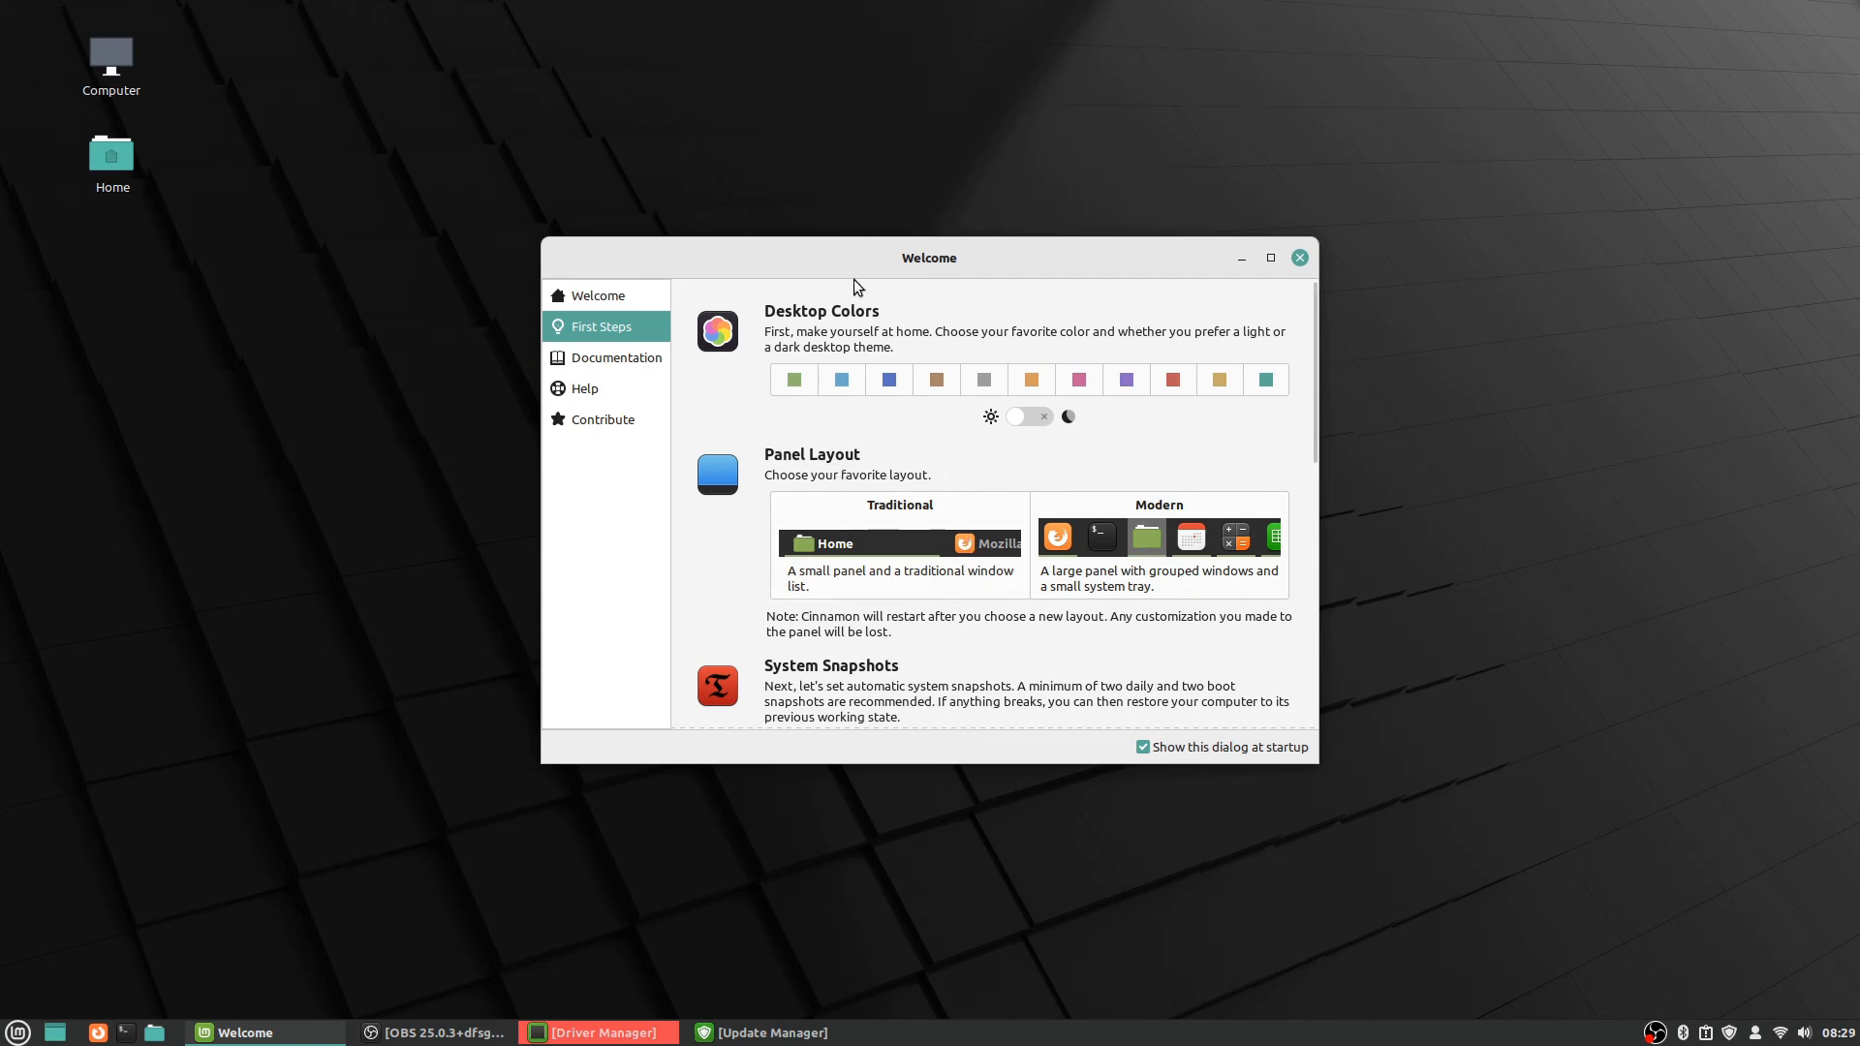
mouse_move(816, 473)
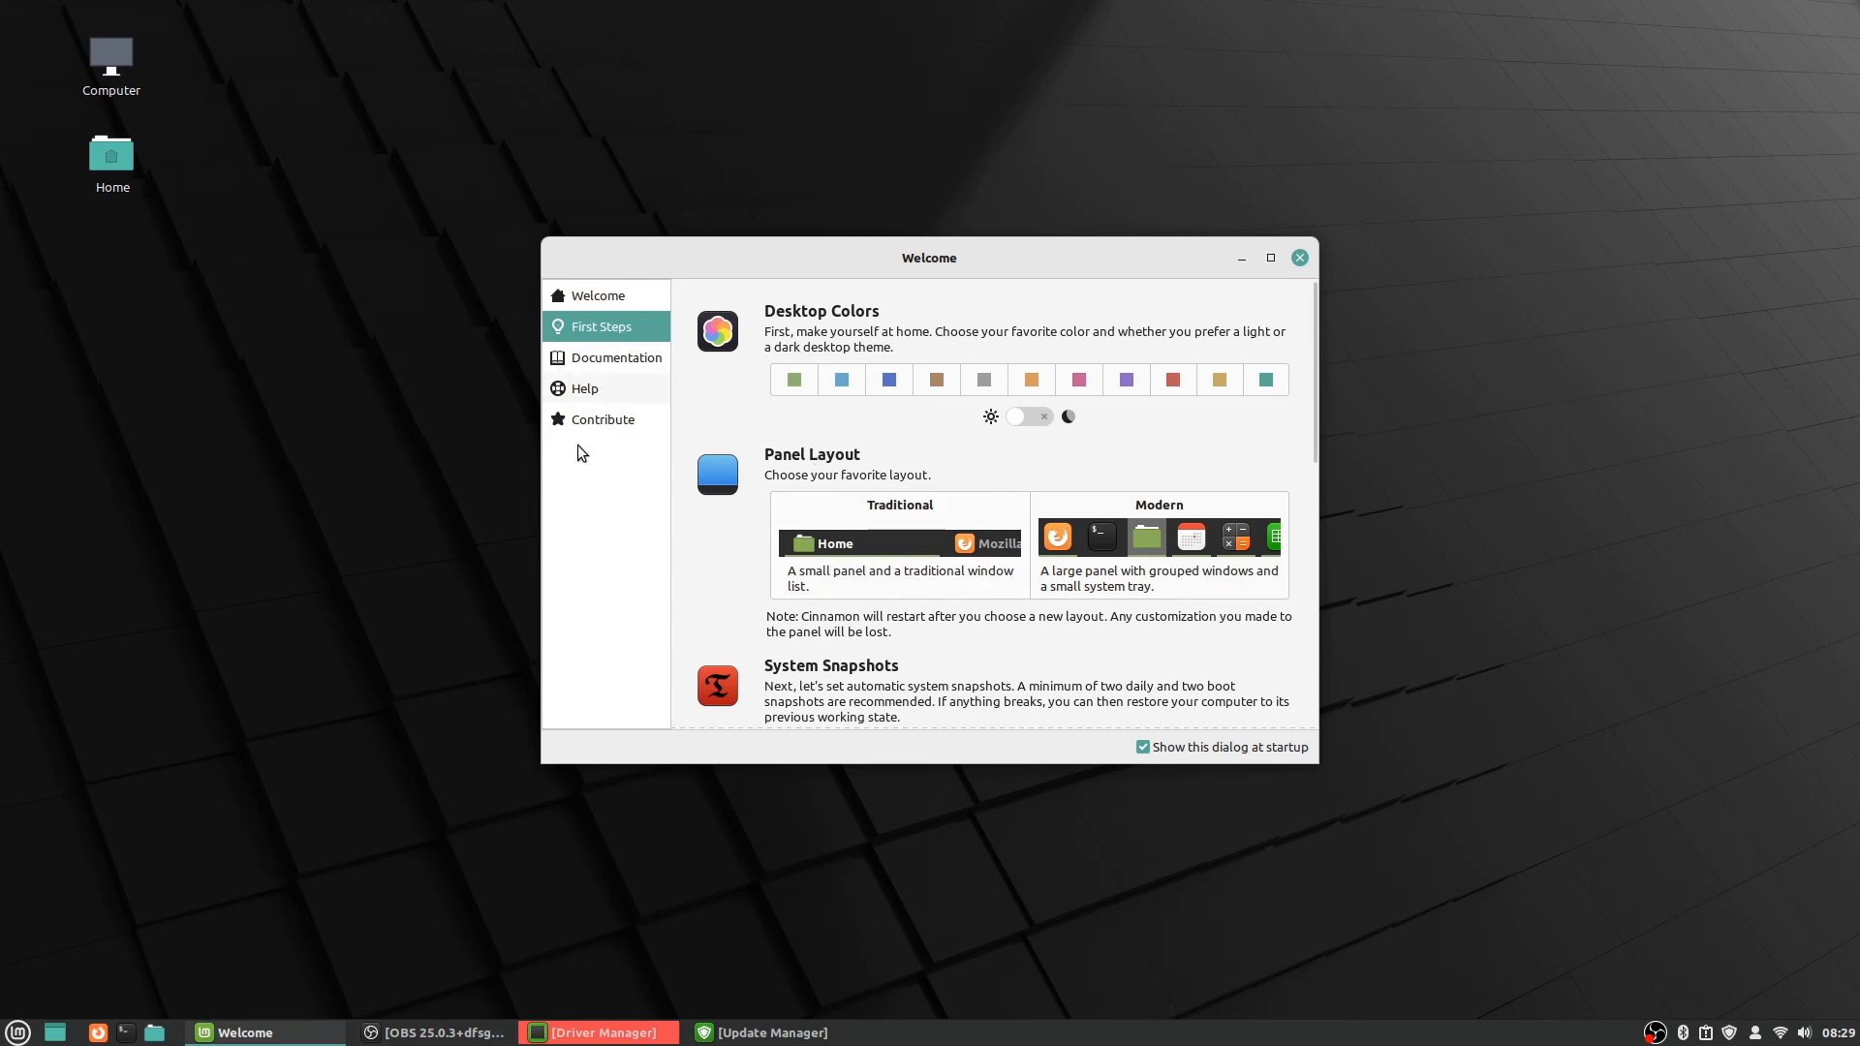
mouse_move(18, 1033)
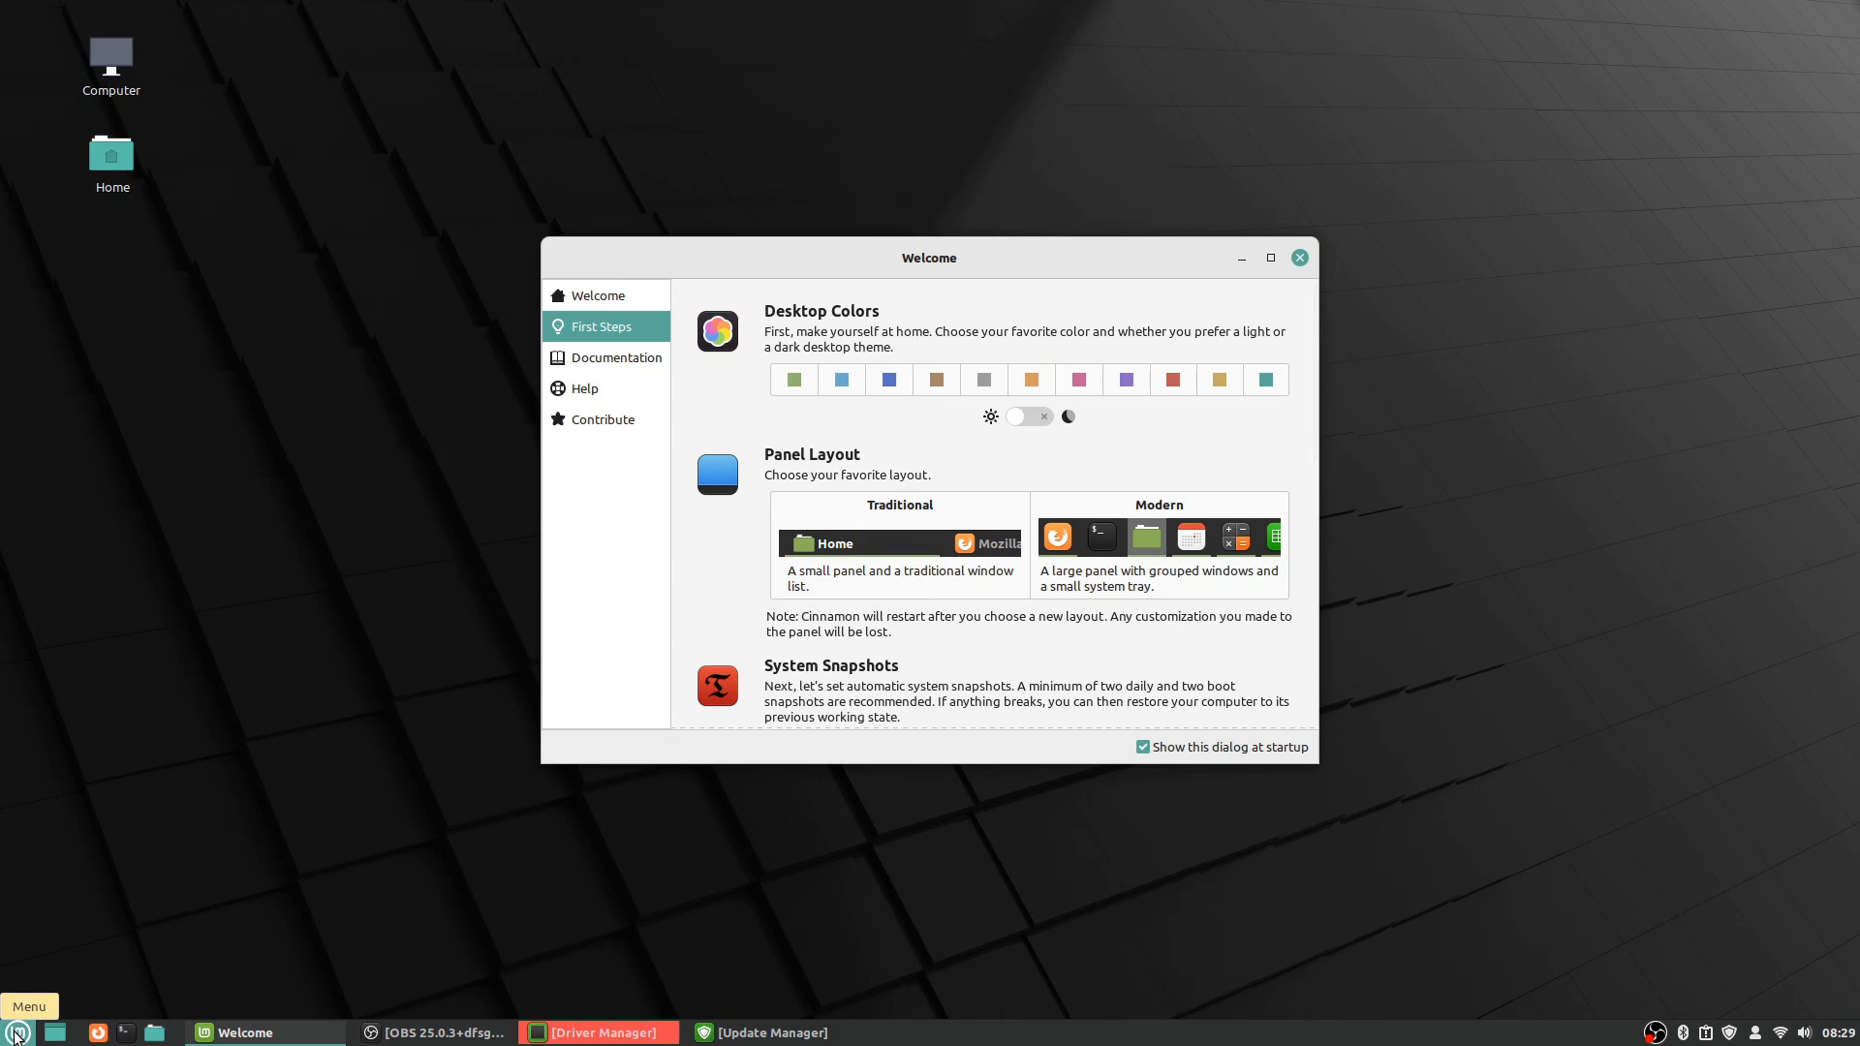
Show All Applications in the Mint Menu scrolled down to the Welcome Screen entry.
click(17, 1030)
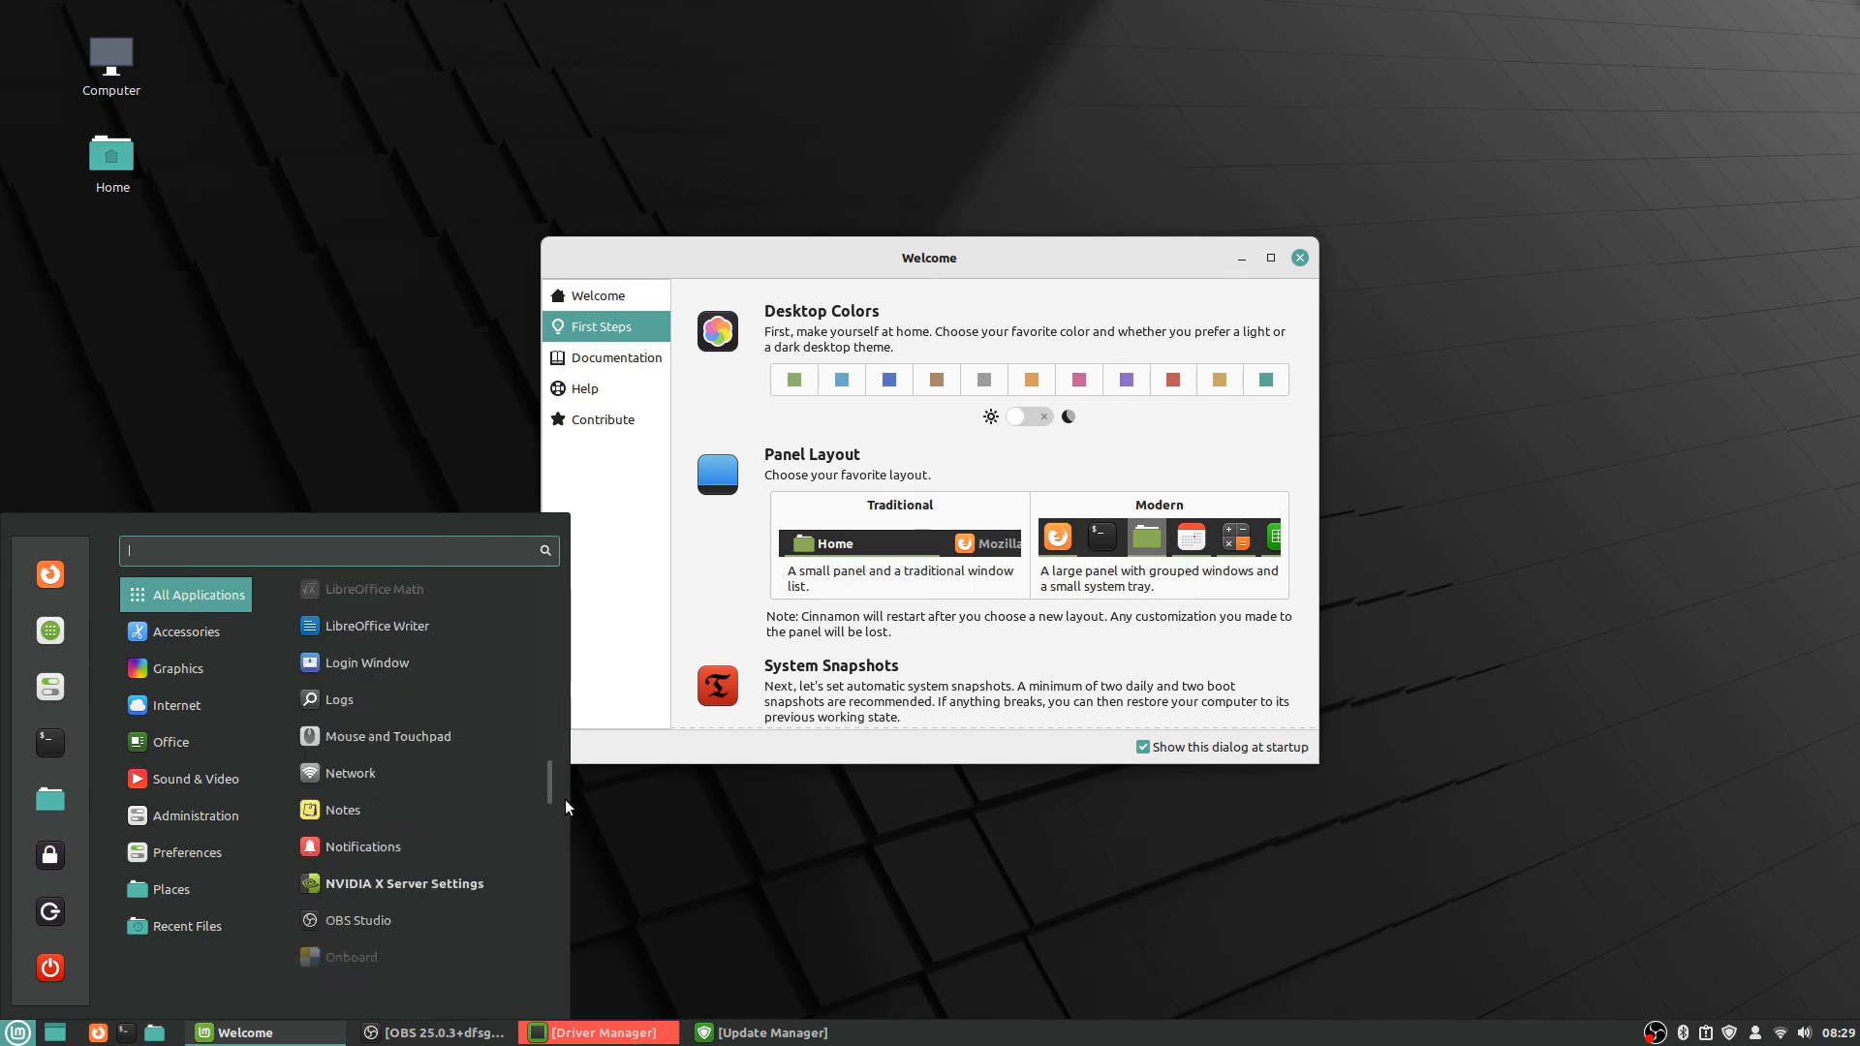
scroll(down, 3)
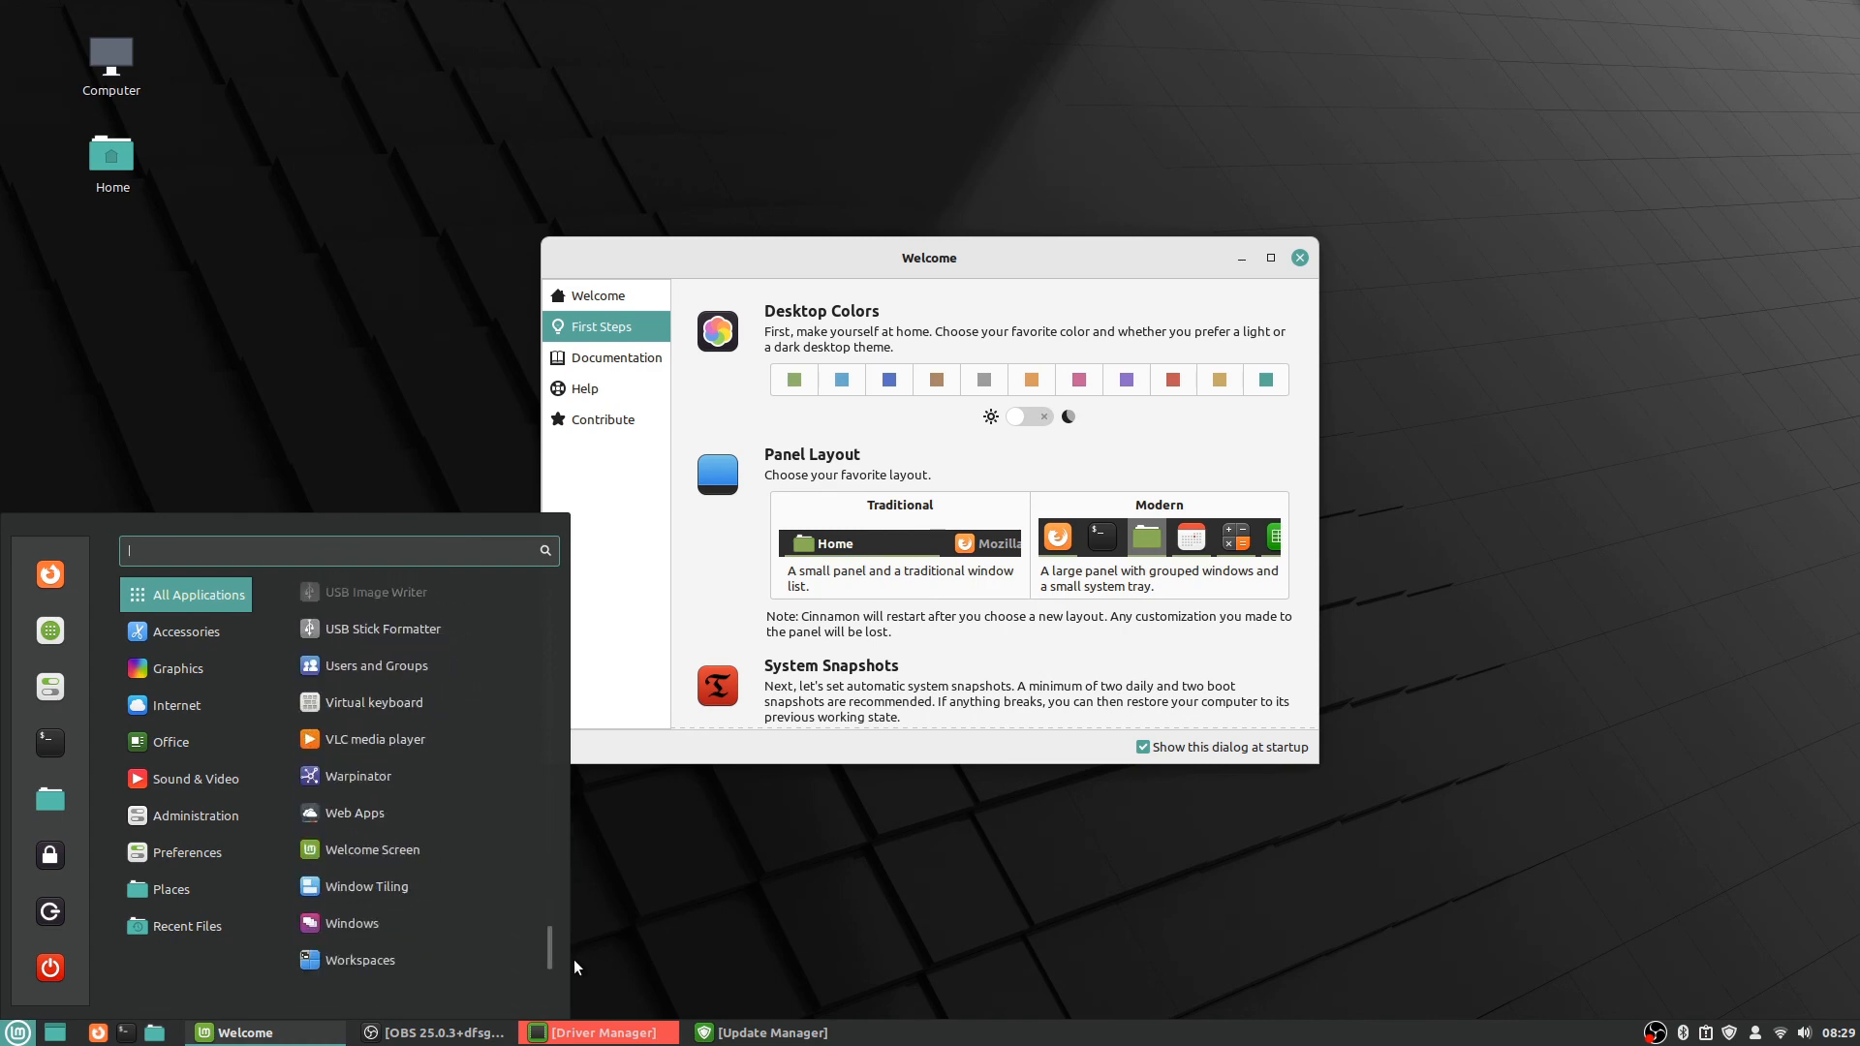
mouse_move(371, 849)
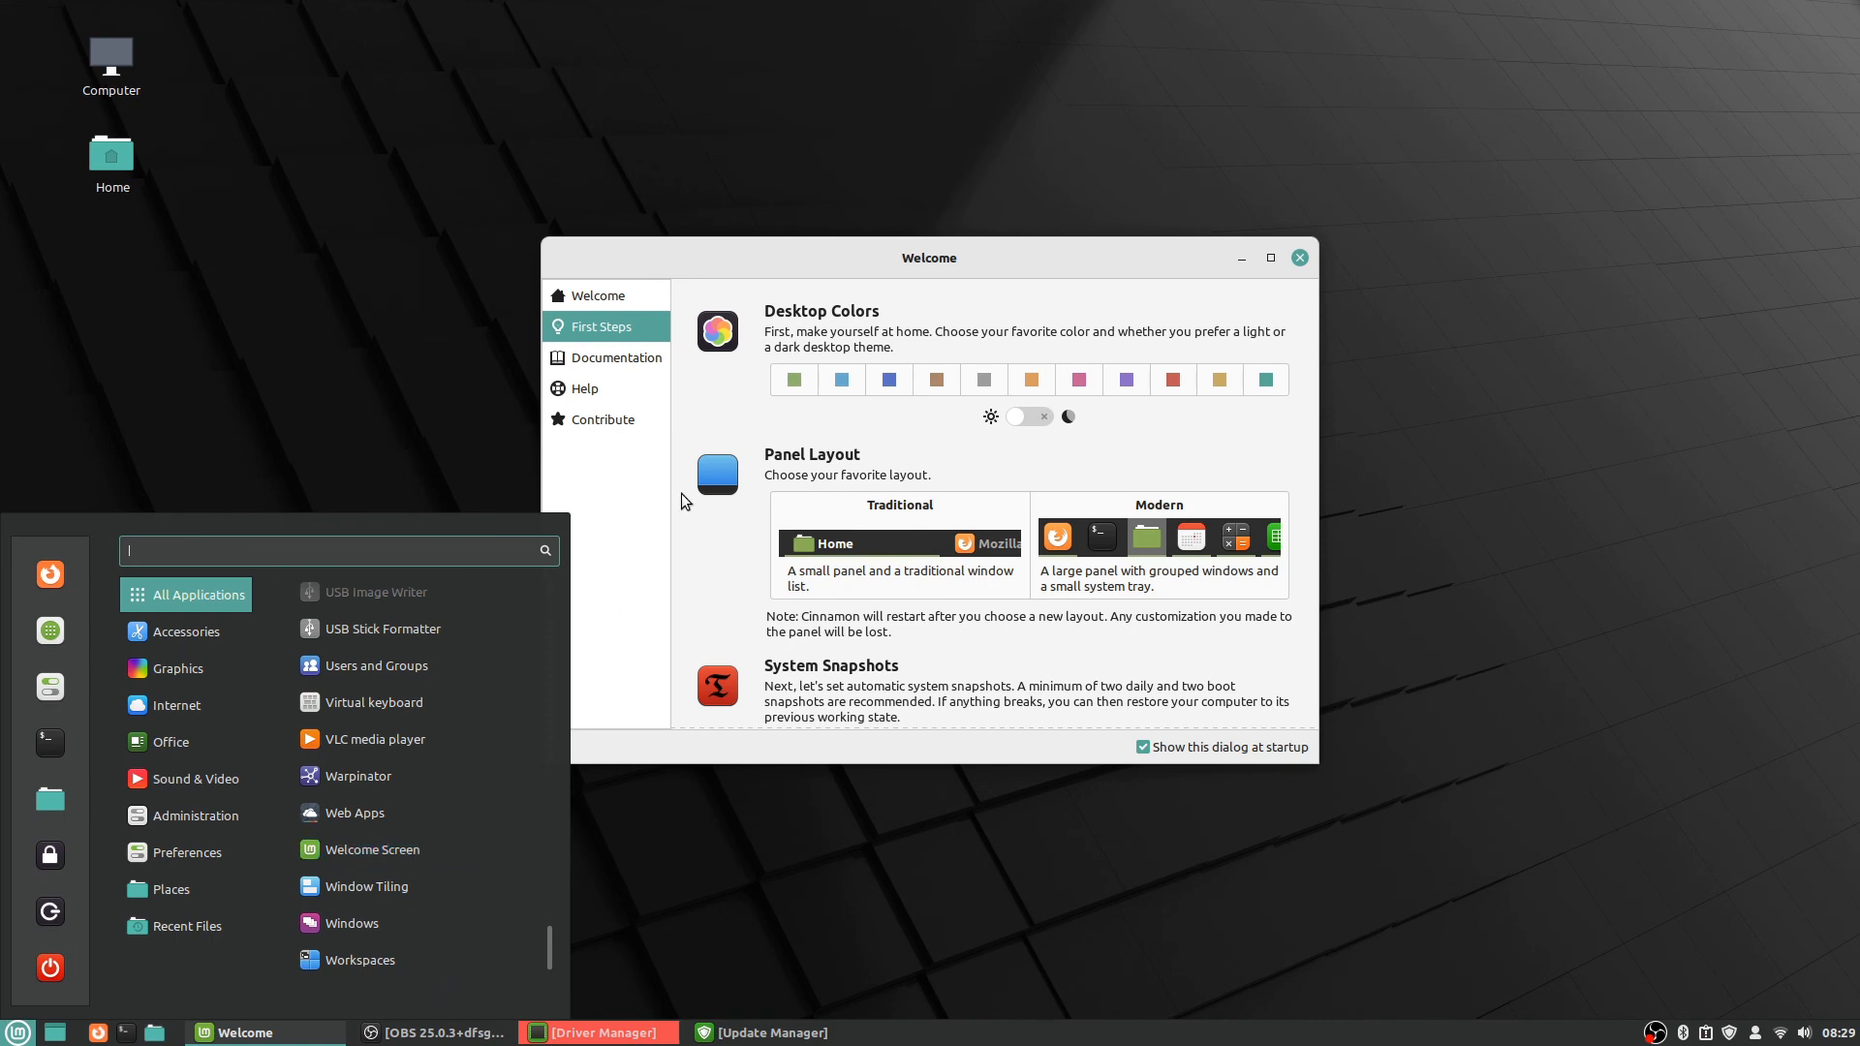
mouse_move(1234, 721)
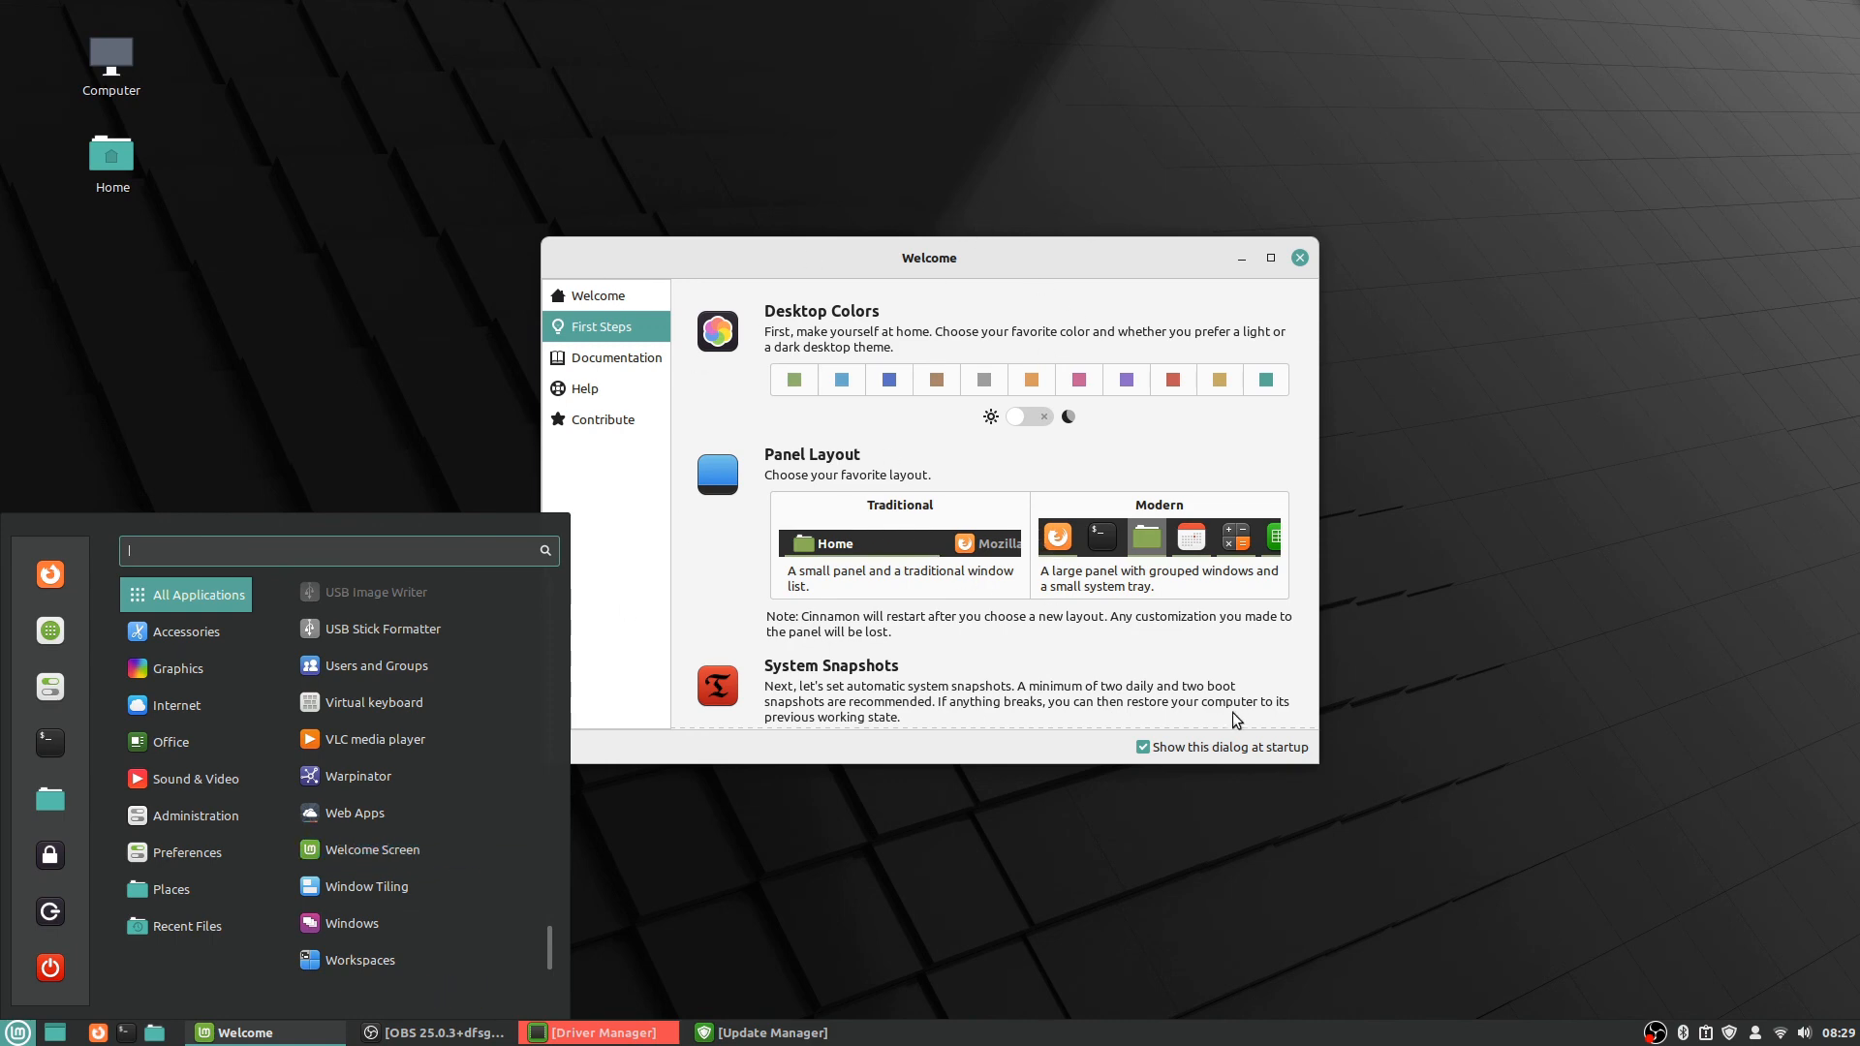
mouse_move(1054, 744)
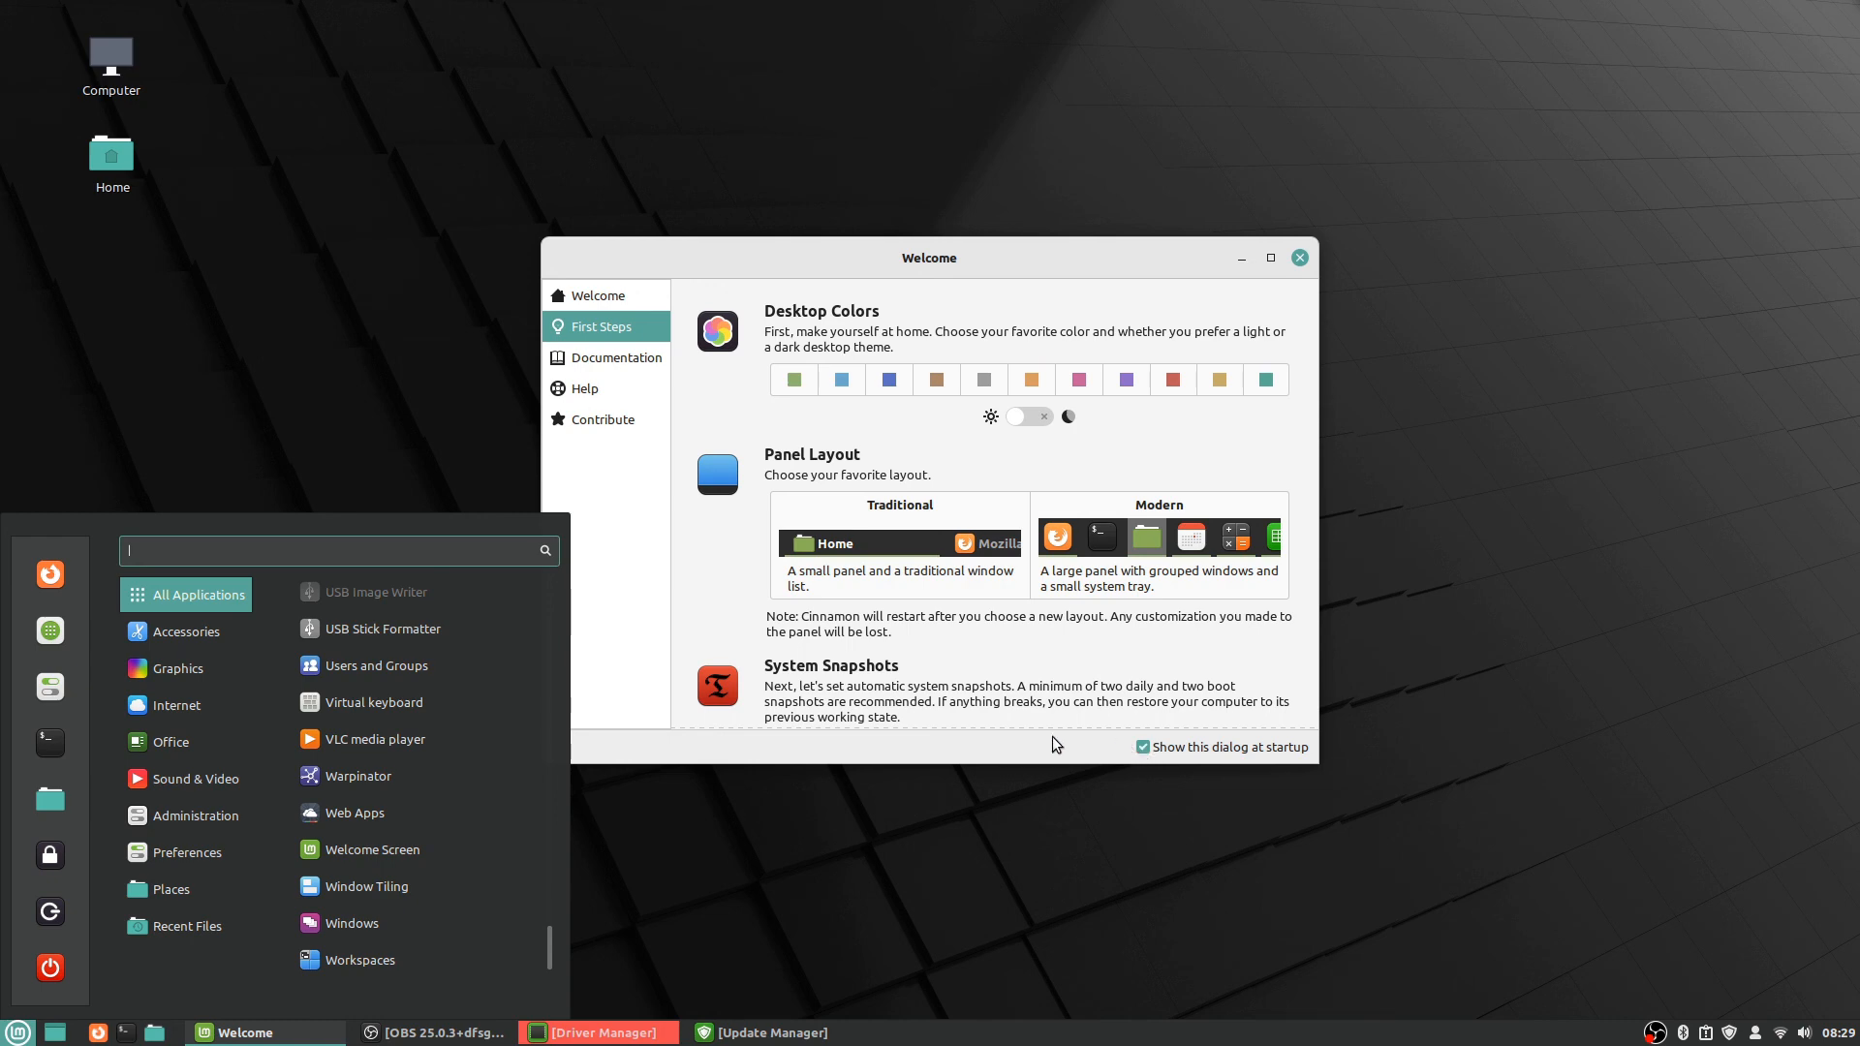